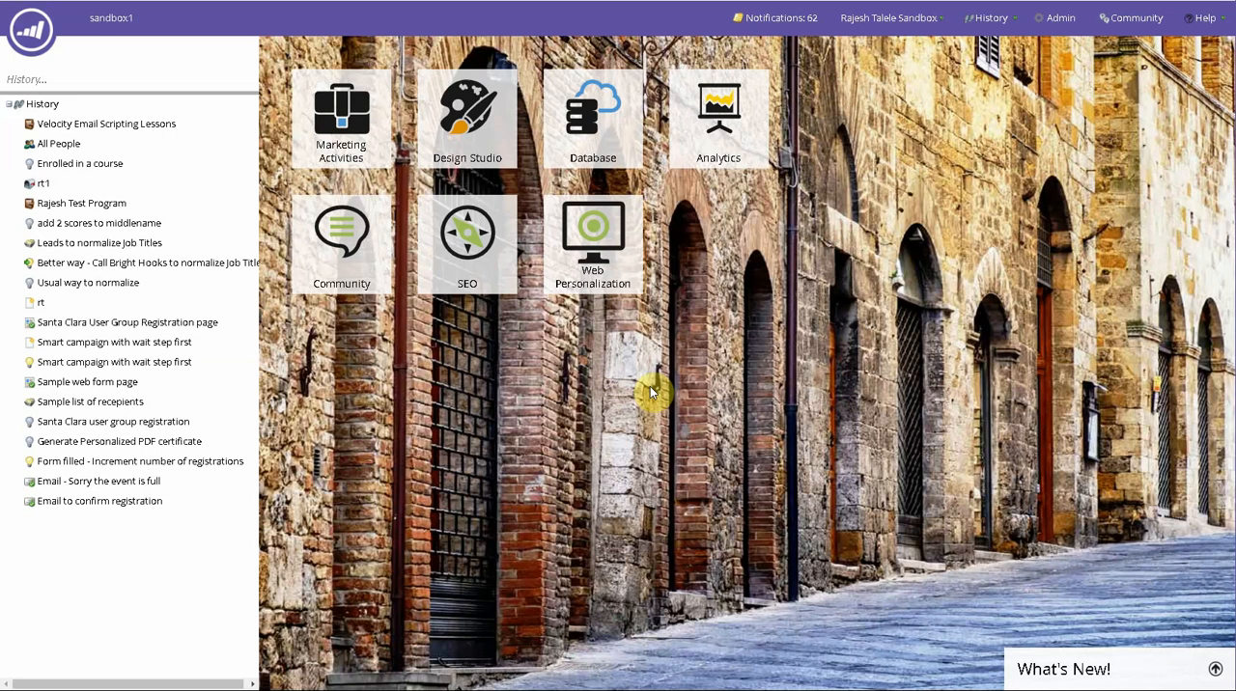
pyautogui.moveTo(951, 391)
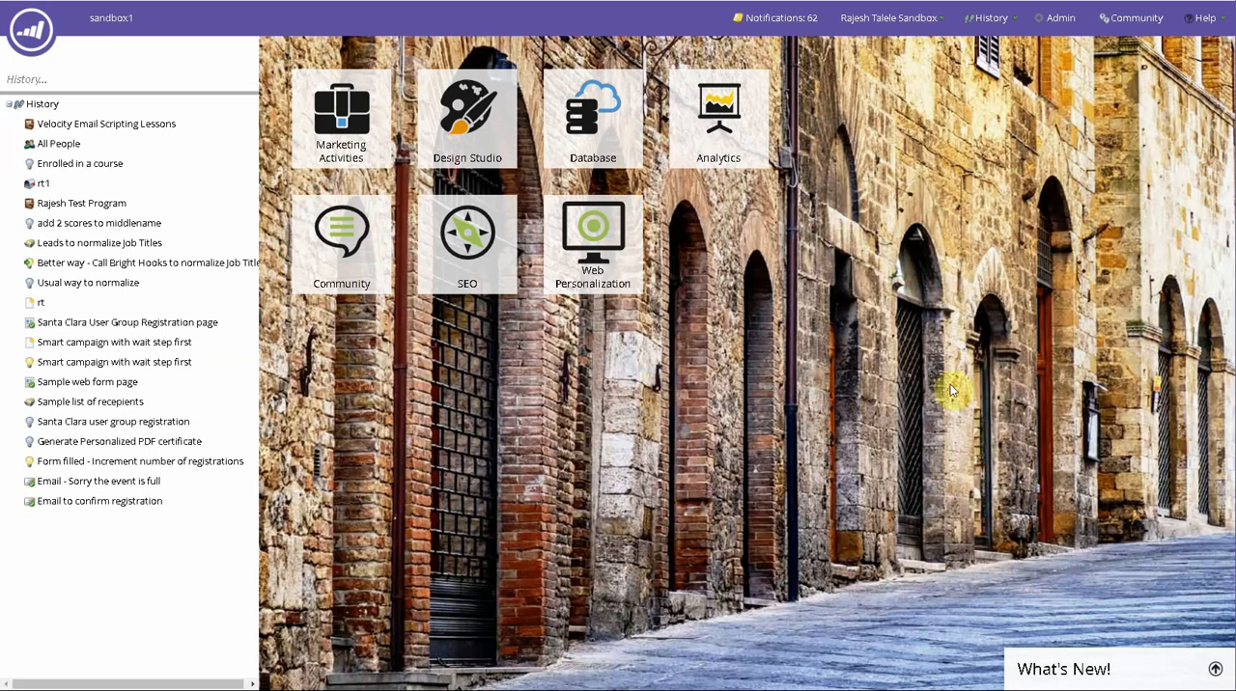
pyautogui.moveTo(951, 391)
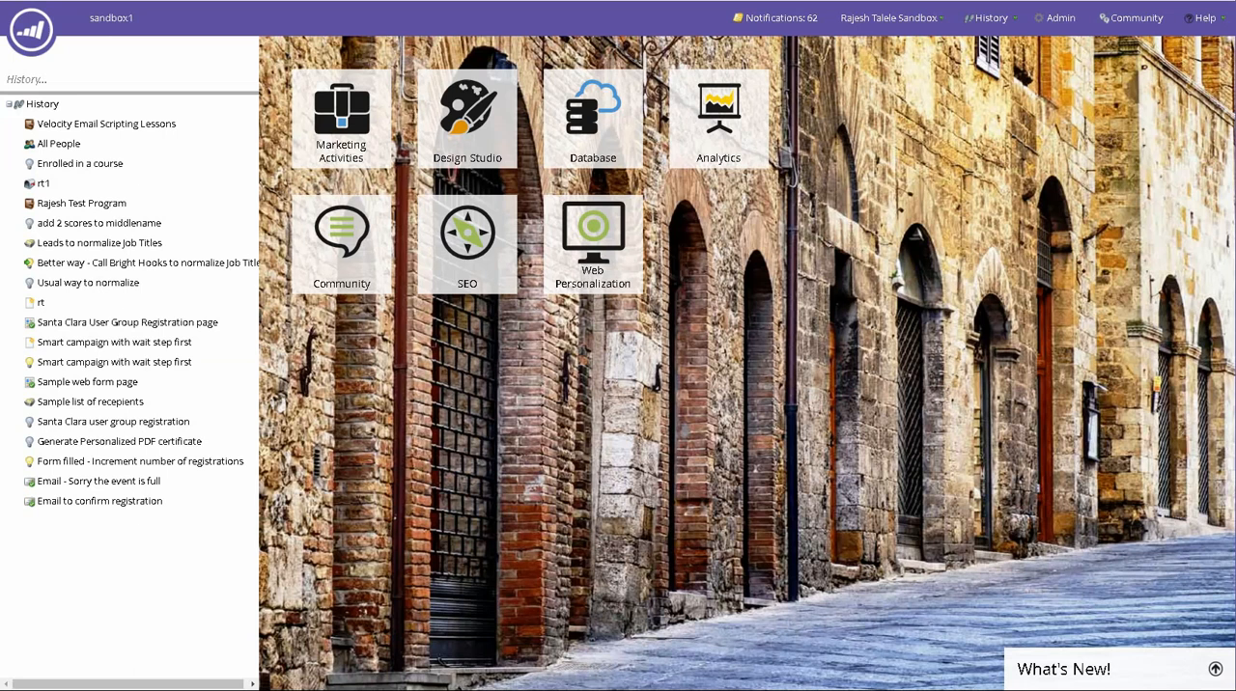
pyautogui.moveTo(429, 276)
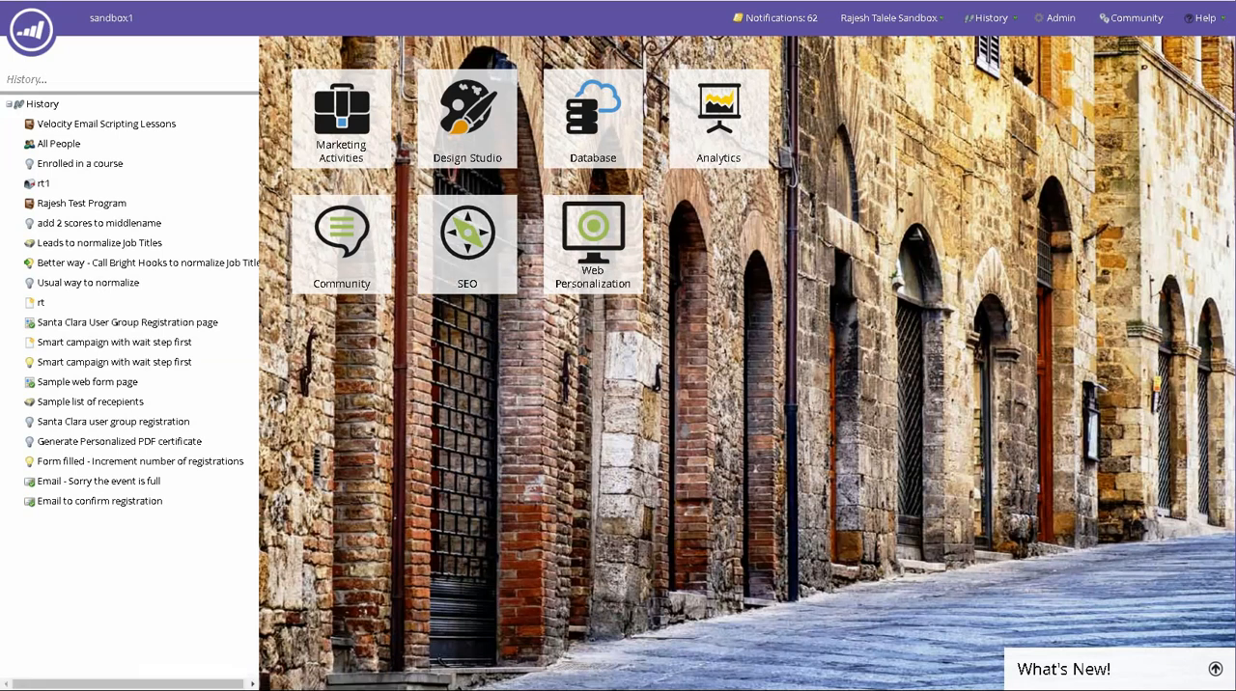
pyautogui.moveTo(925, 53)
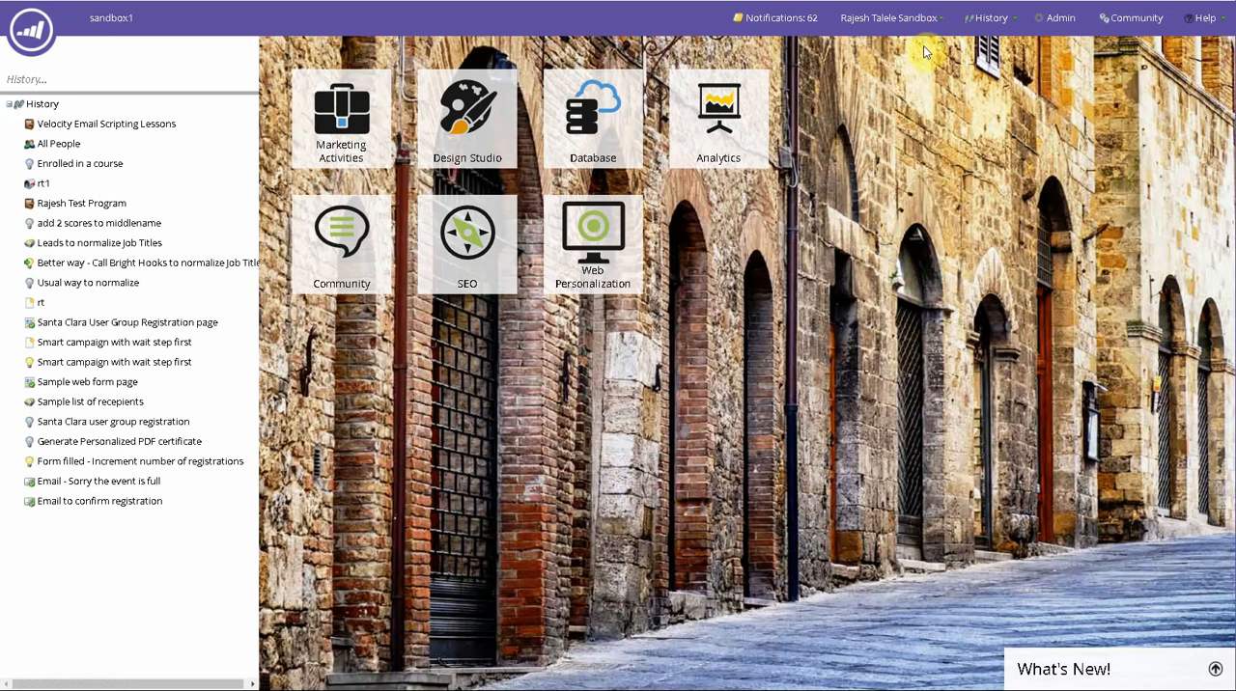
# Go to Admin > Database Management > Marketo Custom Activities and start a New Custom Activity
pyautogui.click(1059, 17)
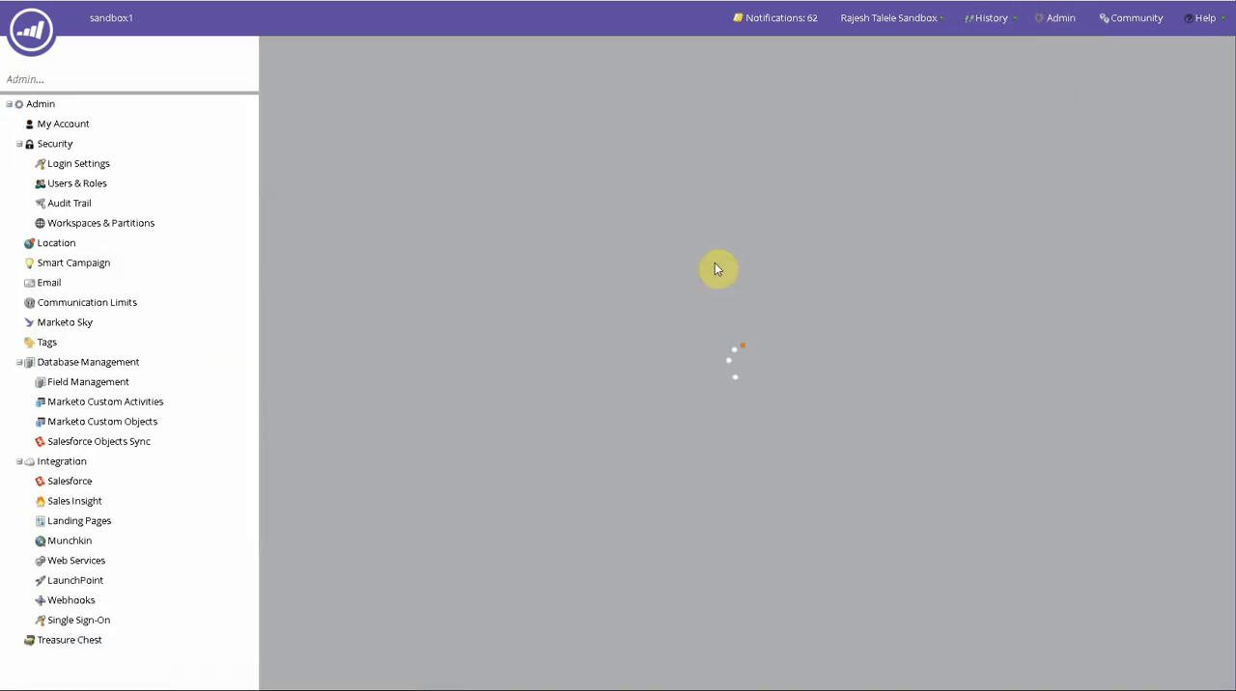
pyautogui.click(40, 103)
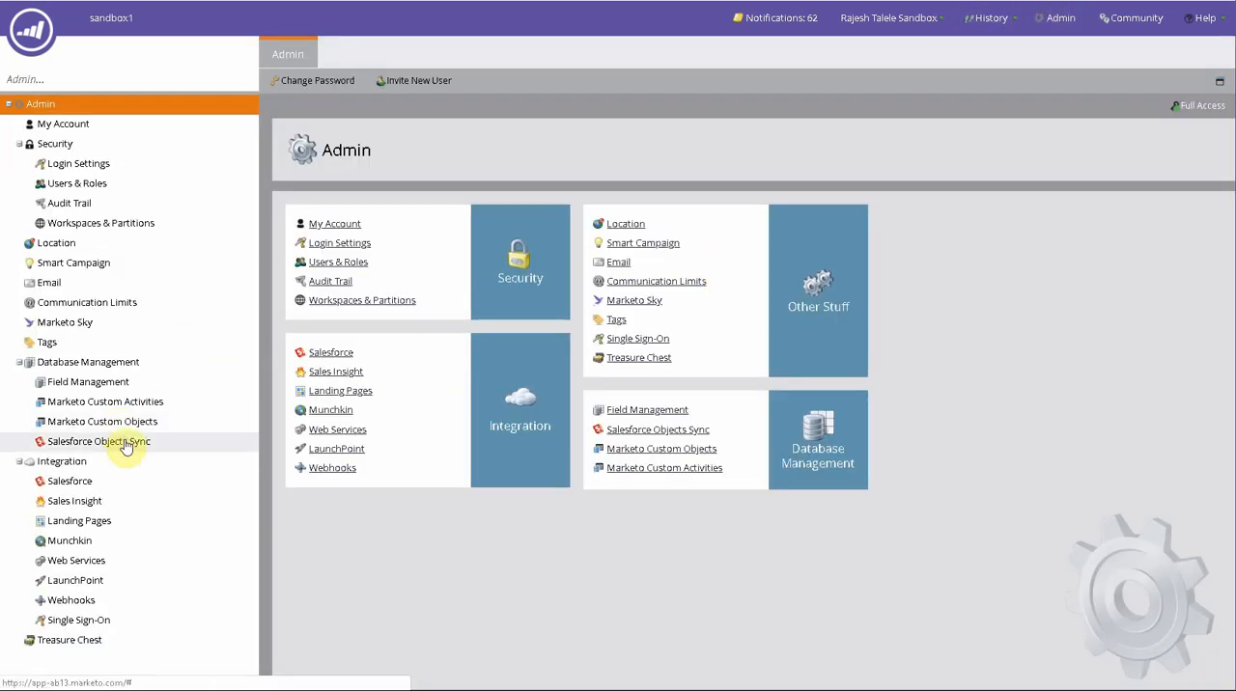
pyautogui.click(103, 421)
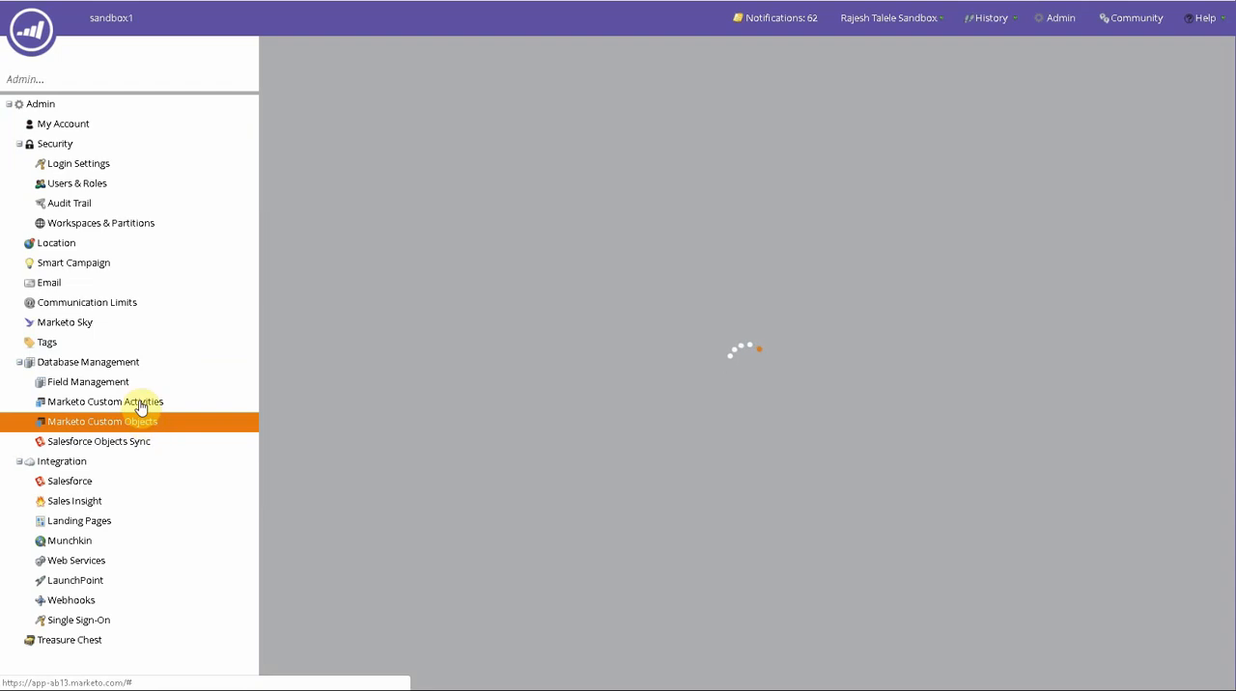
pyautogui.click(106, 401)
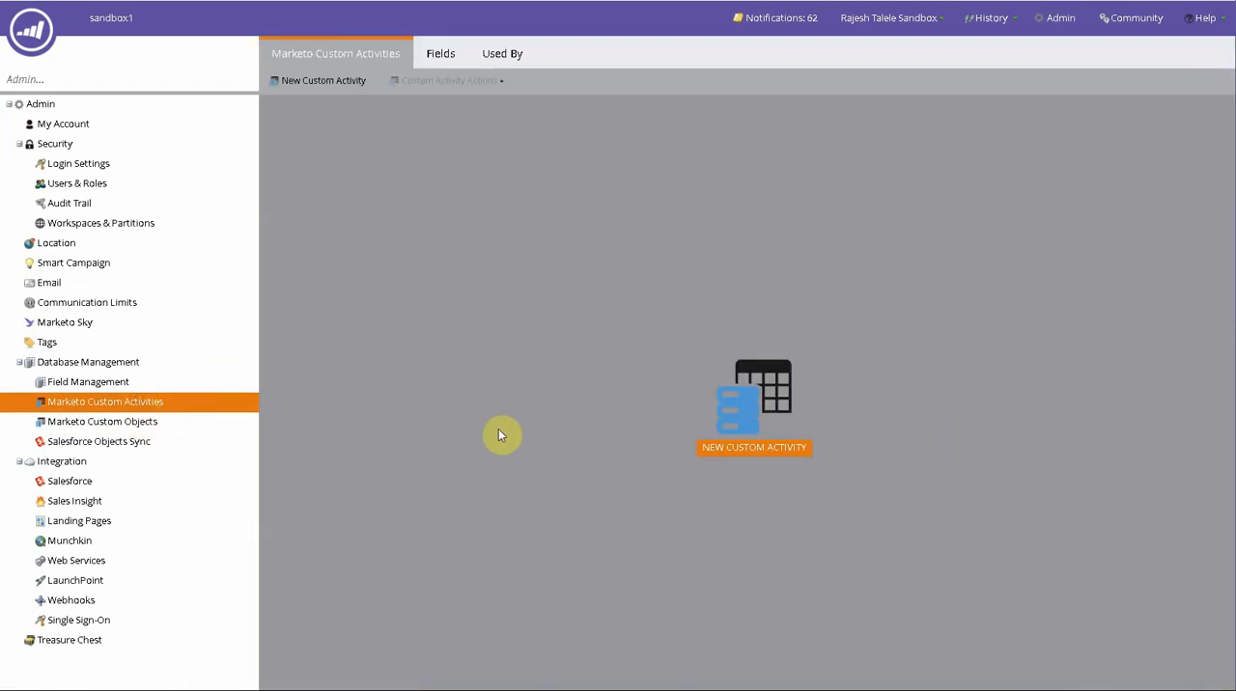
pyautogui.moveTo(750, 458)
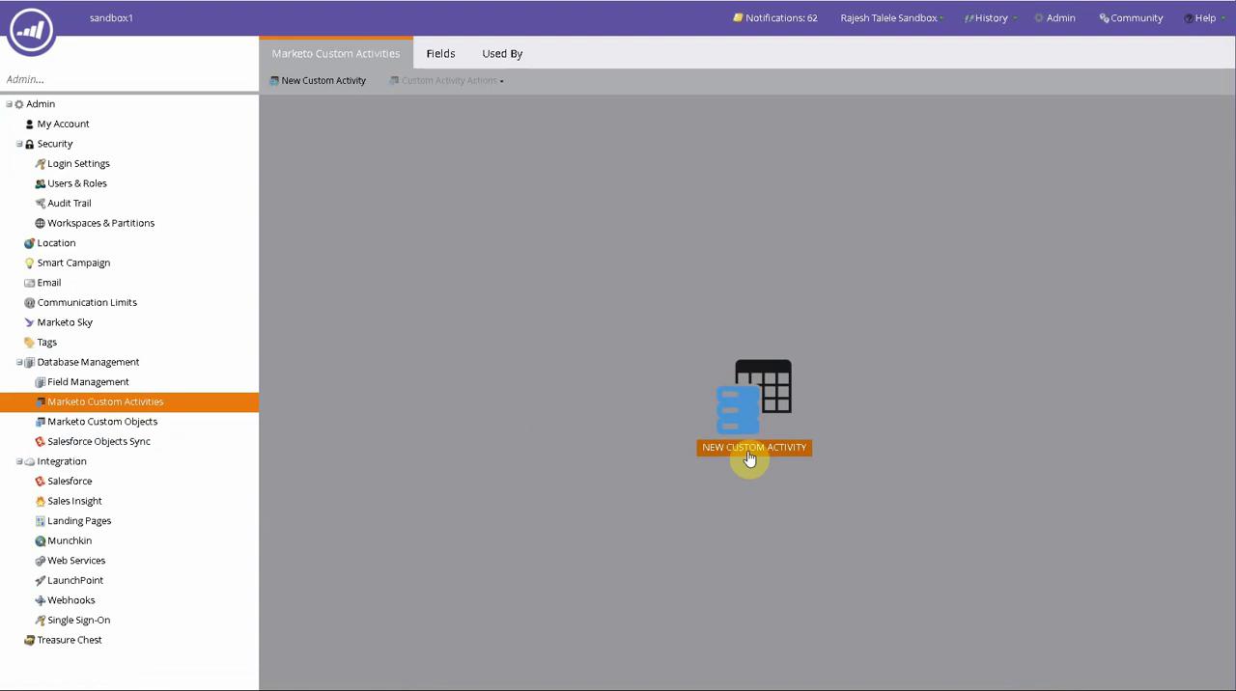
pyautogui.click(753, 447)
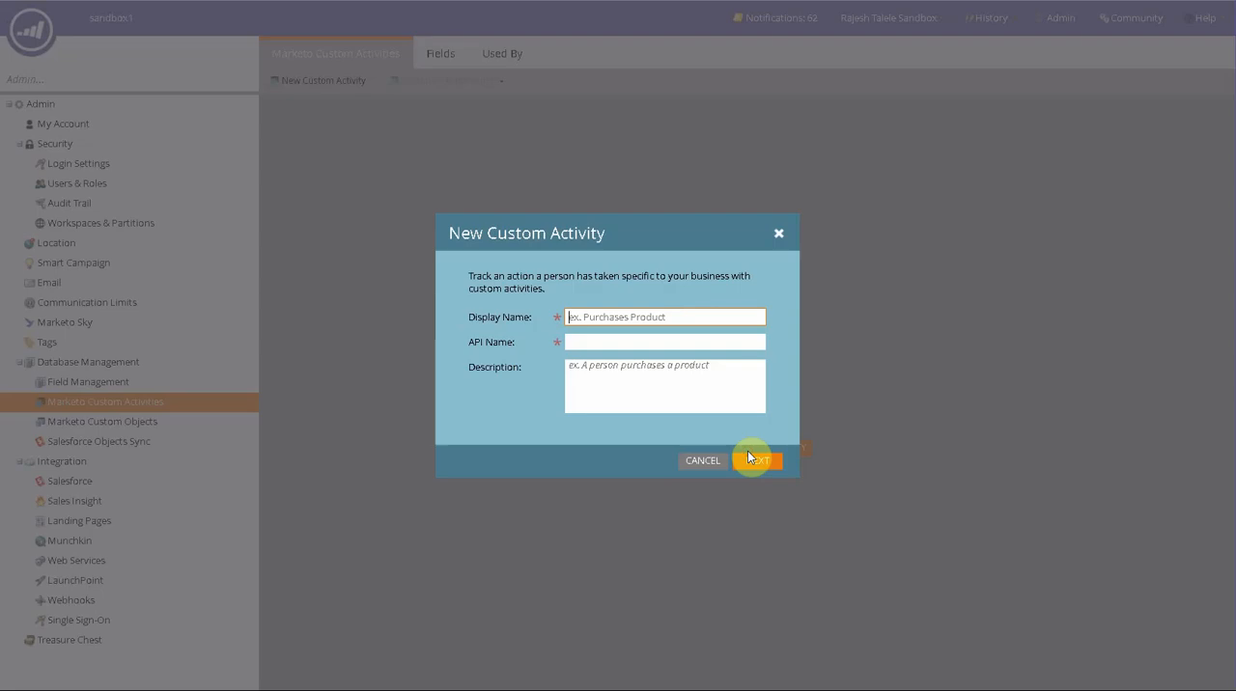
pyautogui.moveTo(690, 426)
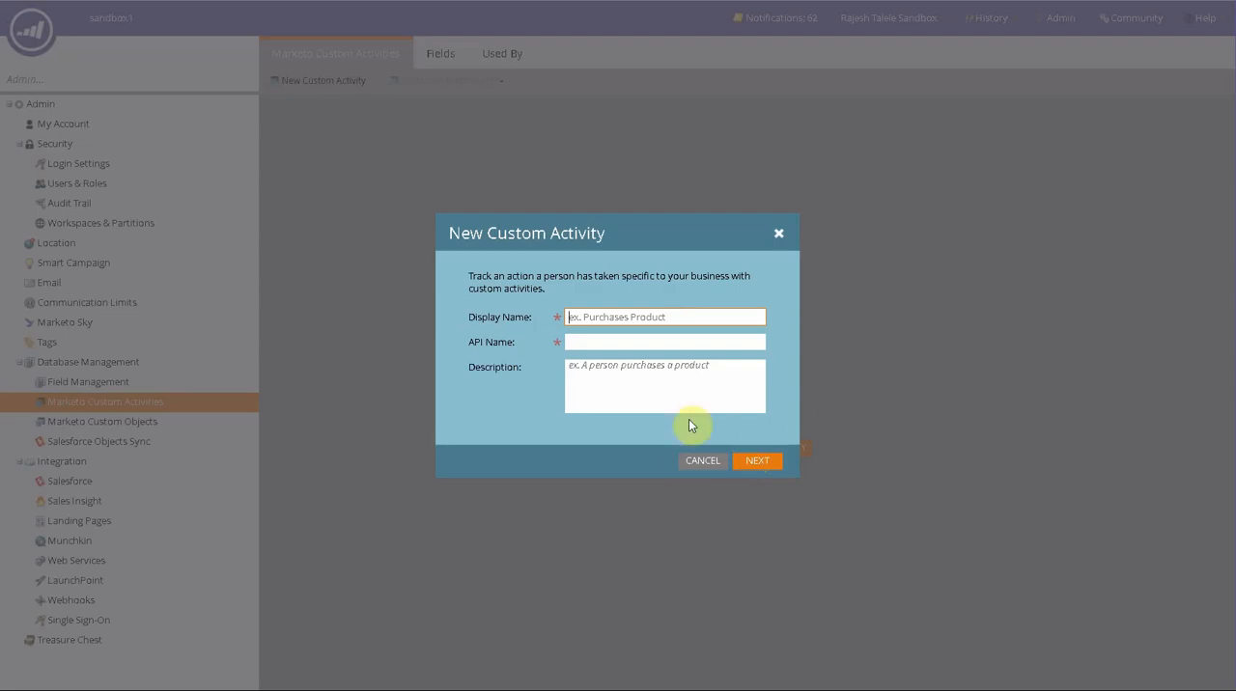
# Enter display name 'Visit Model Home' and description 'The person walks in a model home'
pyautogui.click(665, 317)
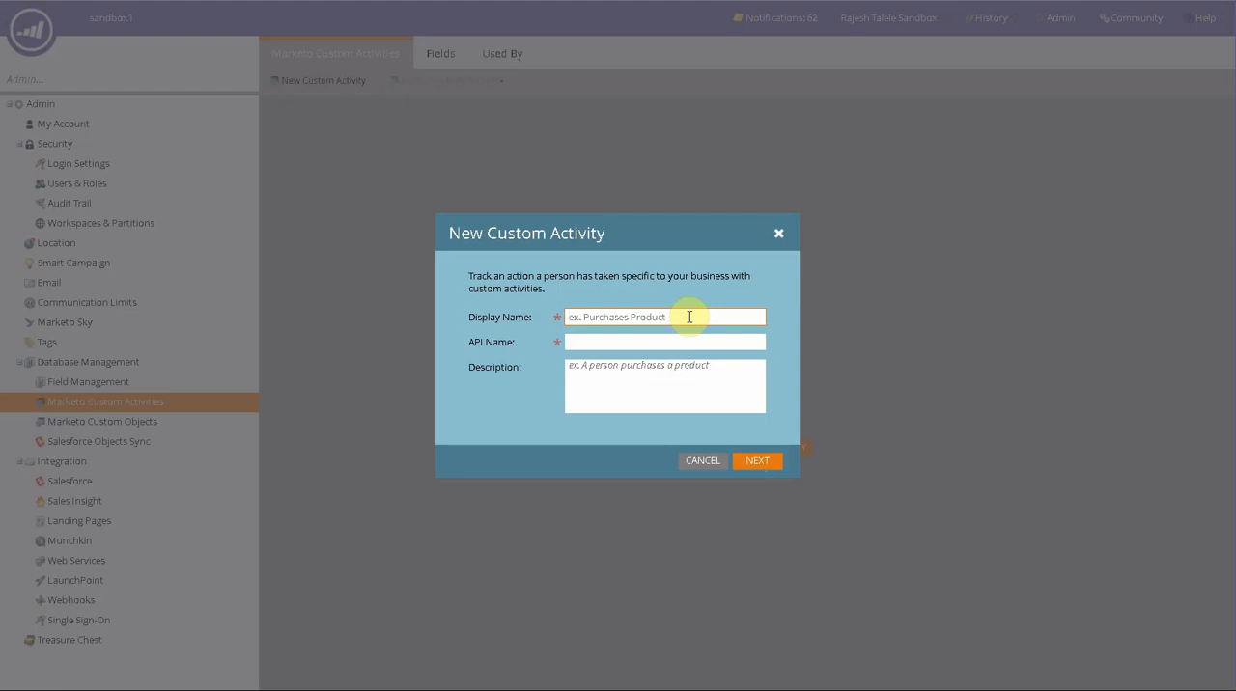
pyautogui.write('Visit Model Ho')
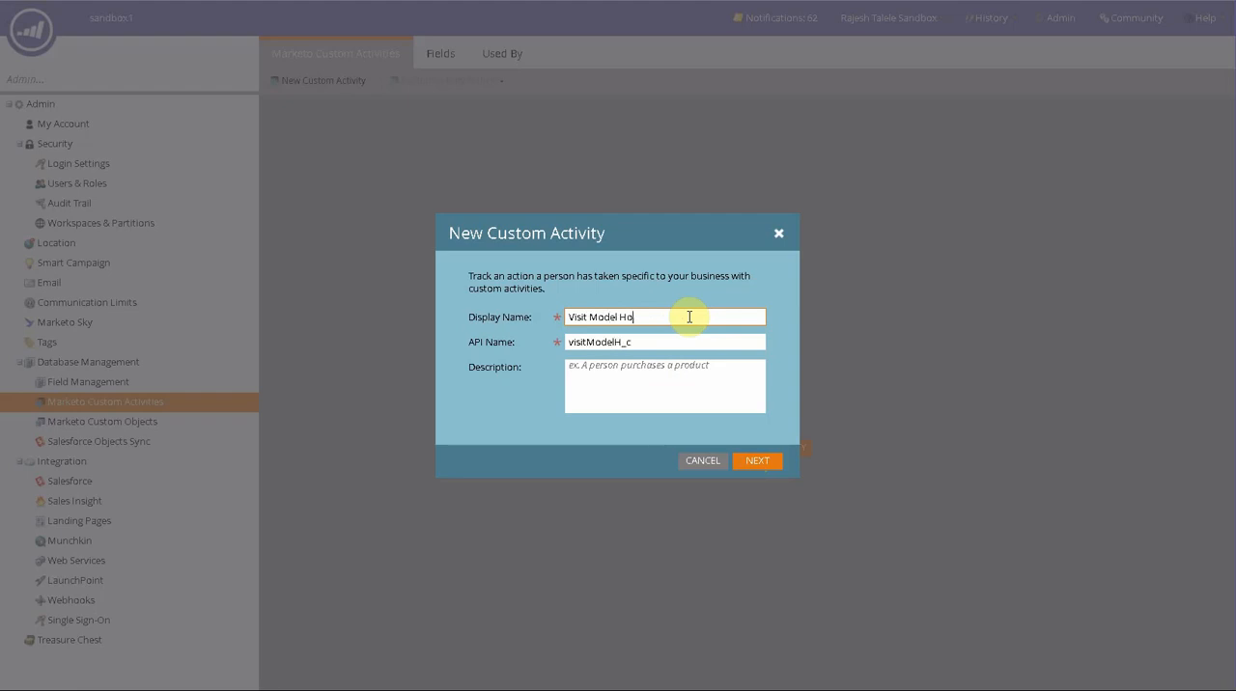
pyautogui.write('me')
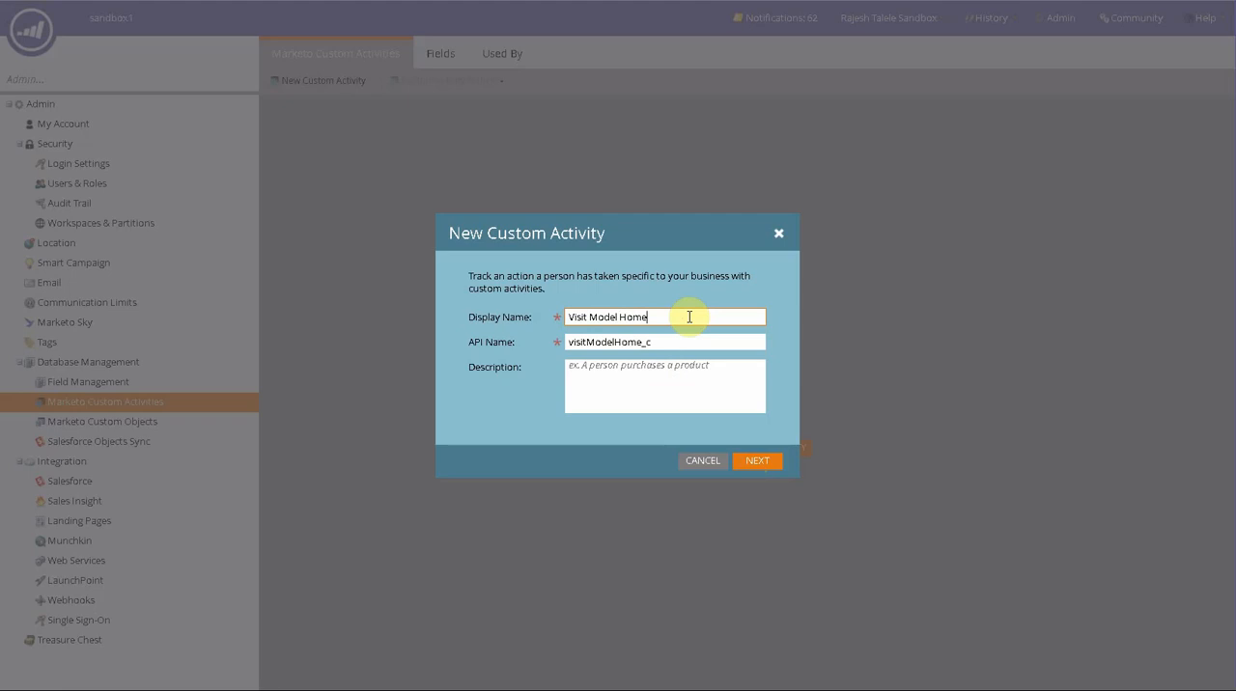
pyautogui.click(664, 386)
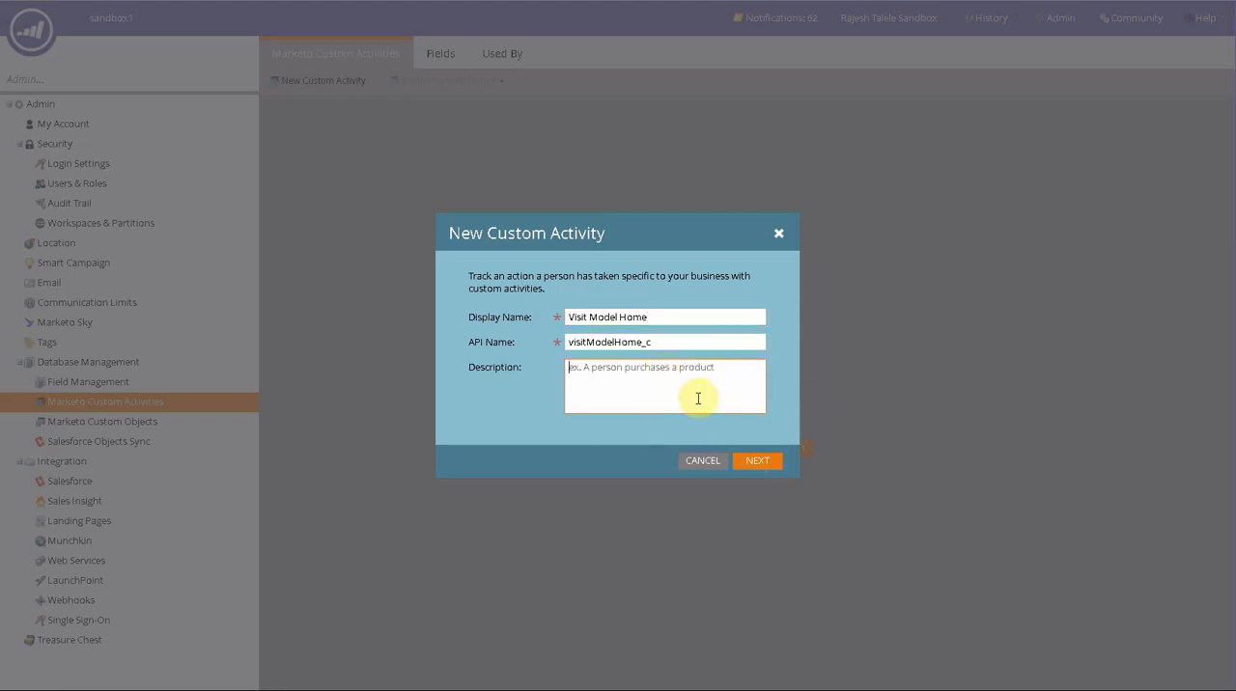
pyautogui.write('The person w')
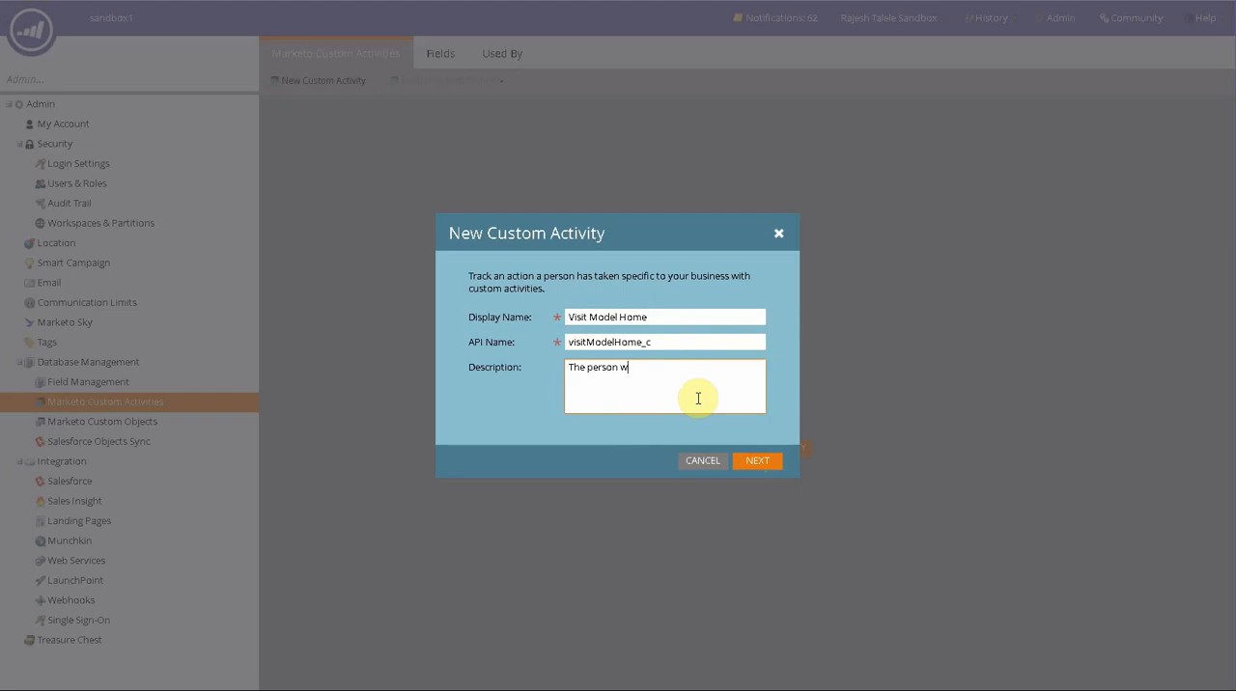
pyautogui.write('alks in a')
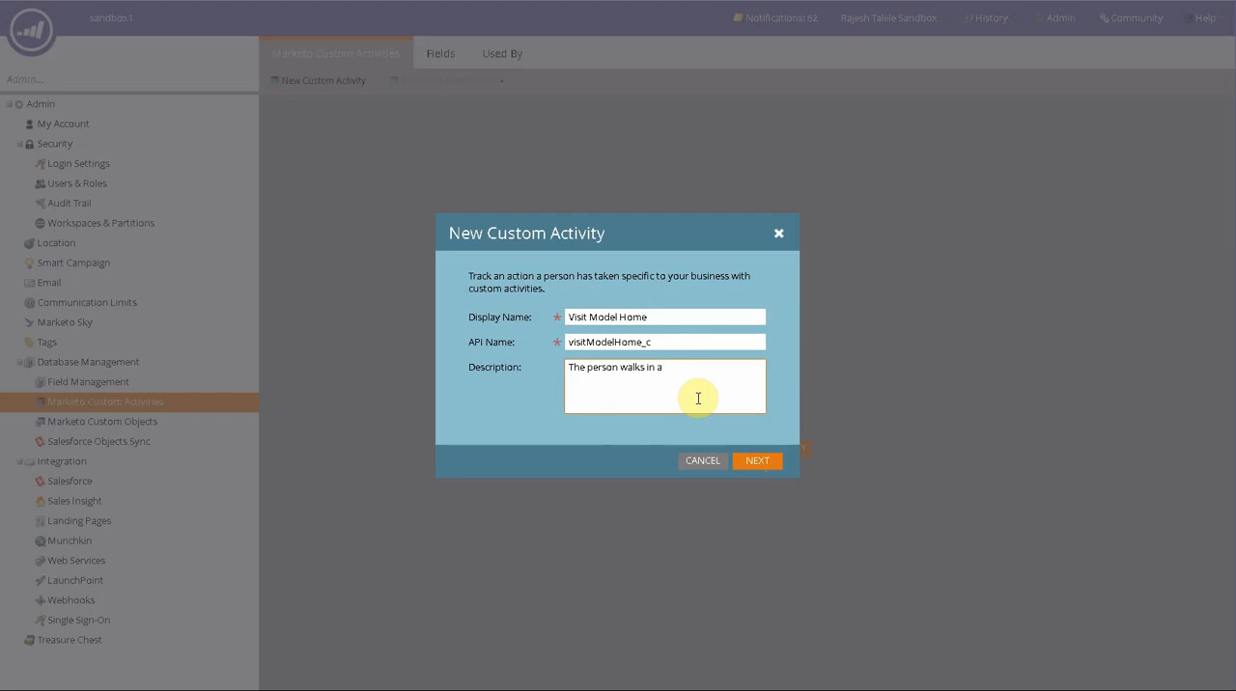
pyautogui.write('model home')
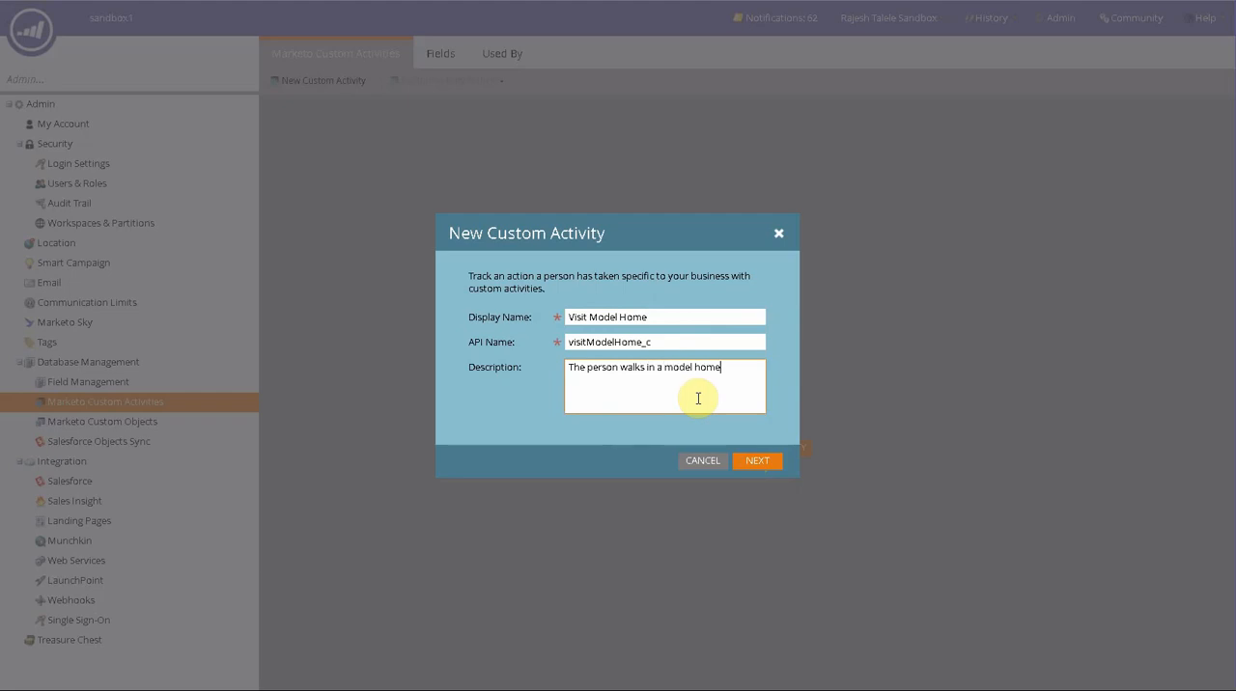
pyautogui.moveTo(463, 365)
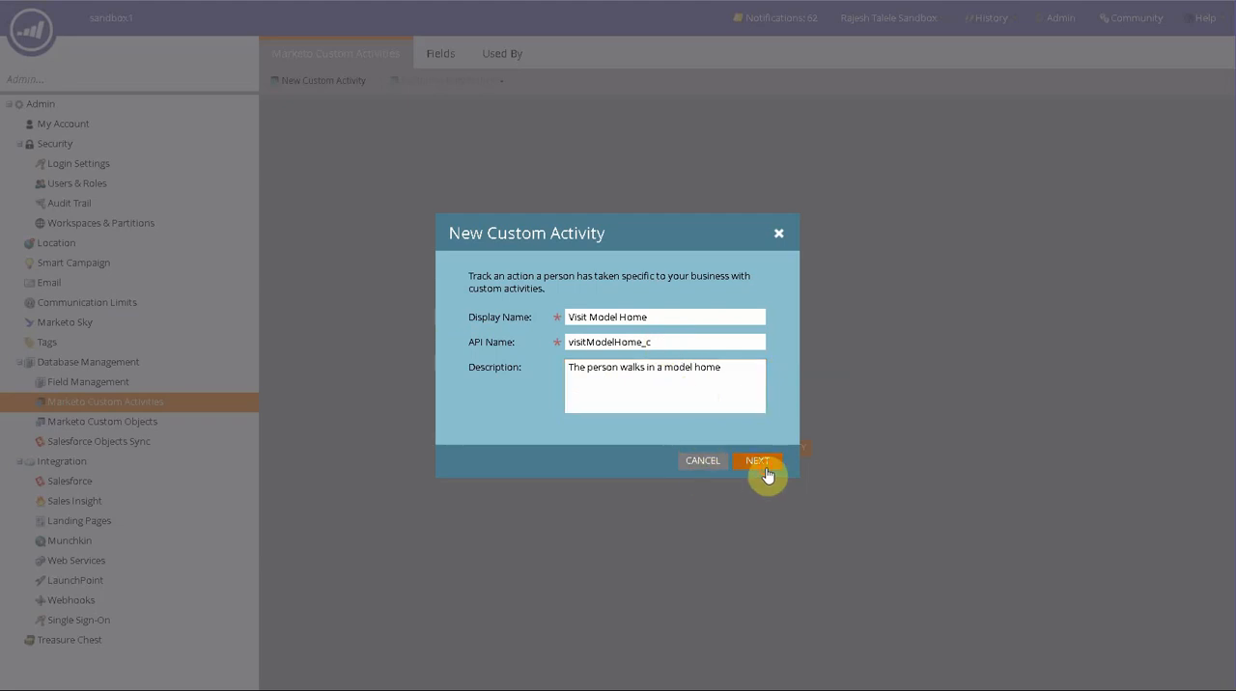
# On the wording page, set filter 'Visited Model Home' and trigger 'Visits Model Home'
pyautogui.click(758, 461)
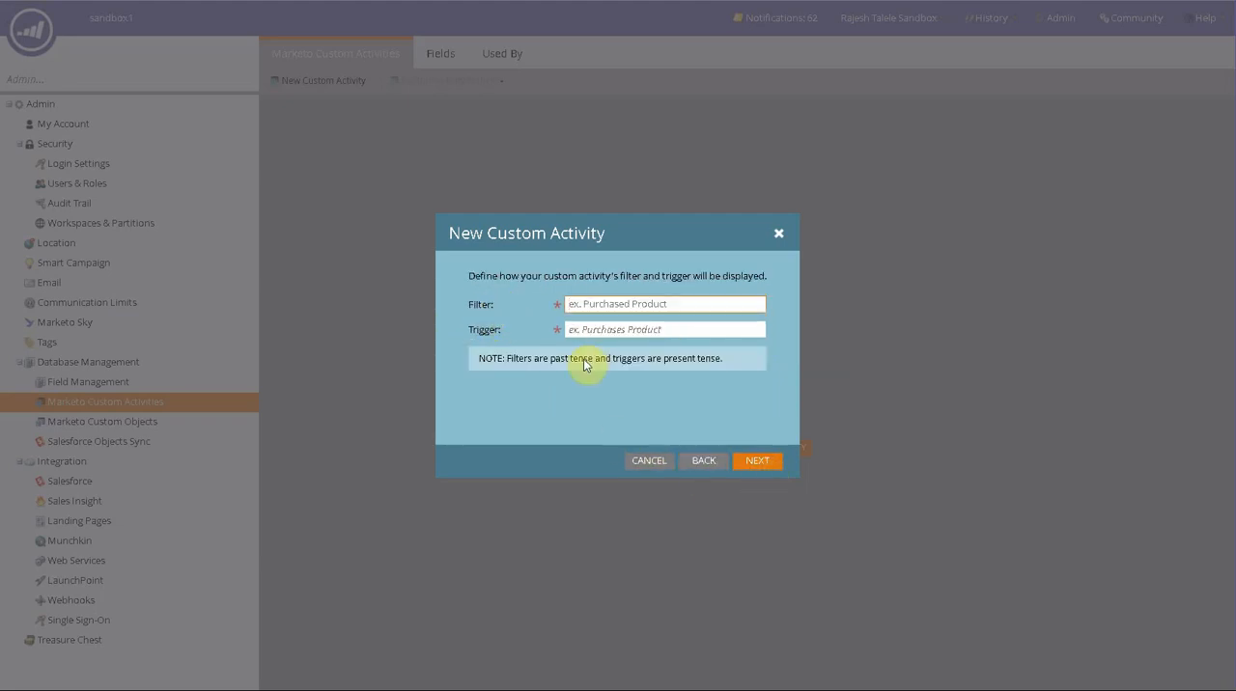
pyautogui.click(666, 304)
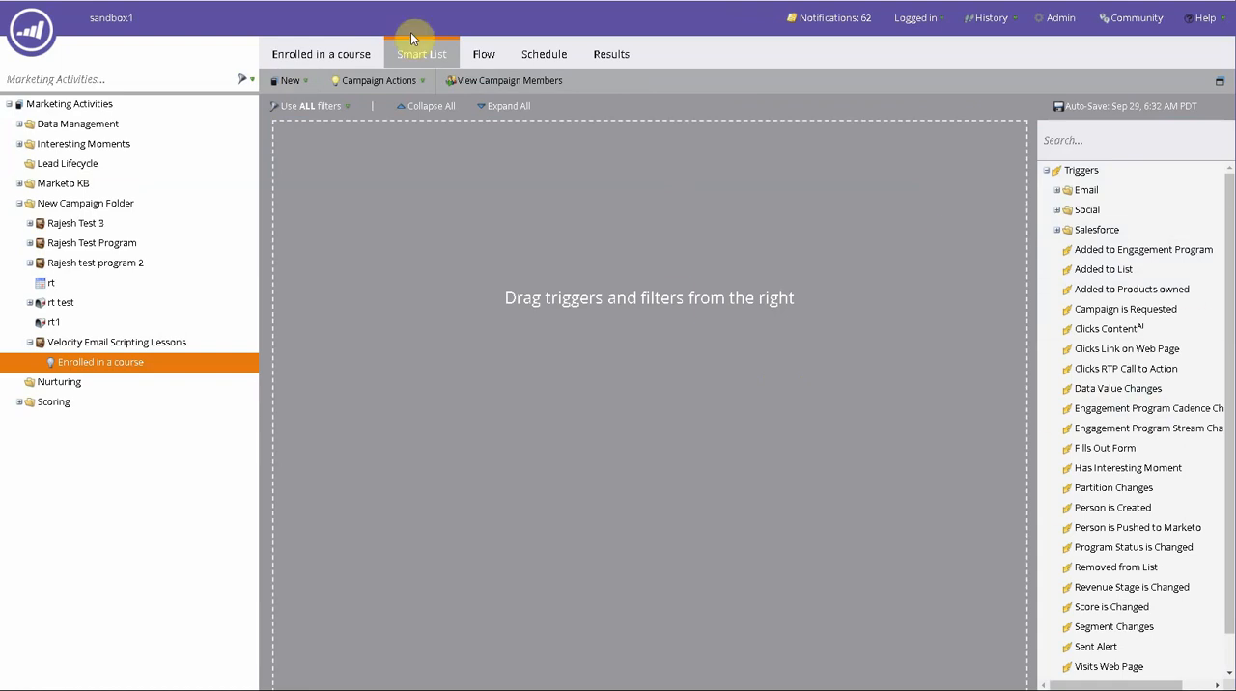
pyautogui.moveTo(1156, 295)
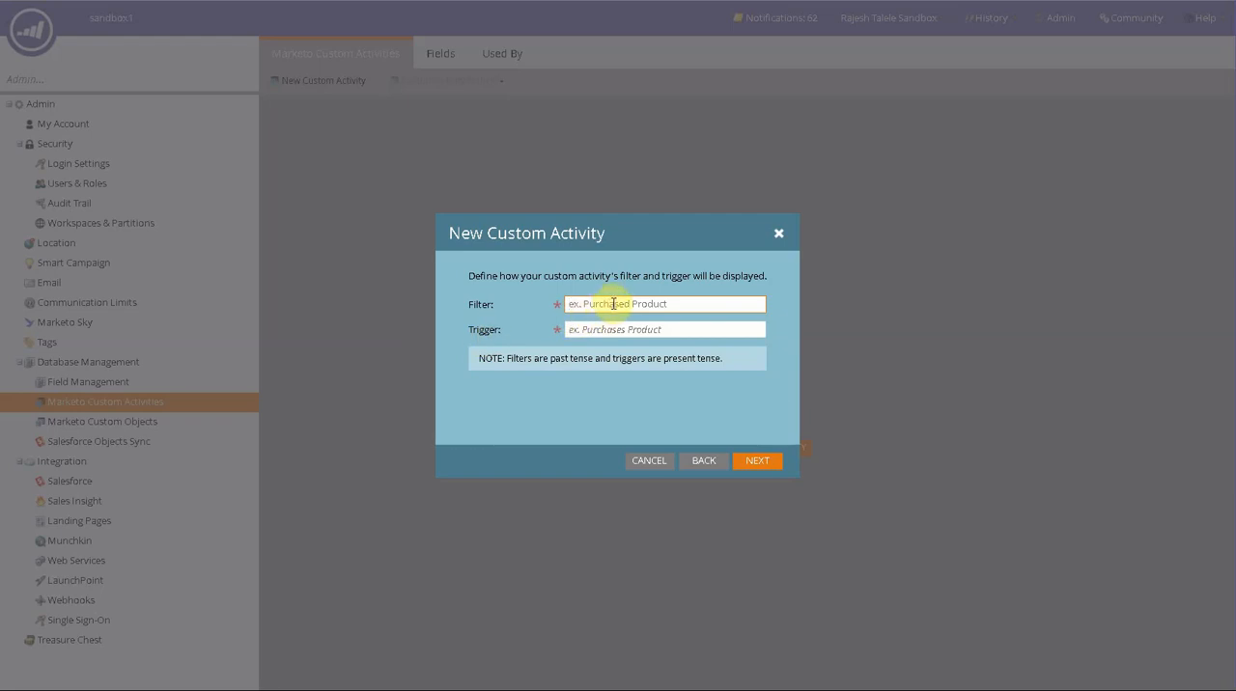
pyautogui.write('Visited')
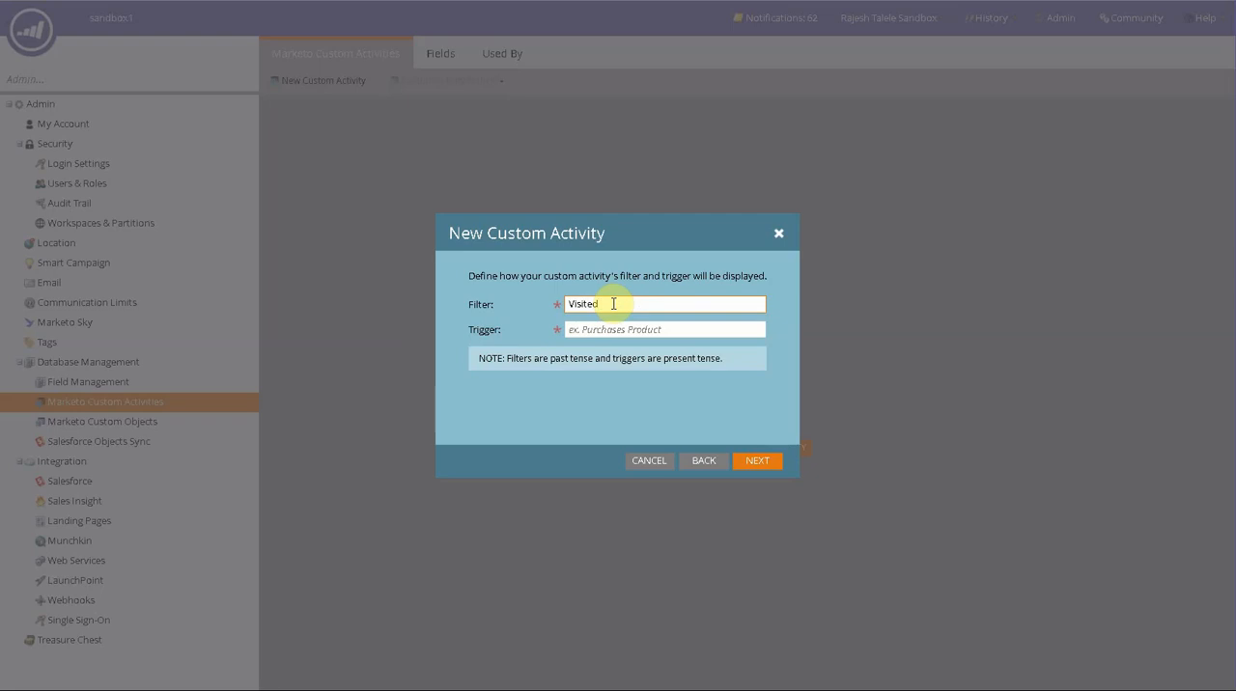
pyautogui.write('Model')
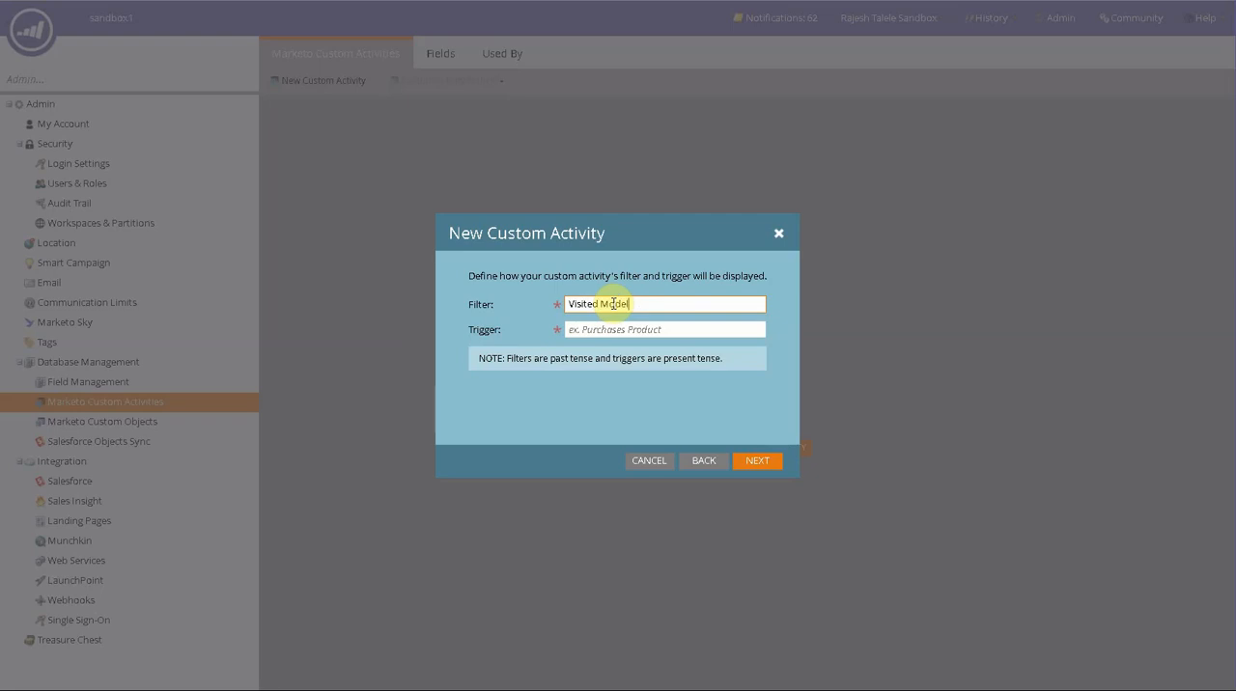
pyautogui.write('Home')
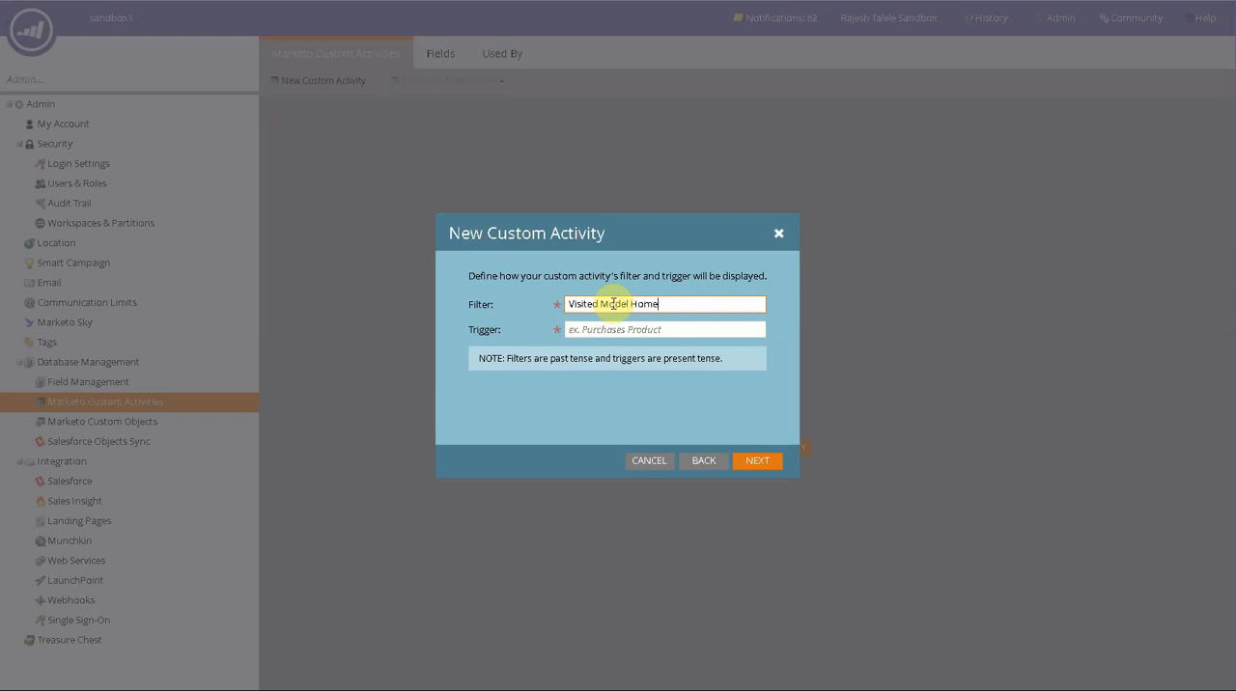
pyautogui.click(664, 330)
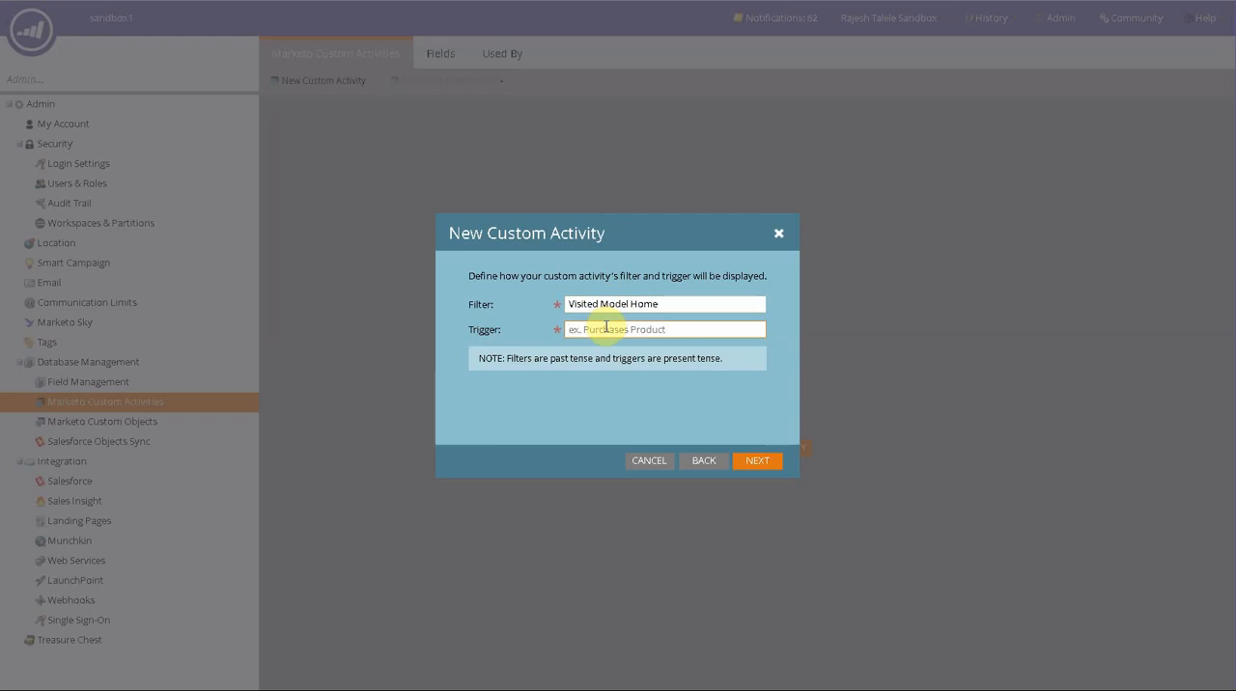
pyautogui.write('Visits Model')
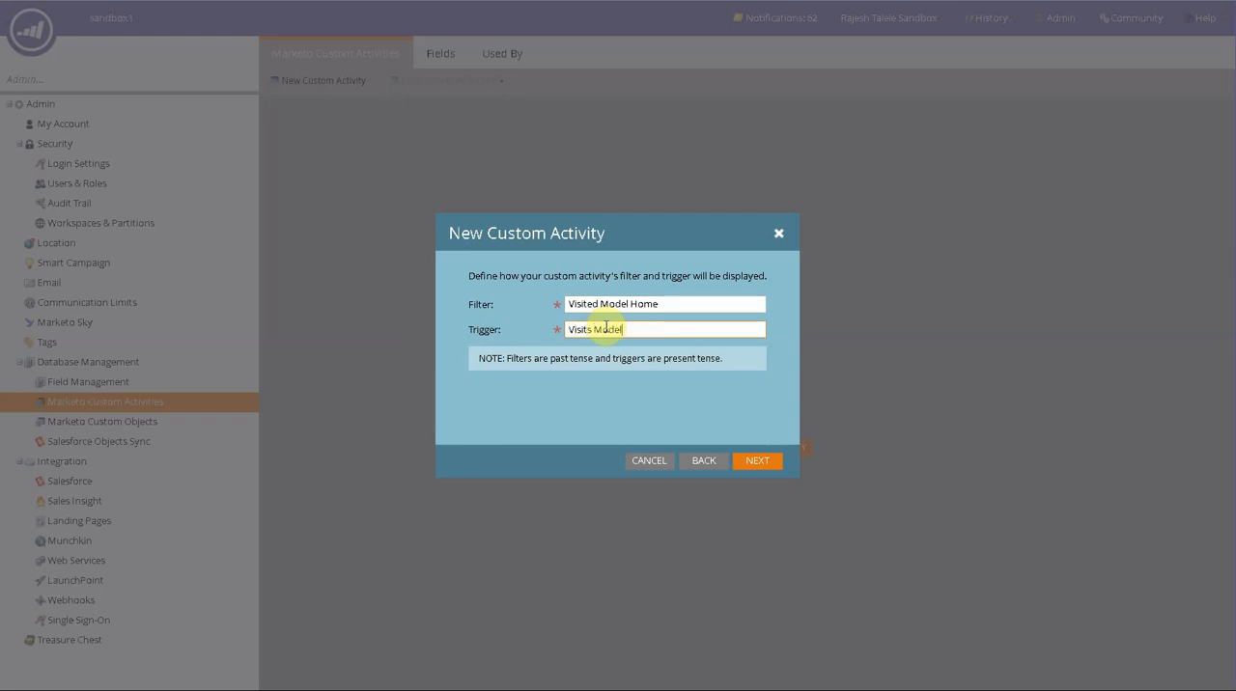
pyautogui.write('Home')
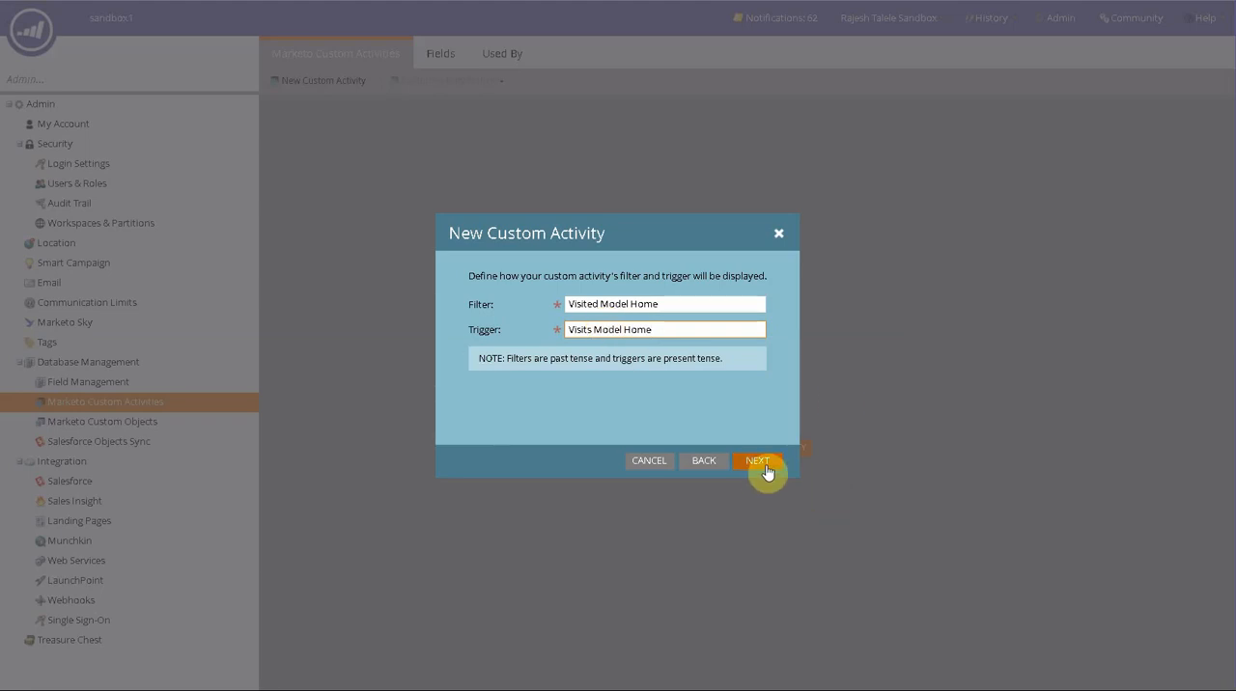
# Name the primary field 'Model Home Community', giving API name modelHomeCommunity
pyautogui.click(758, 461)
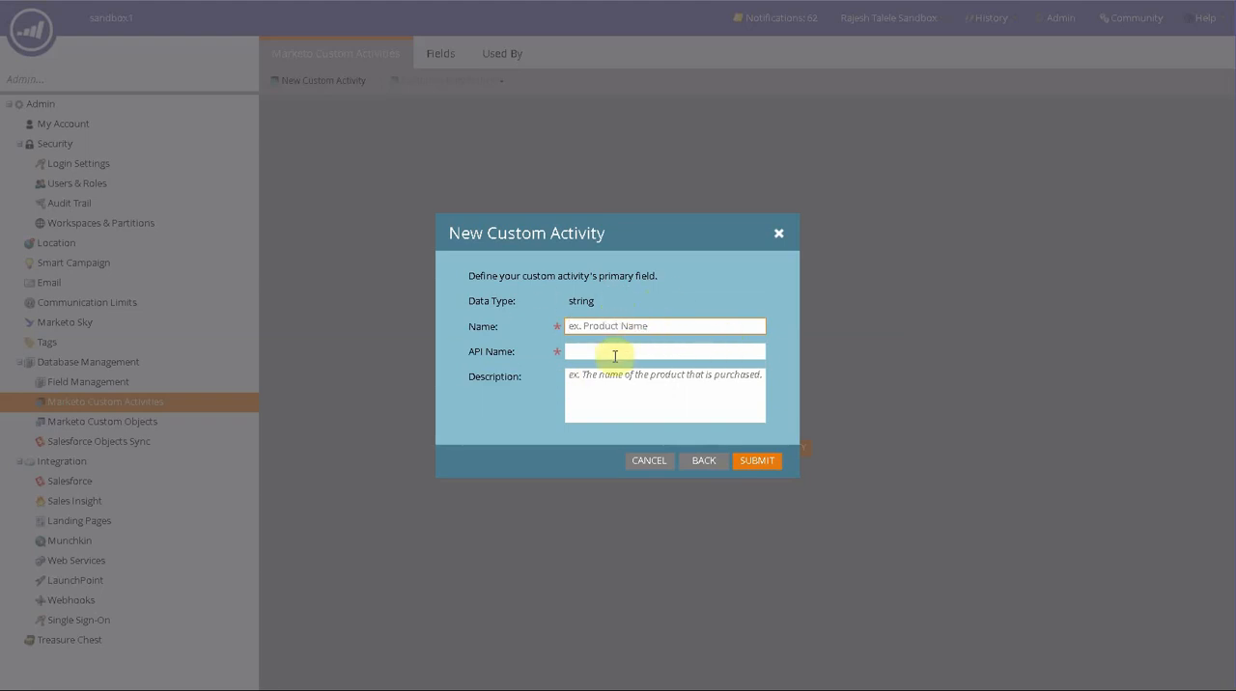
pyautogui.moveTo(609, 360)
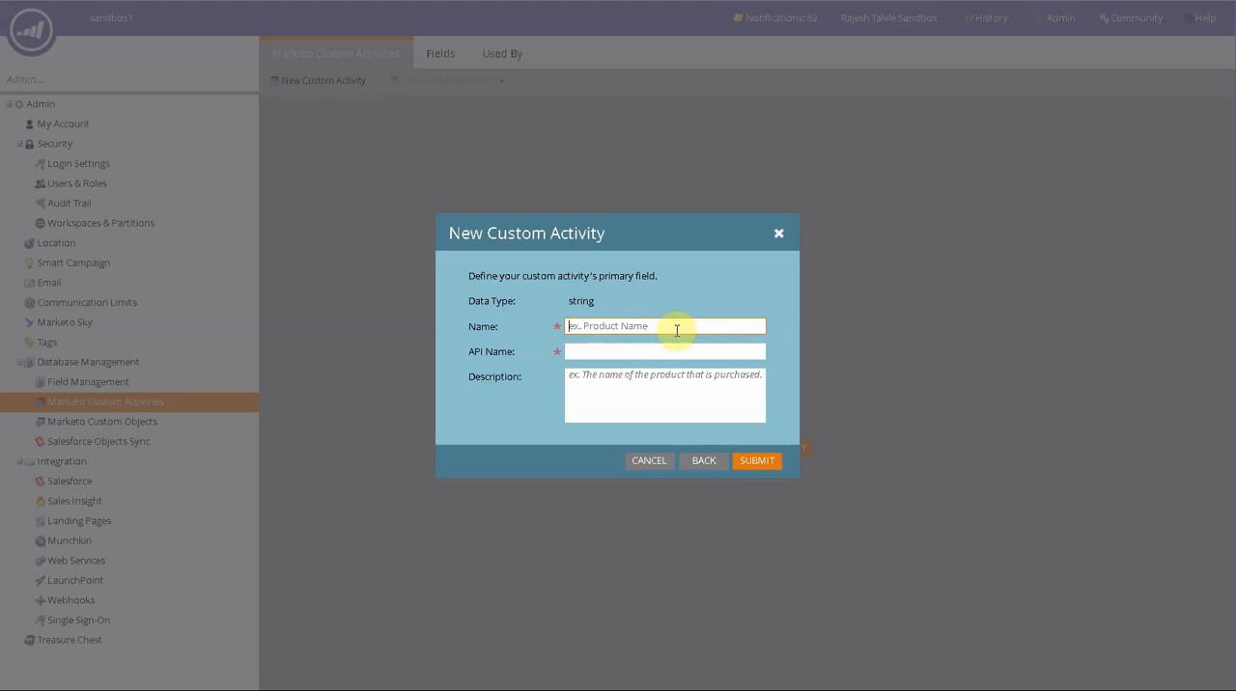
pyautogui.write('M')
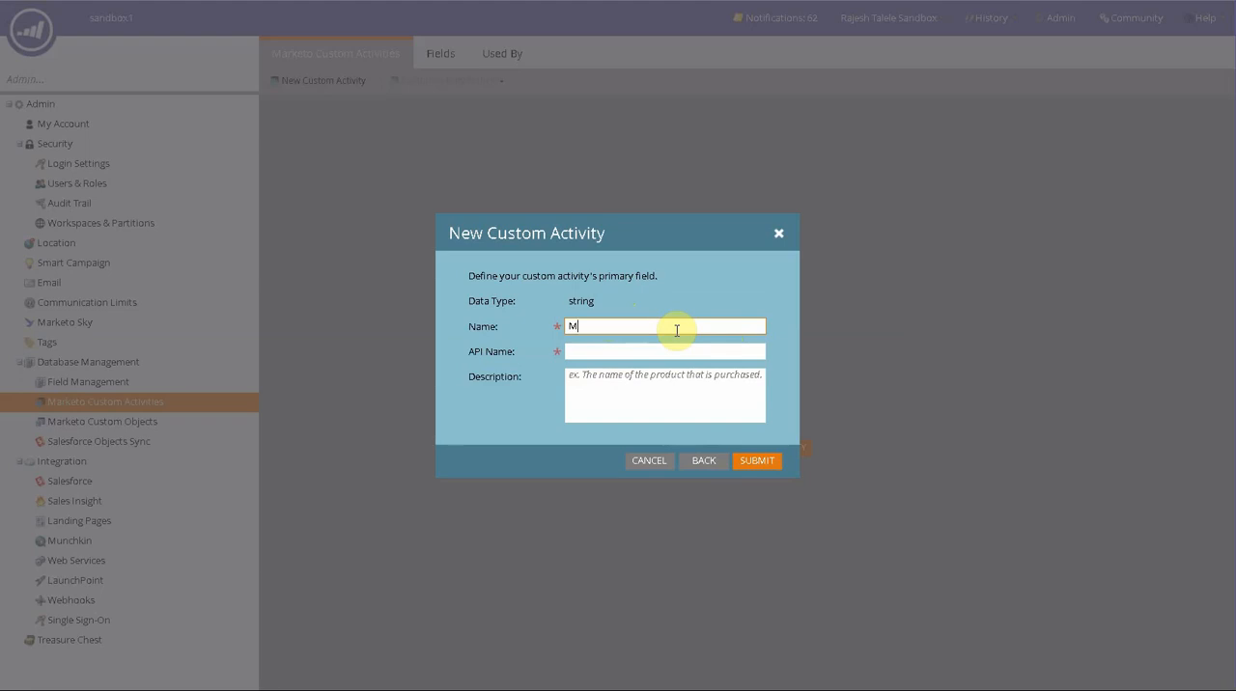
pyautogui.write('odel Home Community')
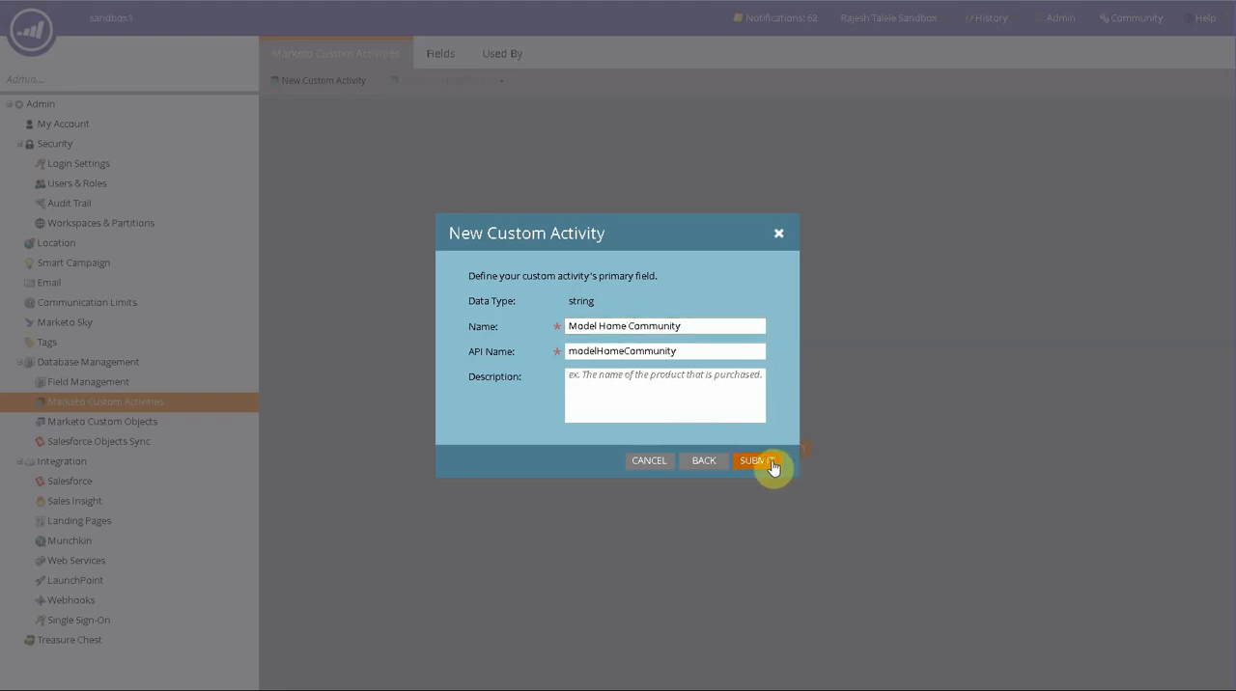
# Submit the Visit Model Home custom activity to save it as a draft
pyautogui.click(757, 461)
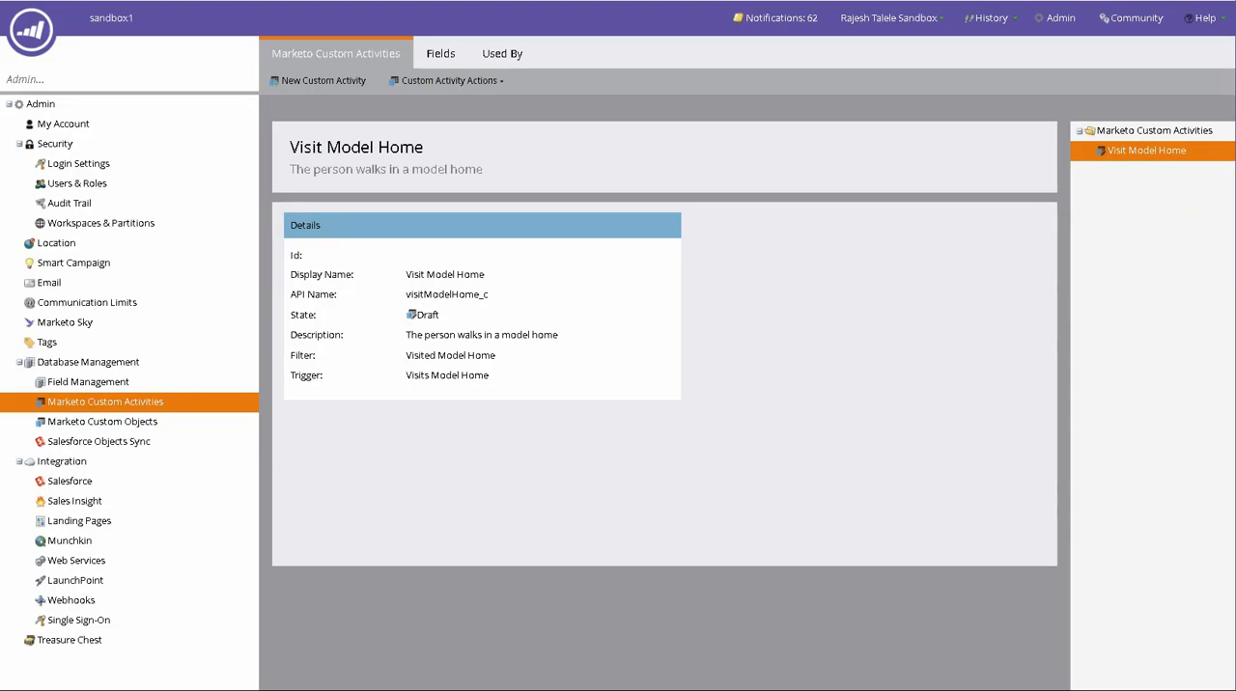
pyautogui.moveTo(719, 365)
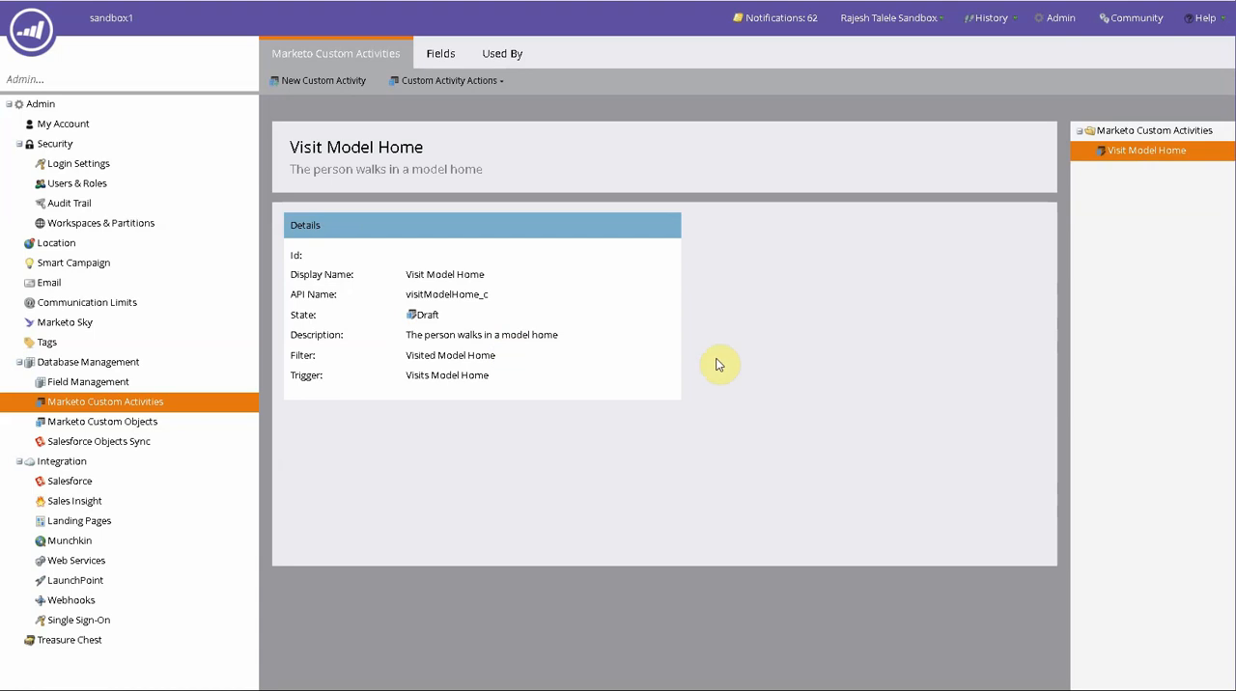
pyautogui.moveTo(404, 376)
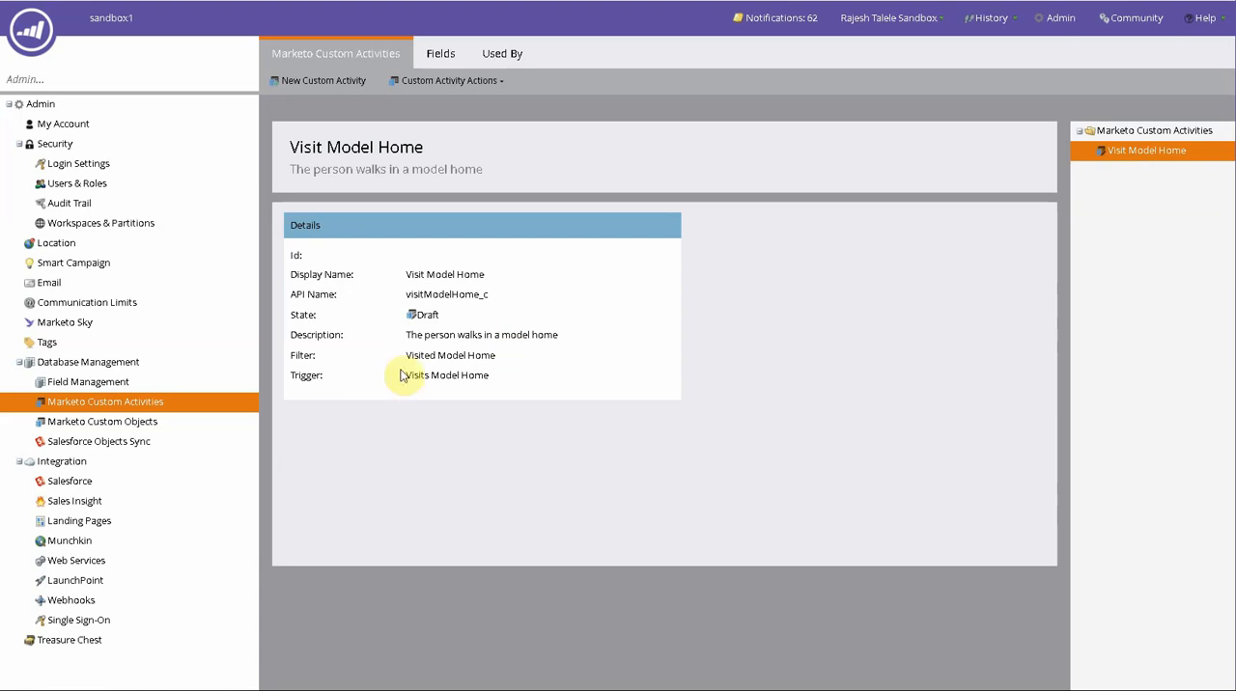
pyautogui.moveTo(635, 419)
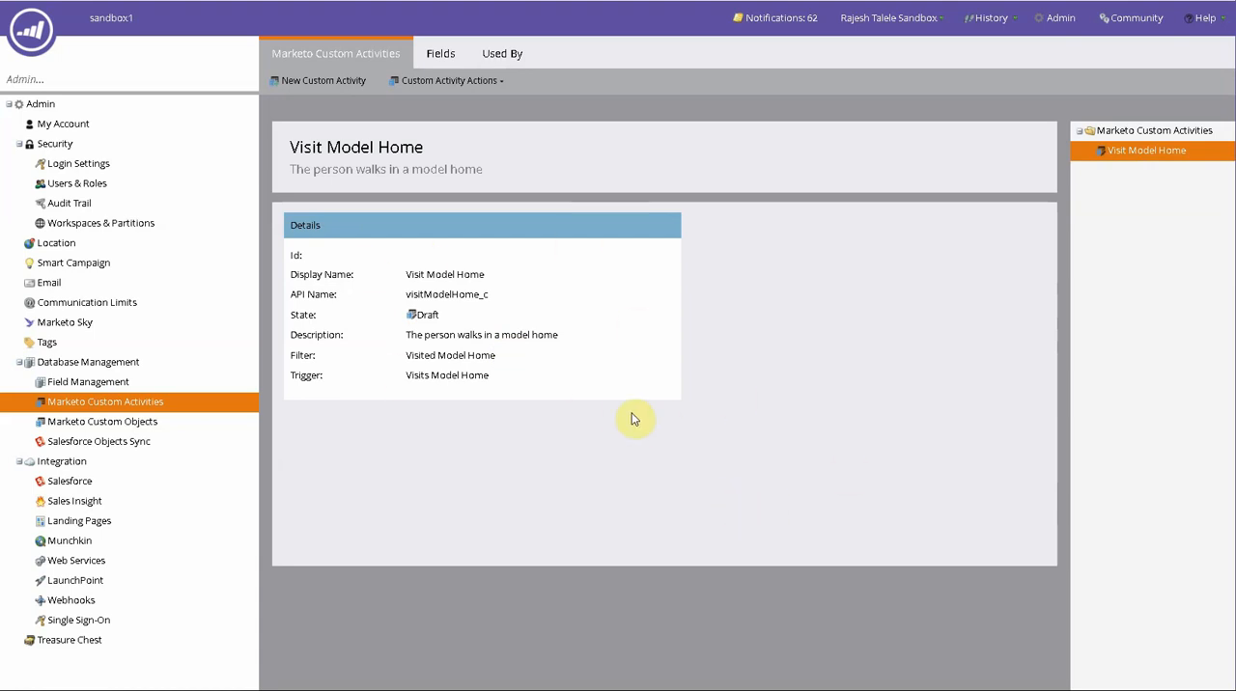
pyautogui.moveTo(547, 167)
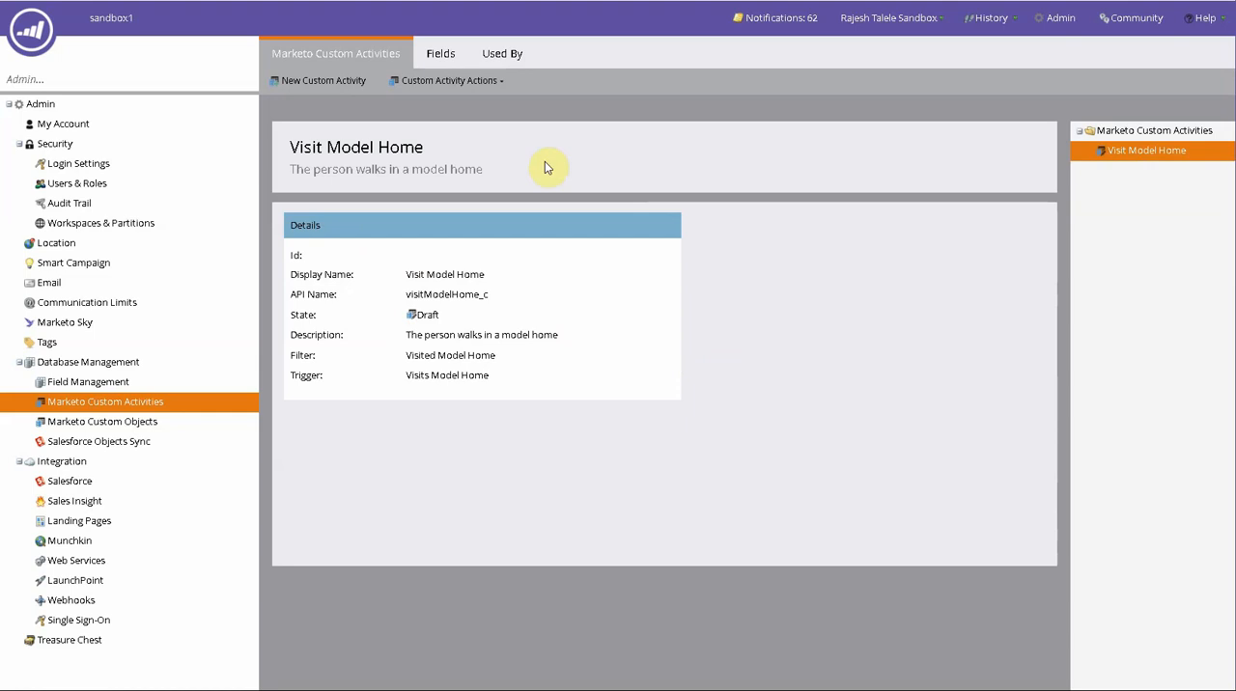
# Add a phone-type field named 'Phone number they gave' on the Fields tab and save it
pyautogui.click(441, 53)
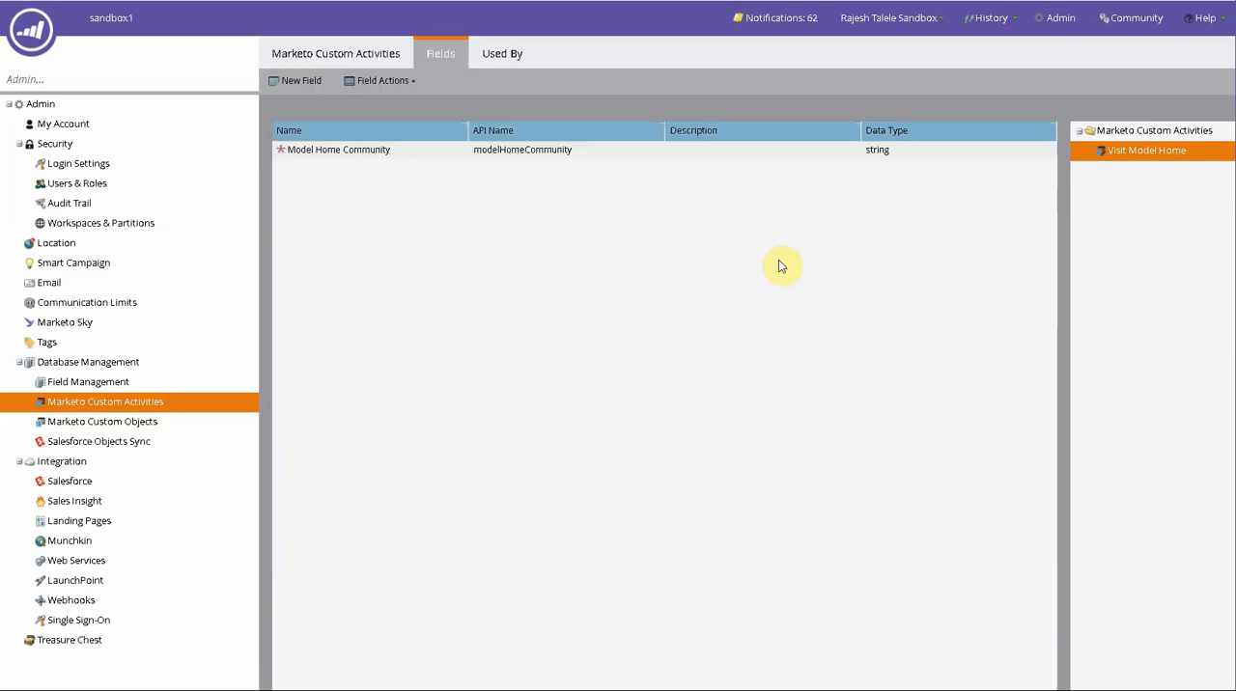
pyautogui.moveTo(856, 367)
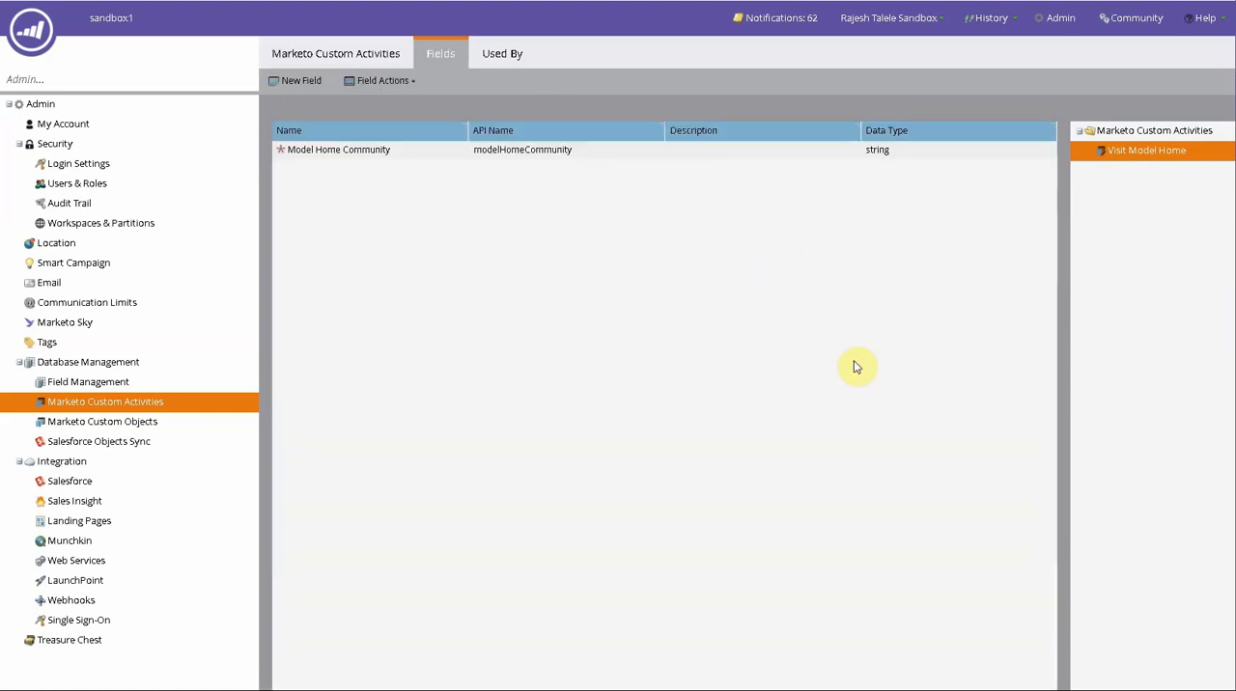
pyautogui.click(300, 80)
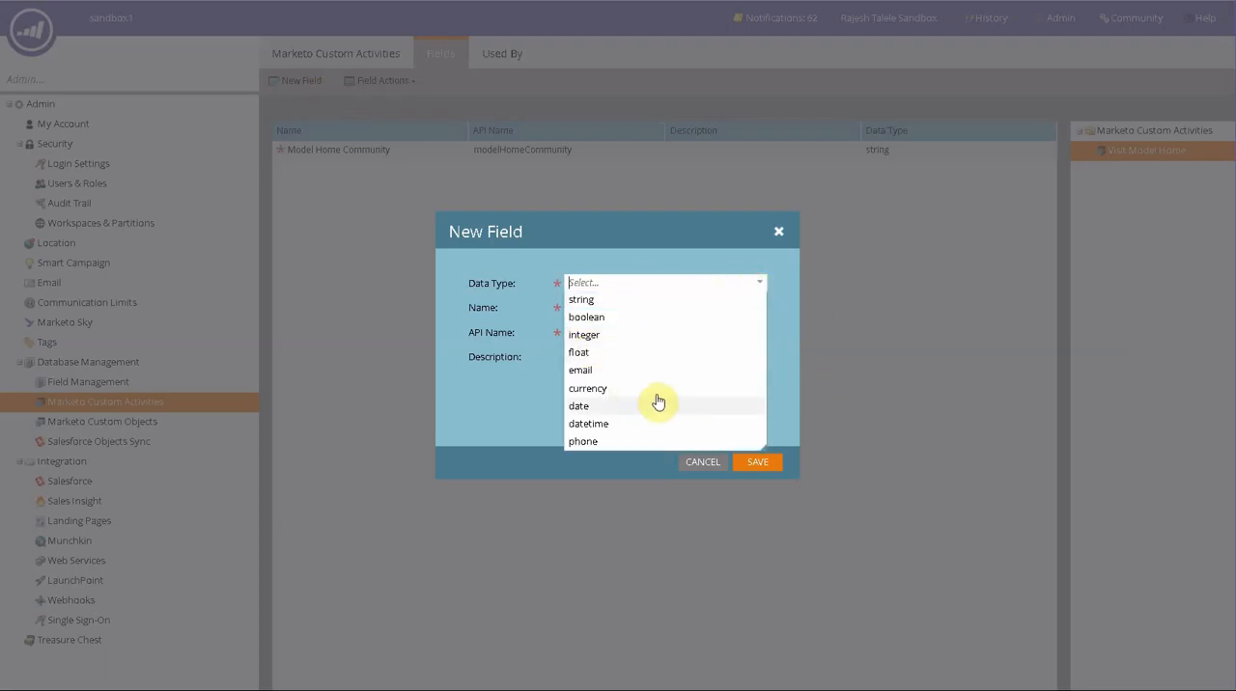
pyautogui.click(578, 406)
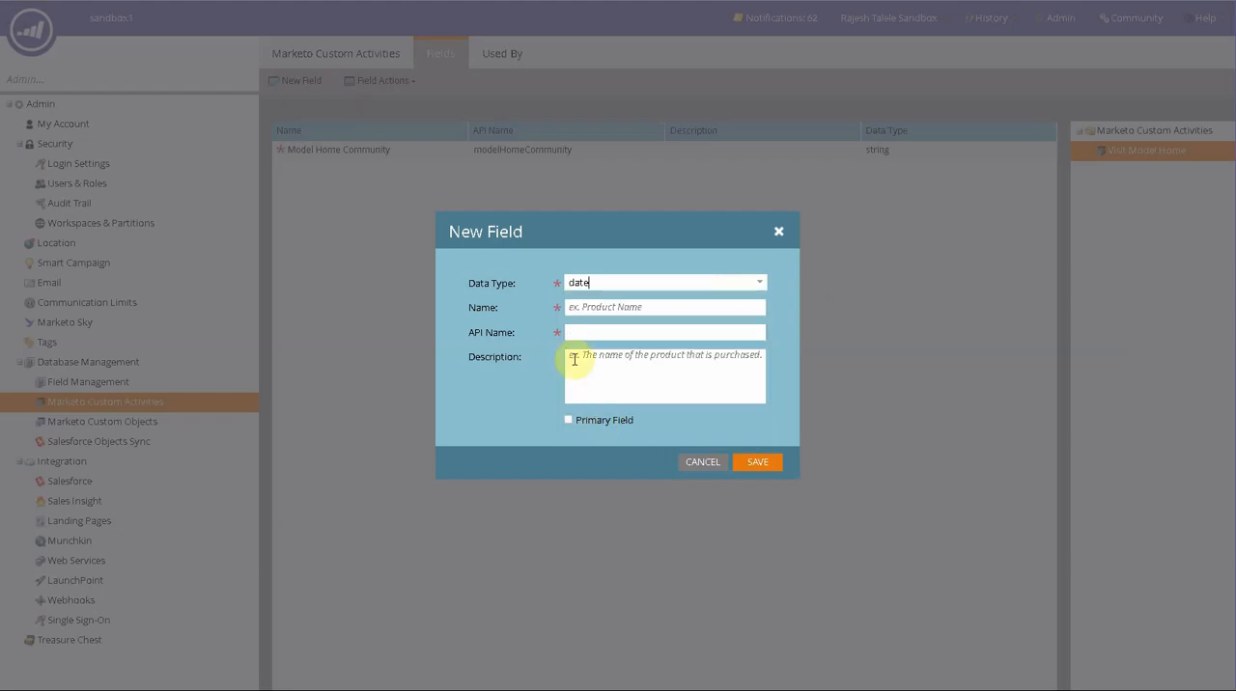
pyautogui.write('v')
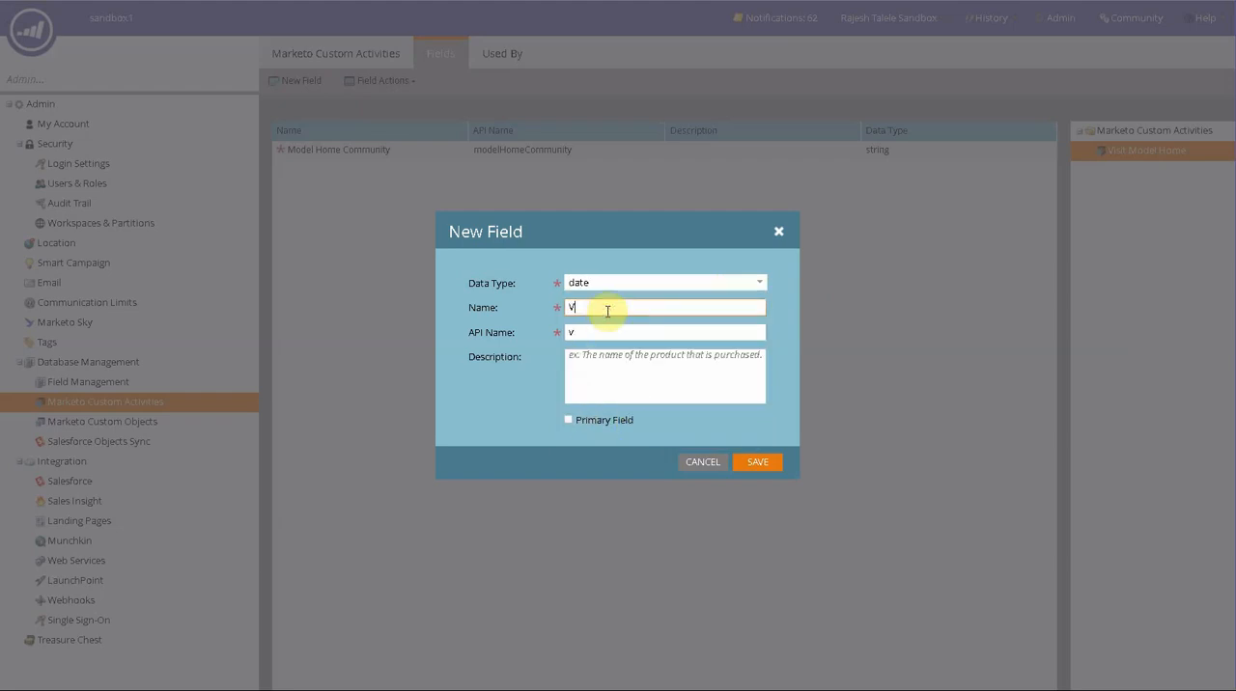
pyautogui.write('isted')
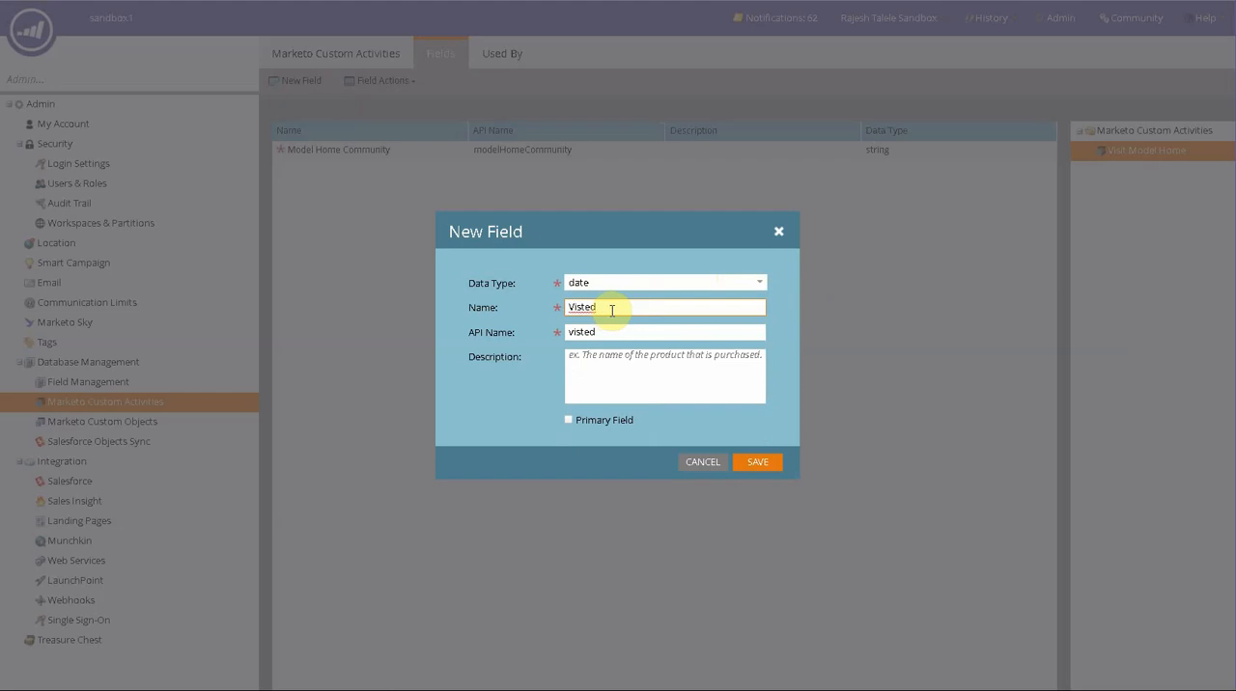
pyautogui.press('Backspace')
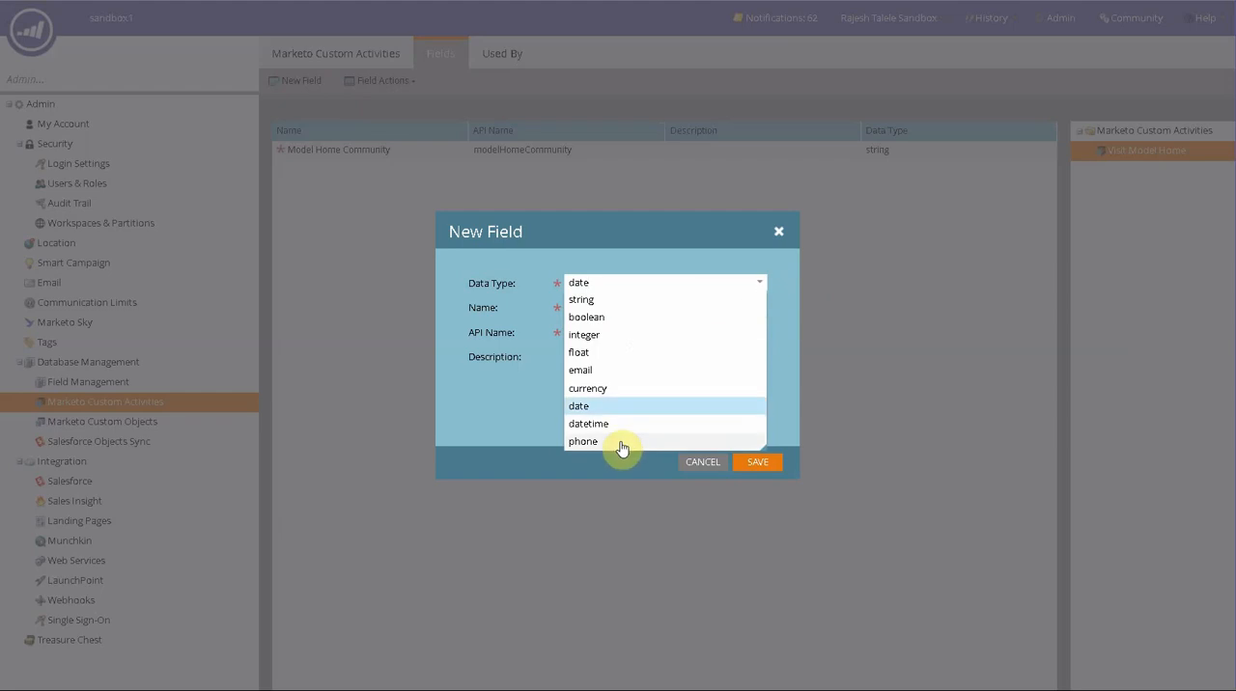
pyautogui.click(584, 442)
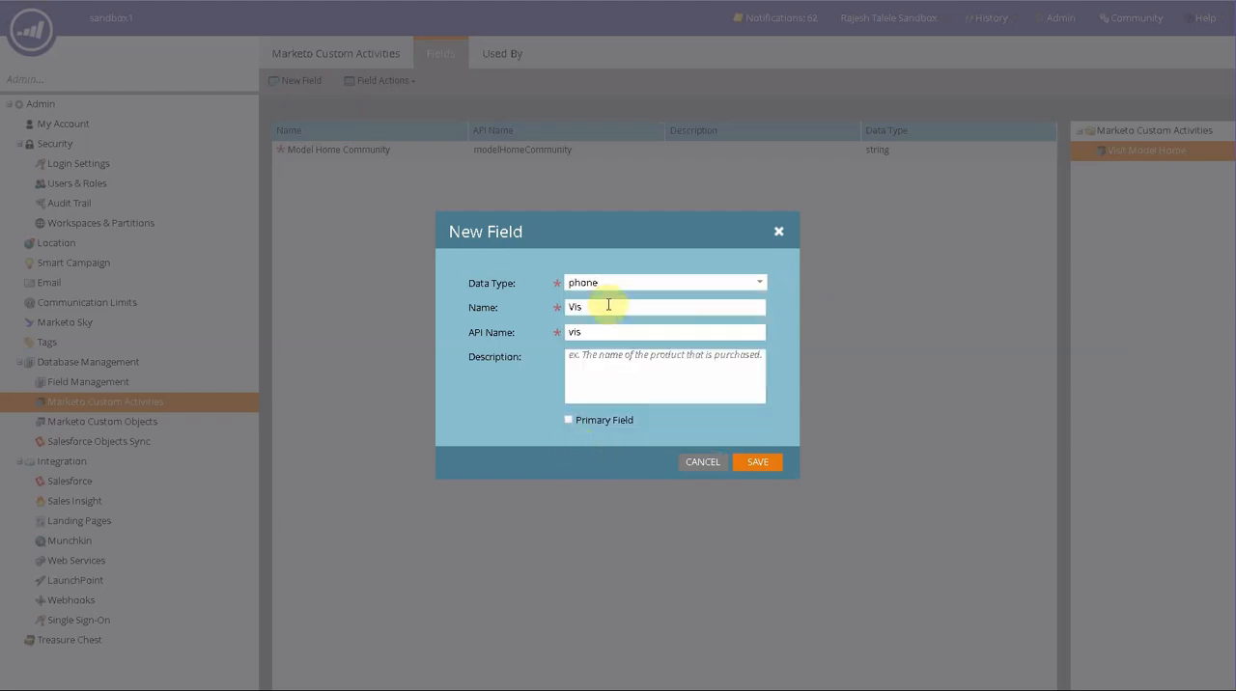
pyautogui.write('P')
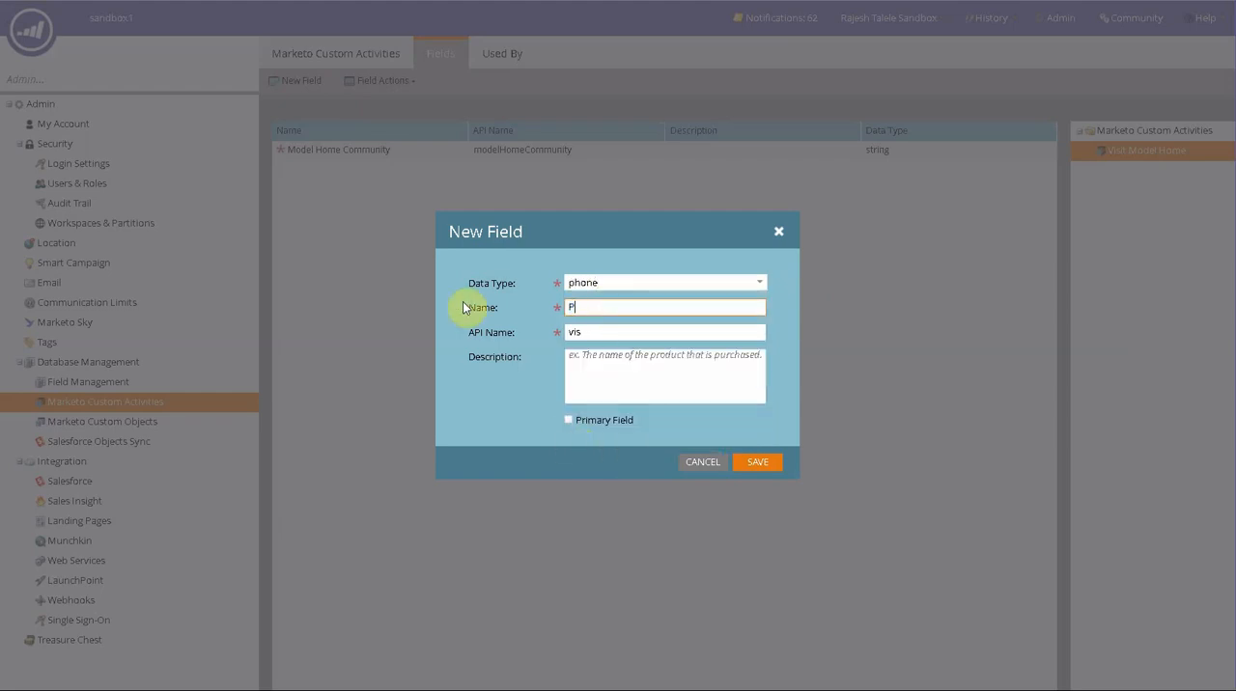
pyautogui.write('Phone number')
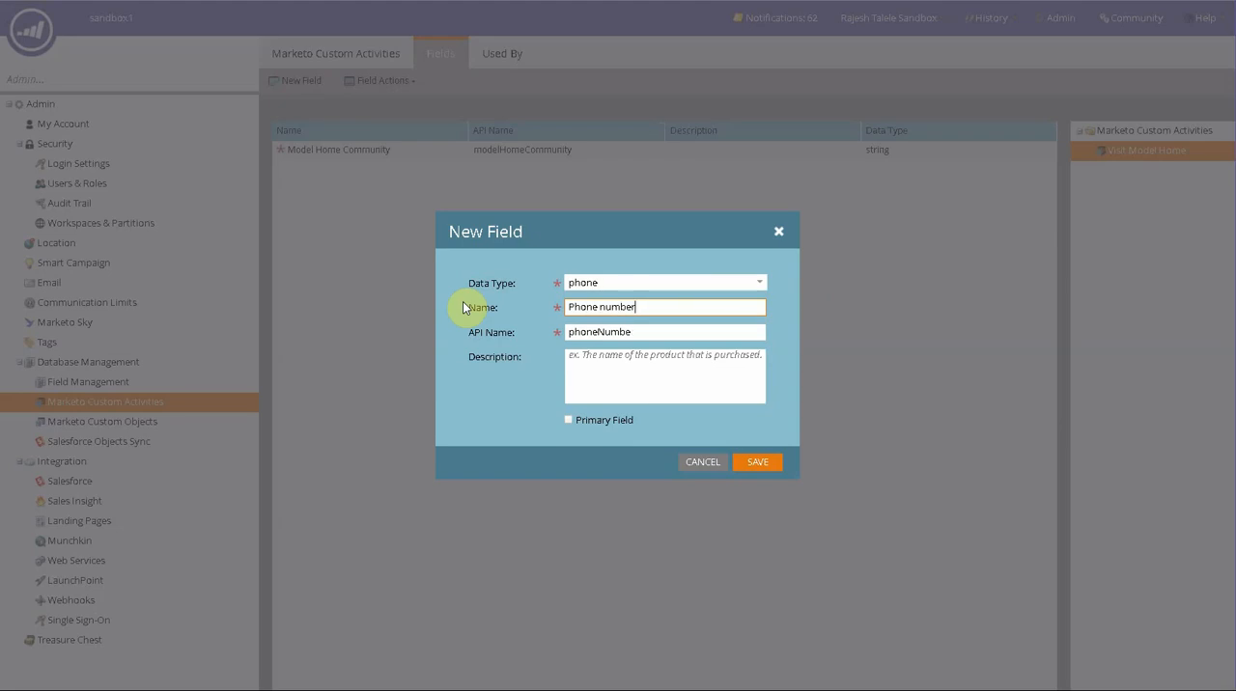
pyautogui.write('they gave')
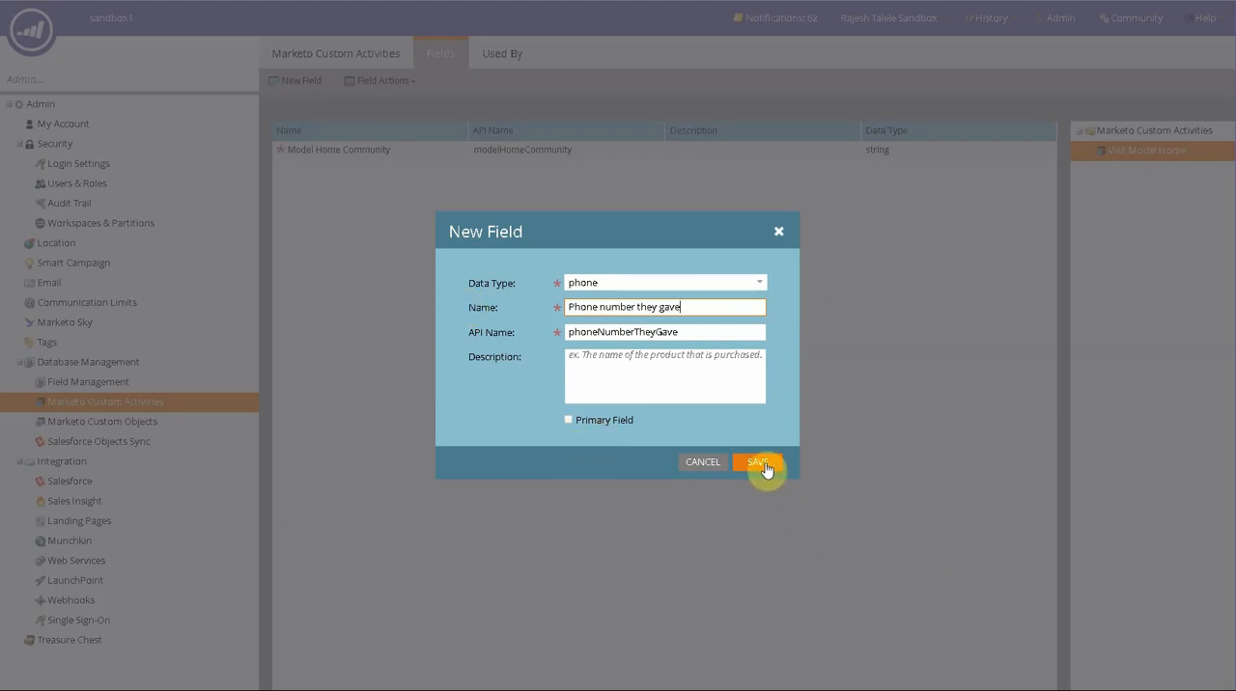
pyautogui.click(757, 462)
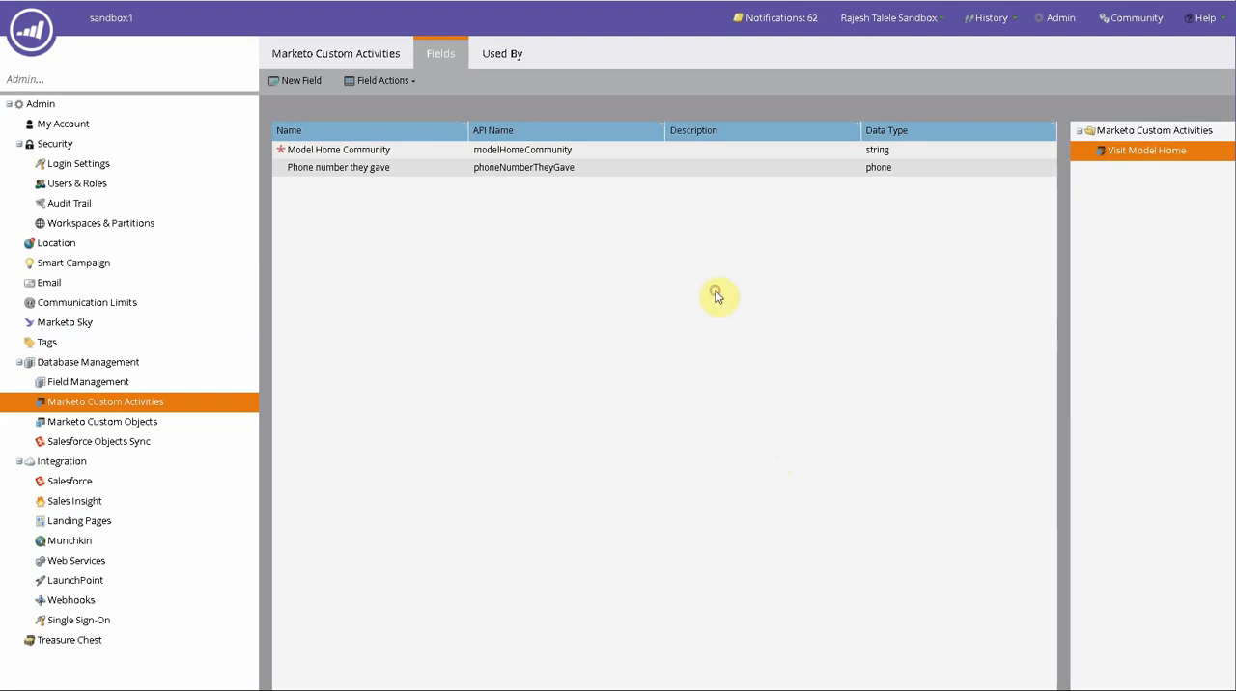
pyautogui.moveTo(420, 169)
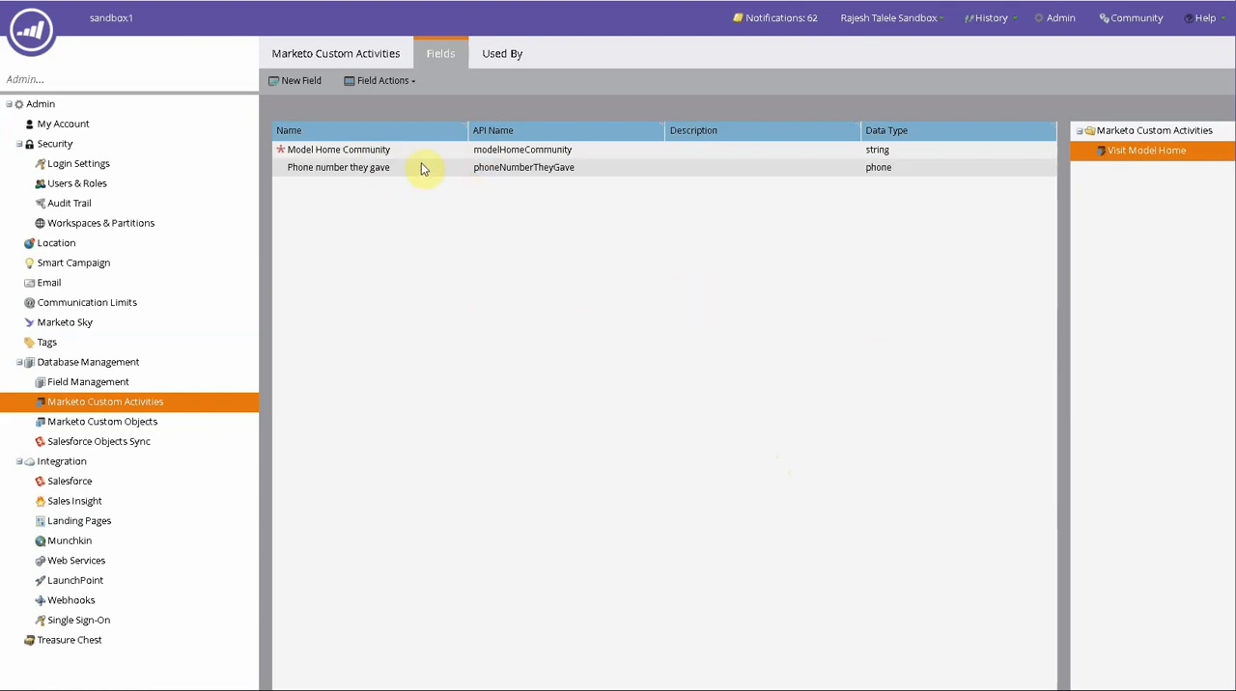
# Add a string field named 'Home size' (API name homeSize) and save it
pyautogui.click(382, 80)
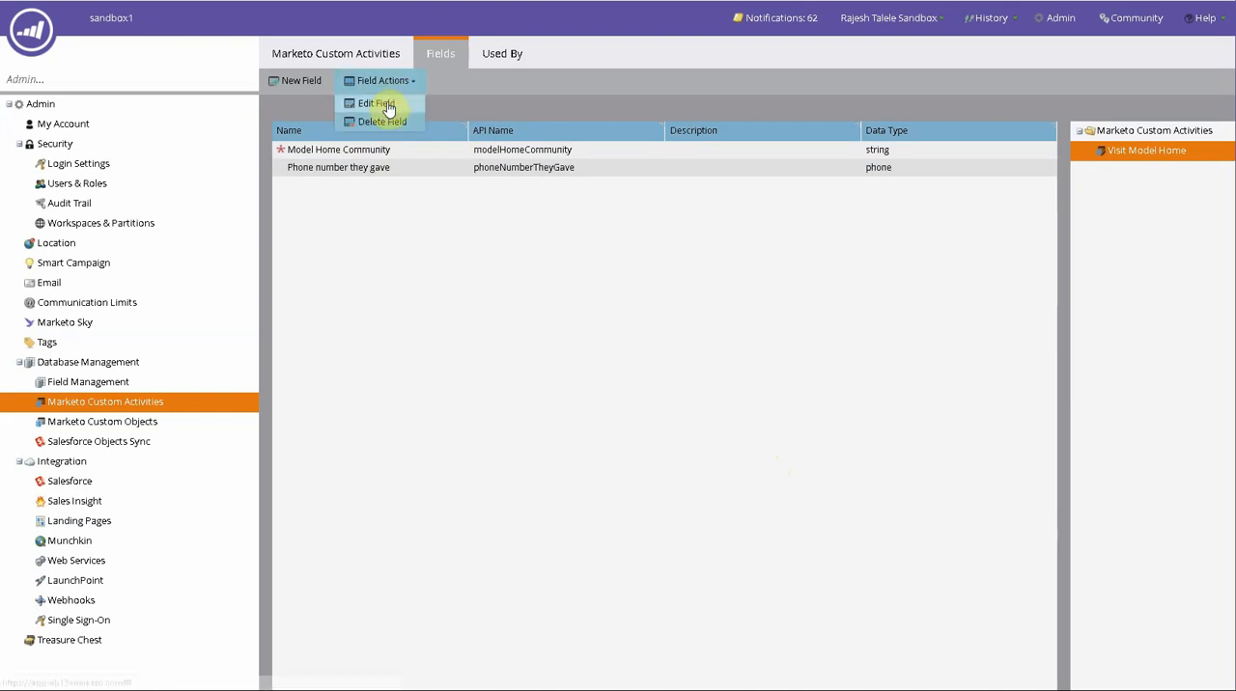
pyautogui.click(373, 103)
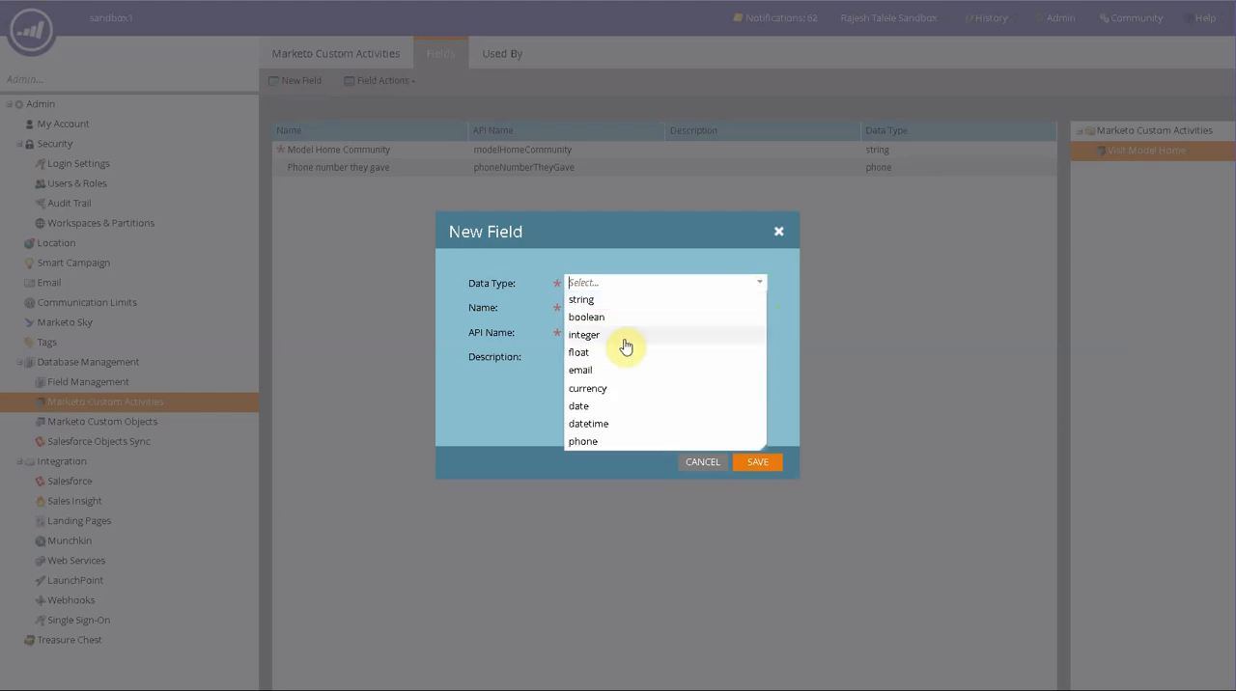
pyautogui.click(581, 300)
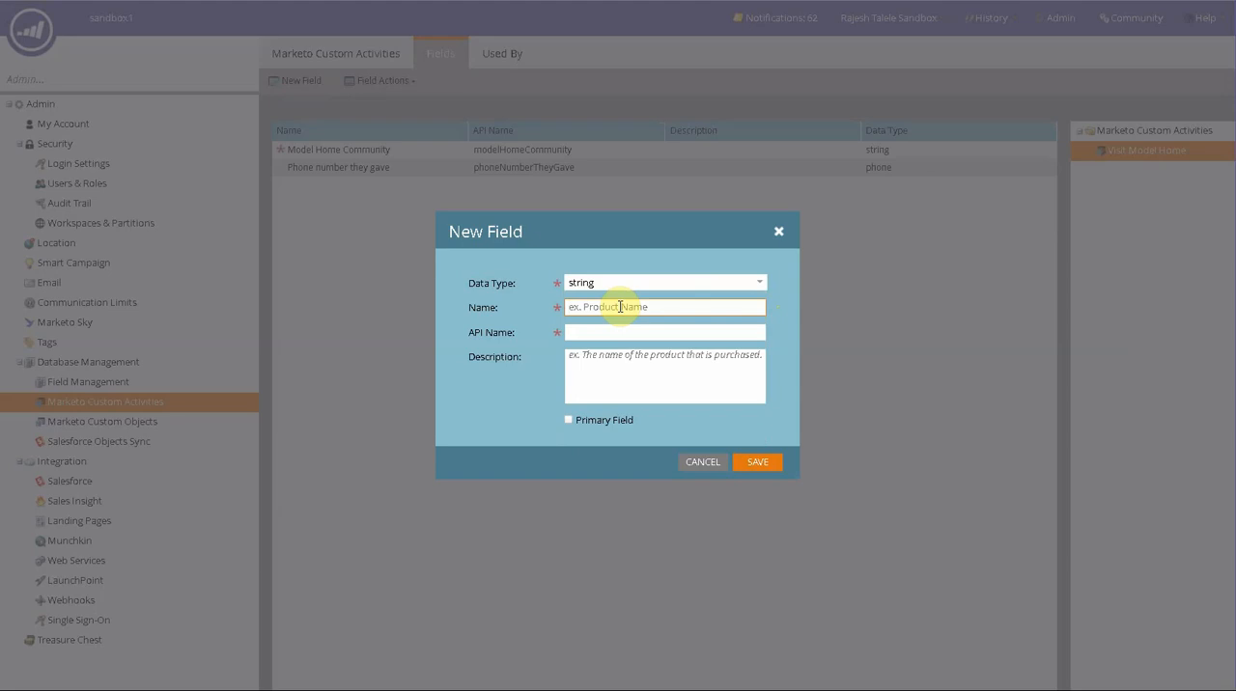
pyautogui.write('Home size')
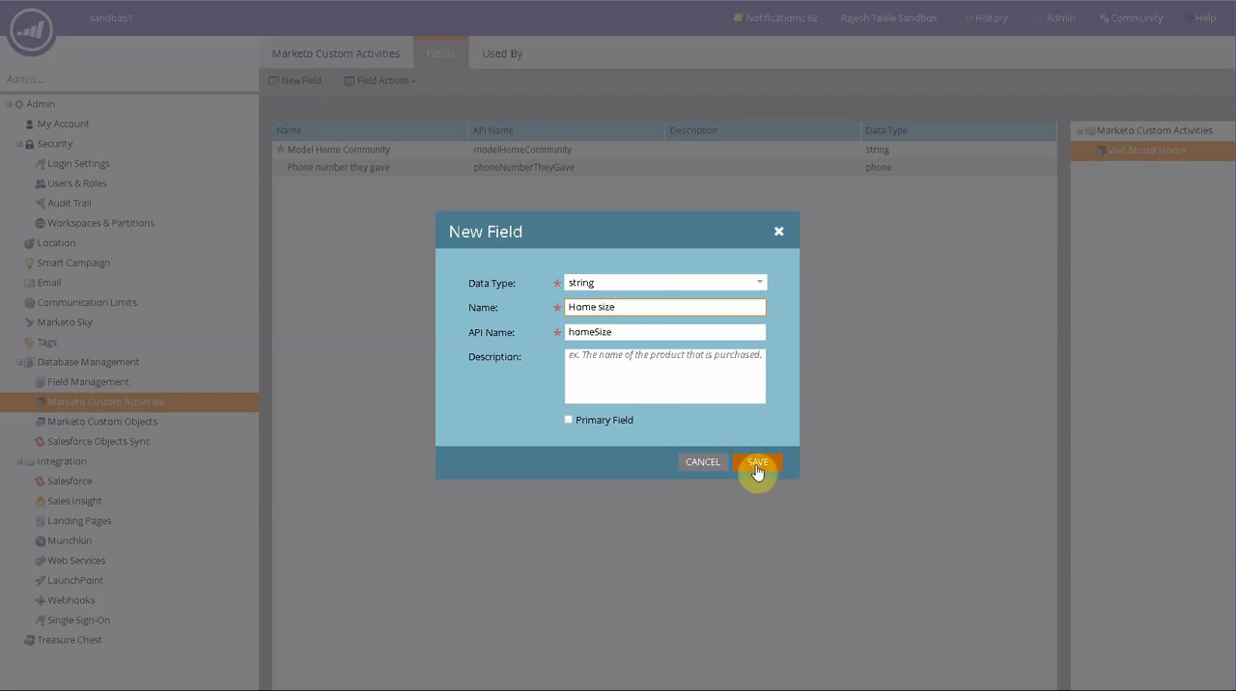
pyautogui.click(758, 462)
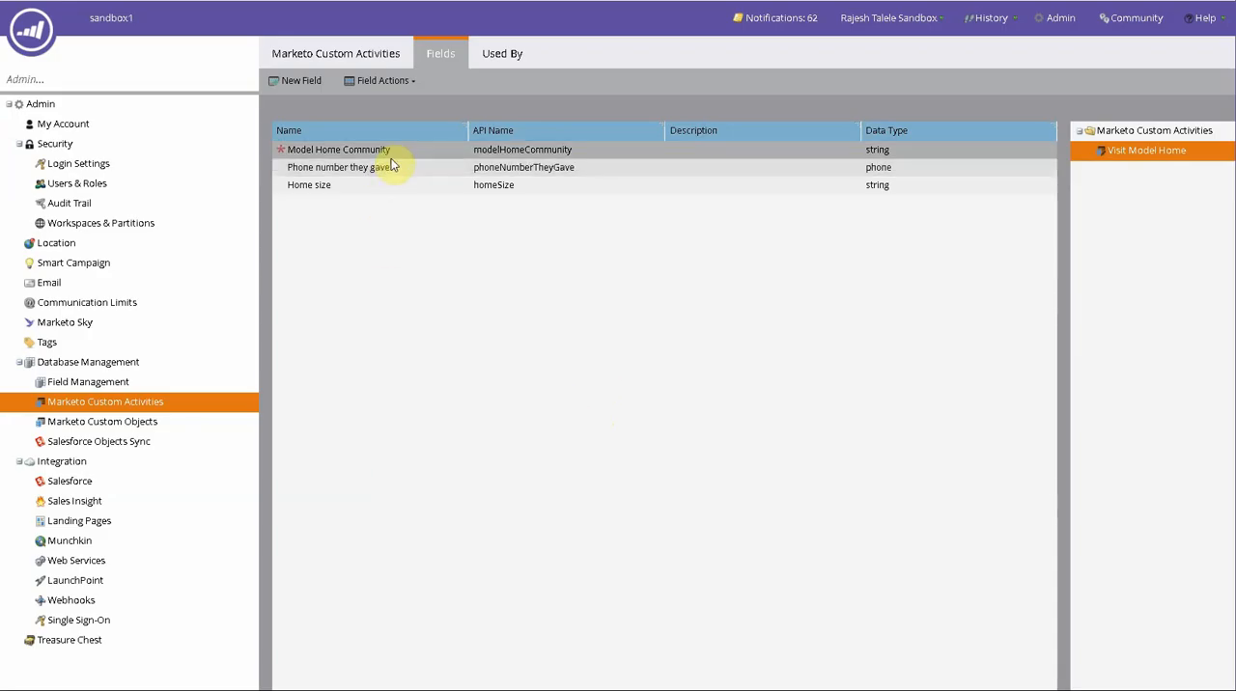
pyautogui.click(338, 149)
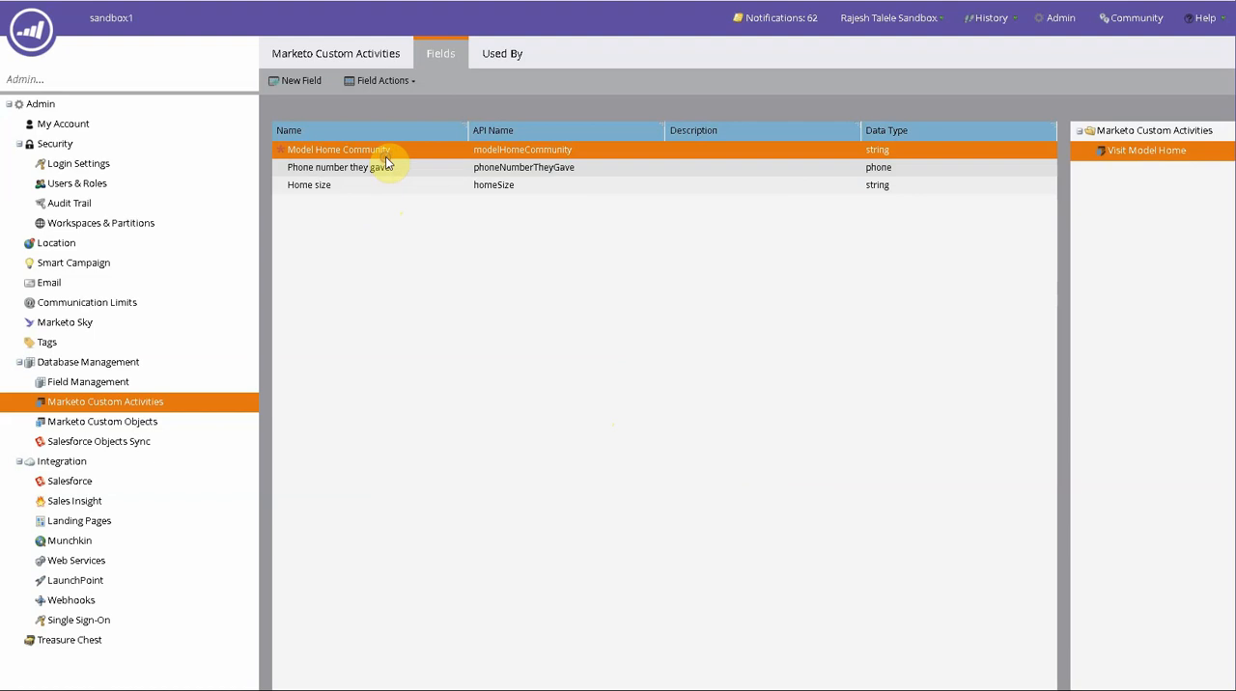
pyautogui.moveTo(593, 212)
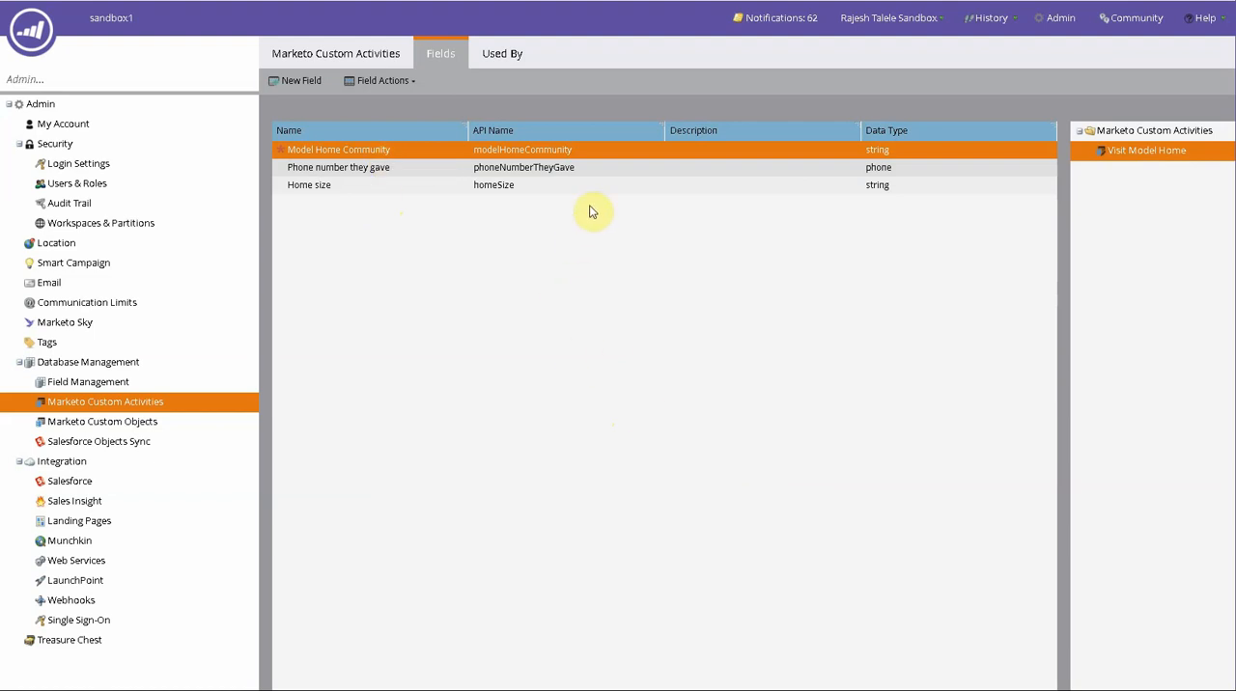
pyautogui.click(380, 80)
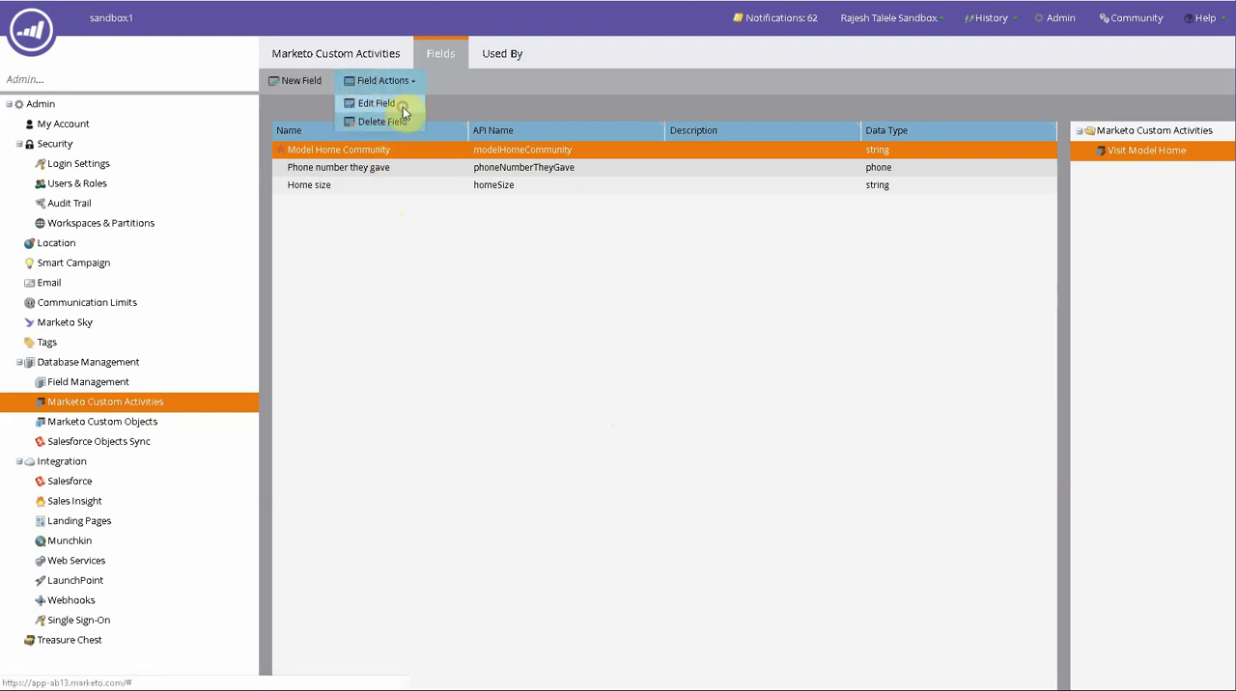
pyautogui.click(376, 103)
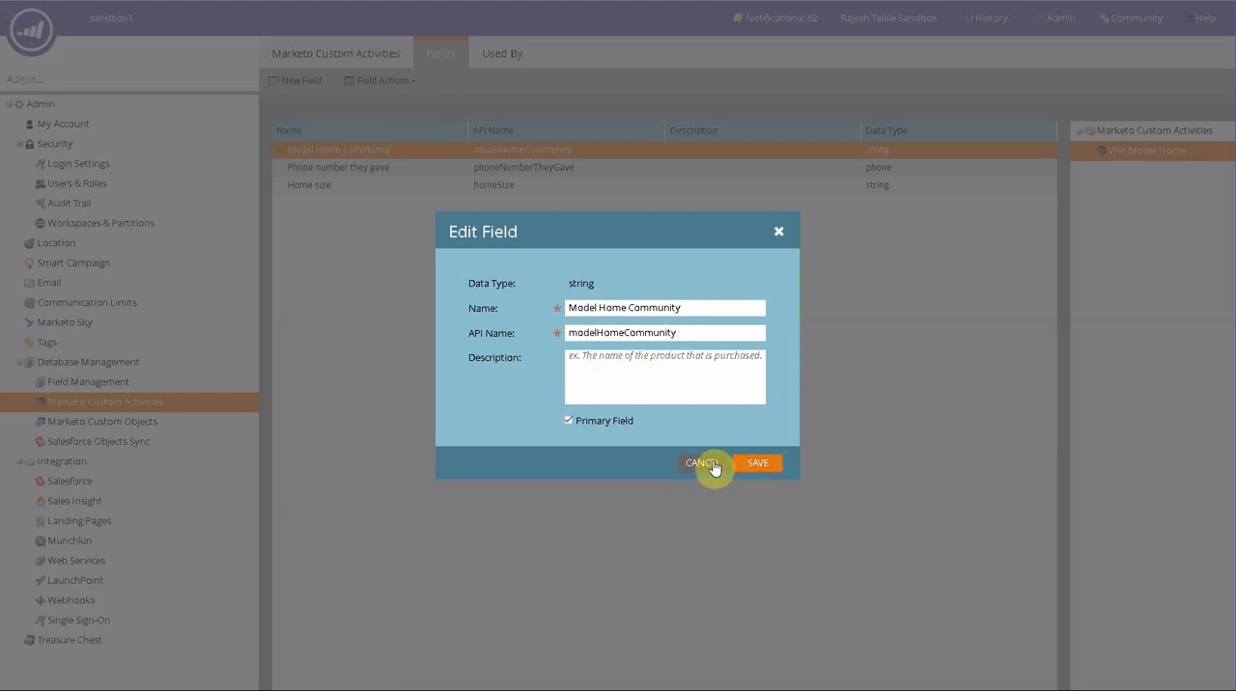
pyautogui.click(701, 462)
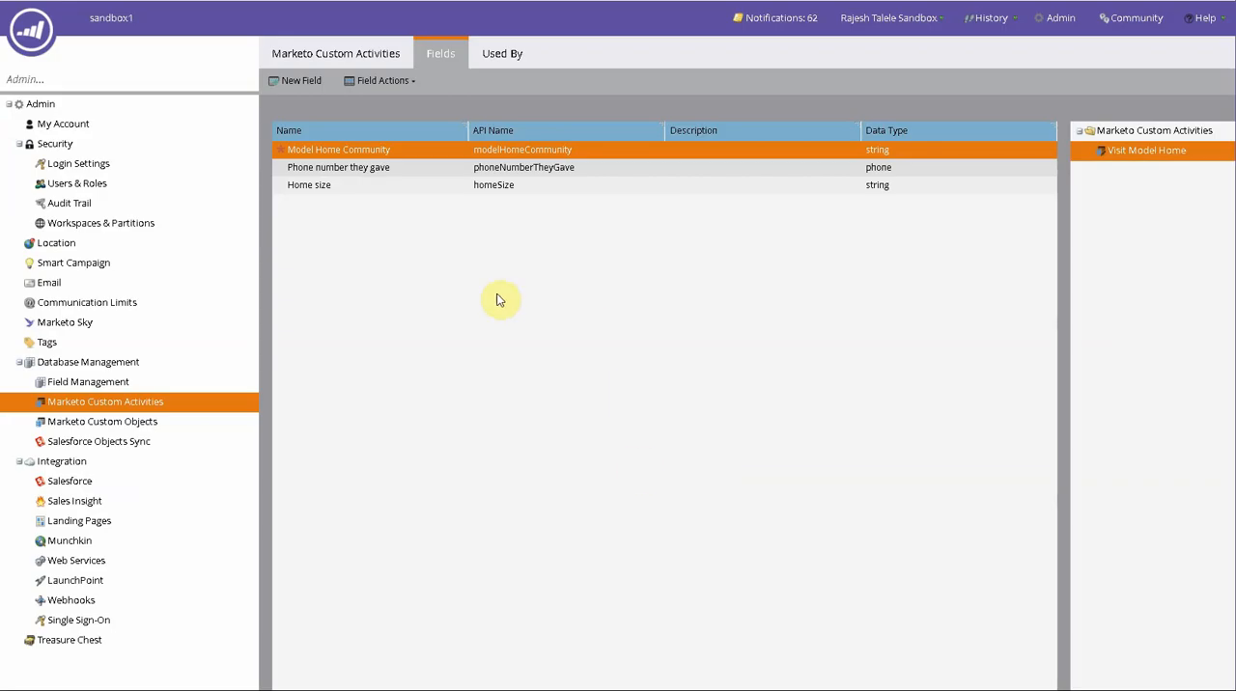
pyautogui.click(309, 185)
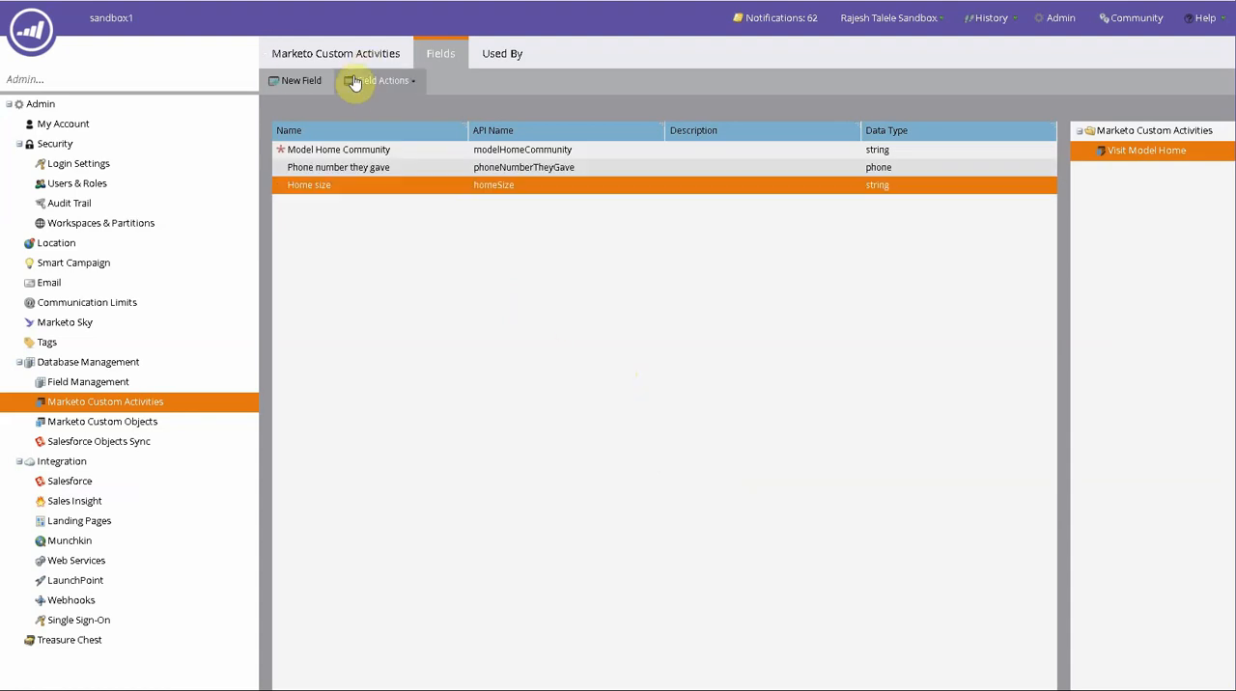
pyautogui.moveTo(375, 88)
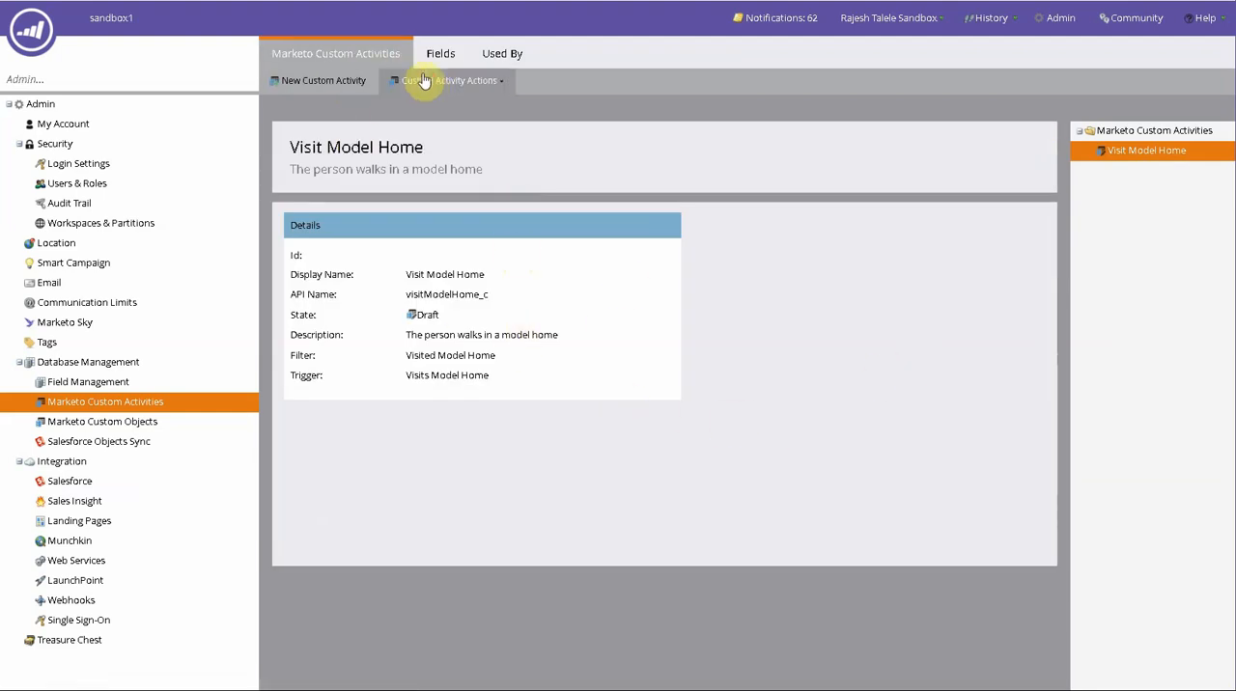
# Approve the Visit Model Home activity via Custom Activity Actions, giving it ID 100002
pyautogui.click(449, 80)
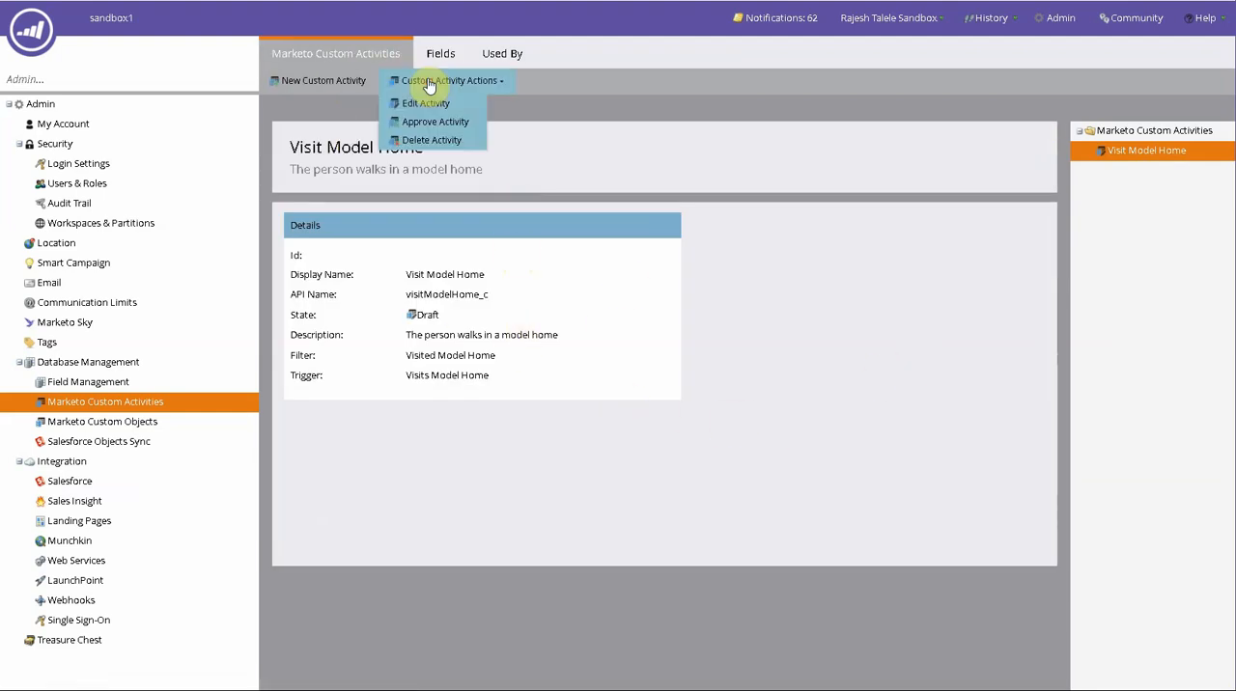
pyautogui.moveTo(435, 122)
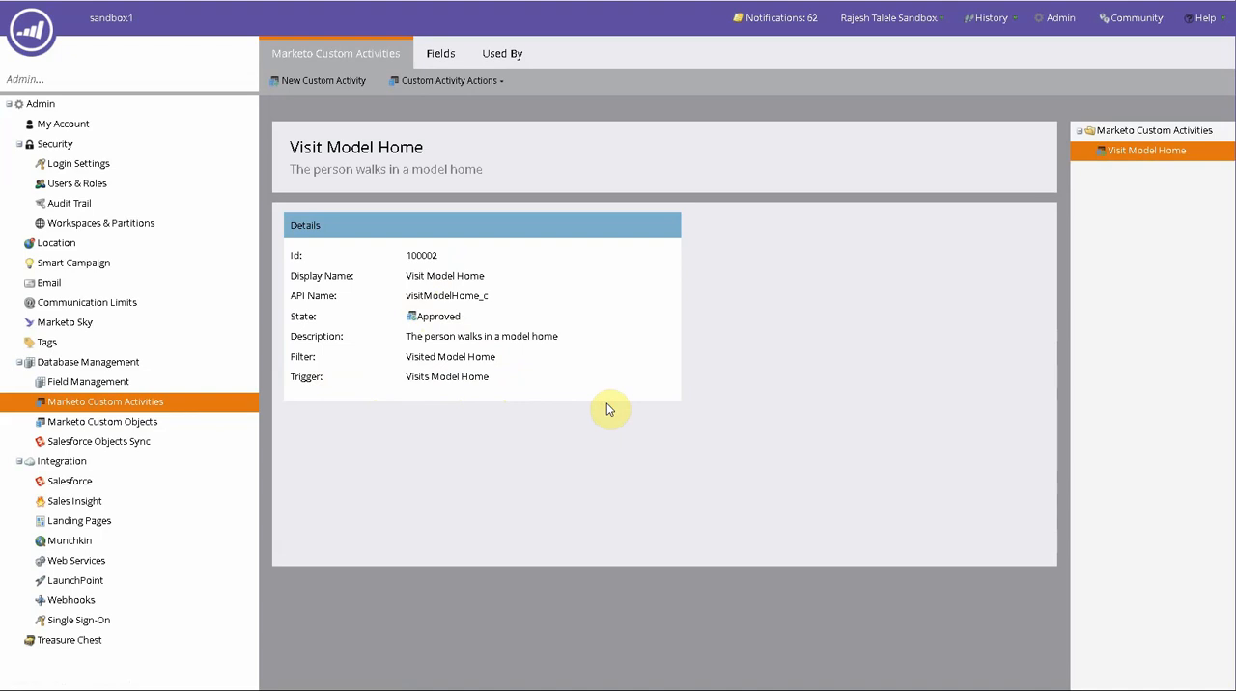
pyautogui.moveTo(741, 370)
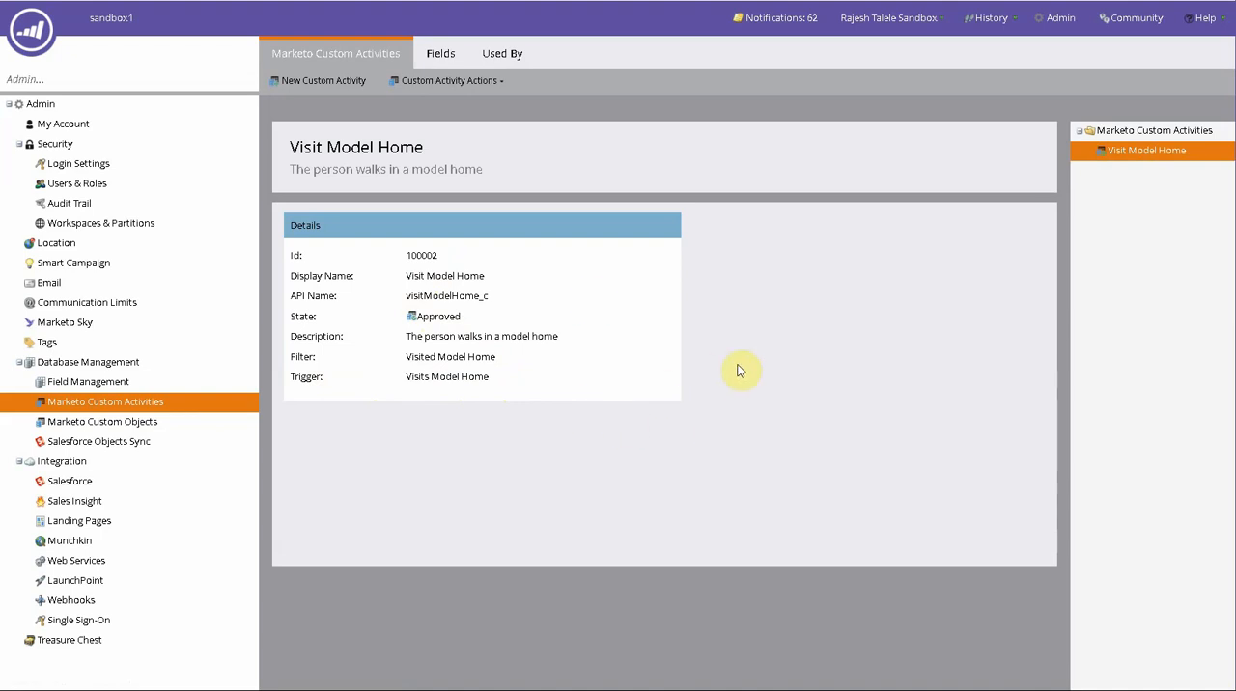
pyautogui.click(440, 53)
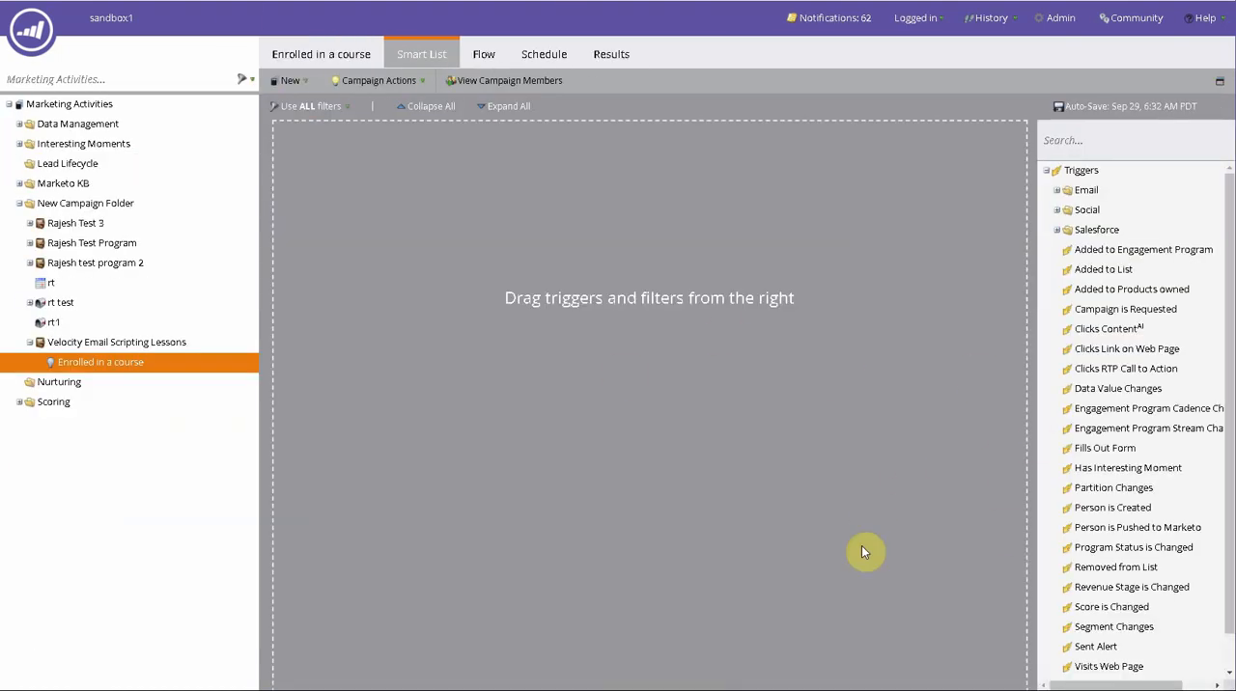
pyautogui.moveTo(68, 4)
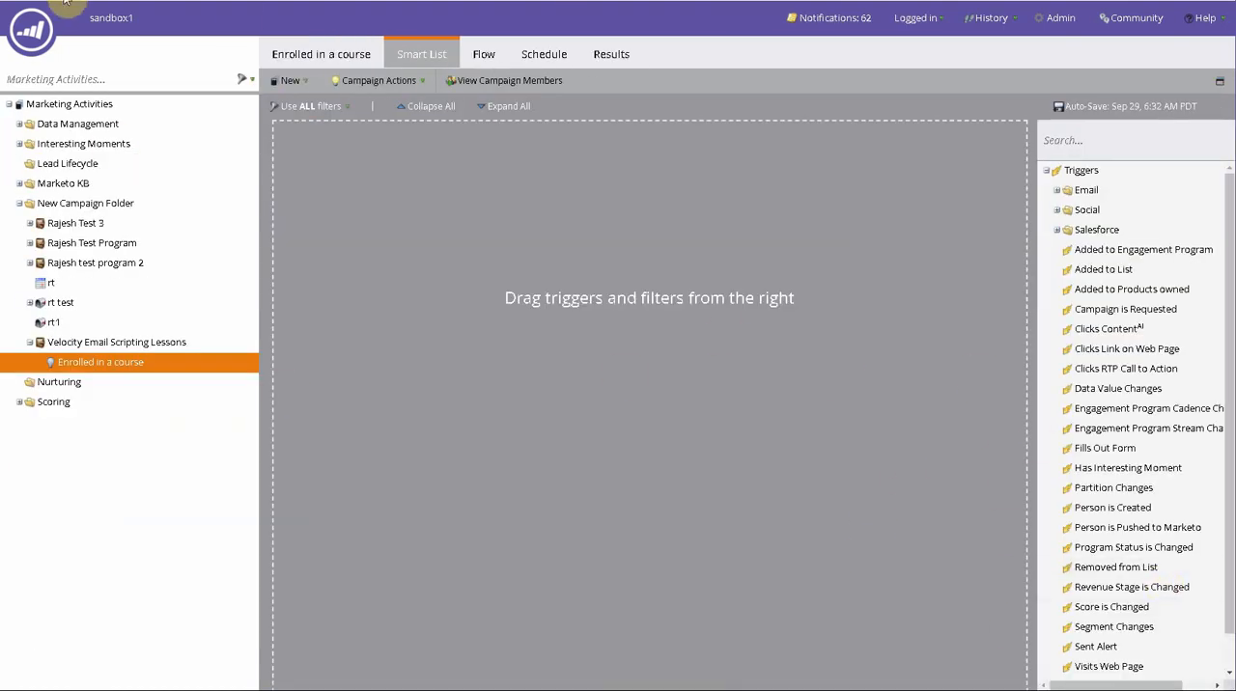
pyautogui.moveTo(917, 311)
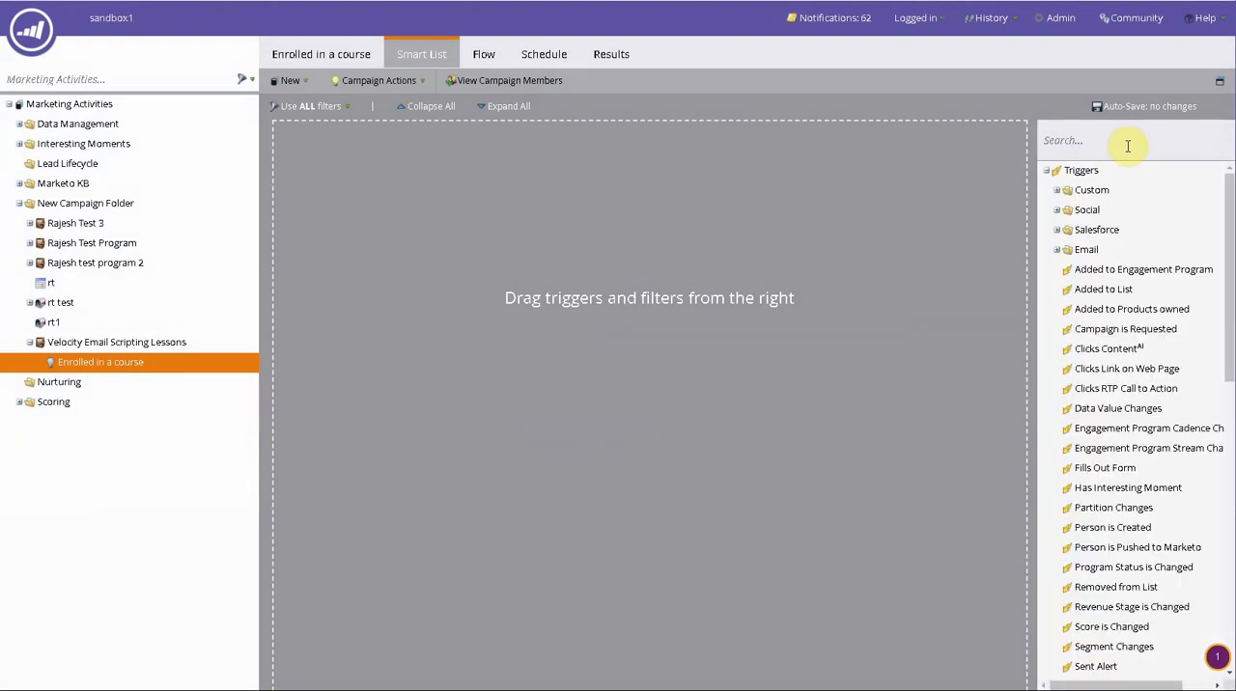
# Search triggers for 'home' and add the Visits Model Home trigger to the smart list
pyautogui.write('home')
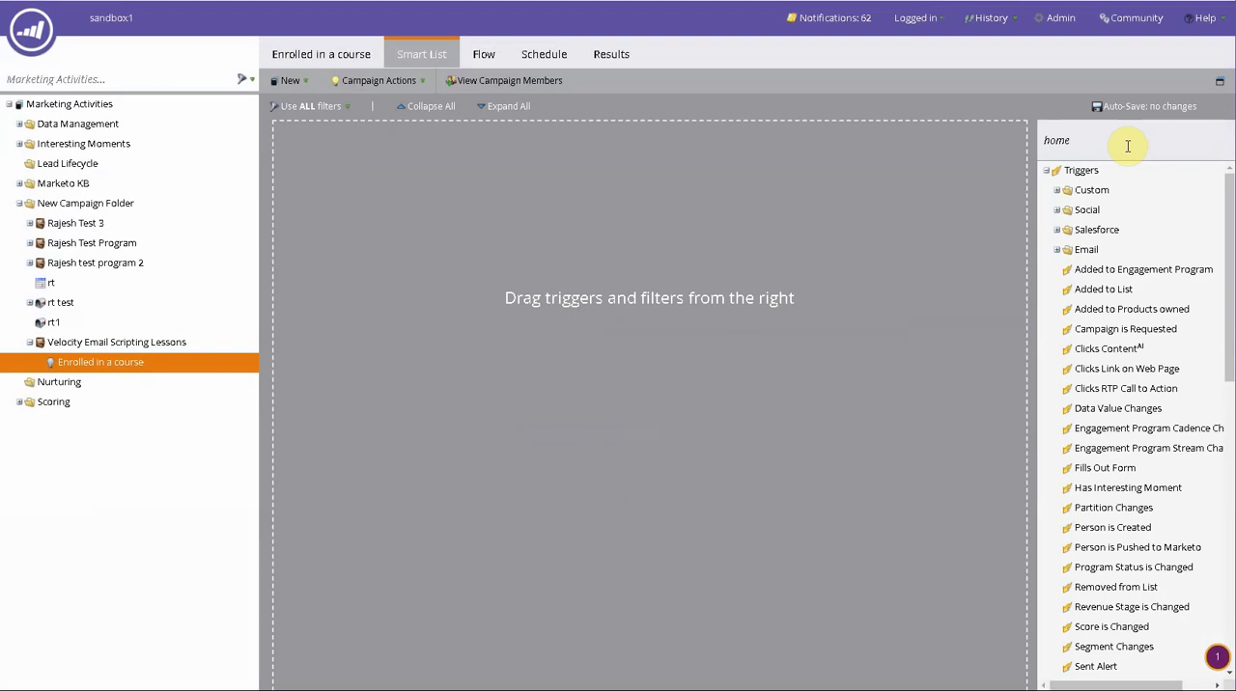
pyautogui.write('home')
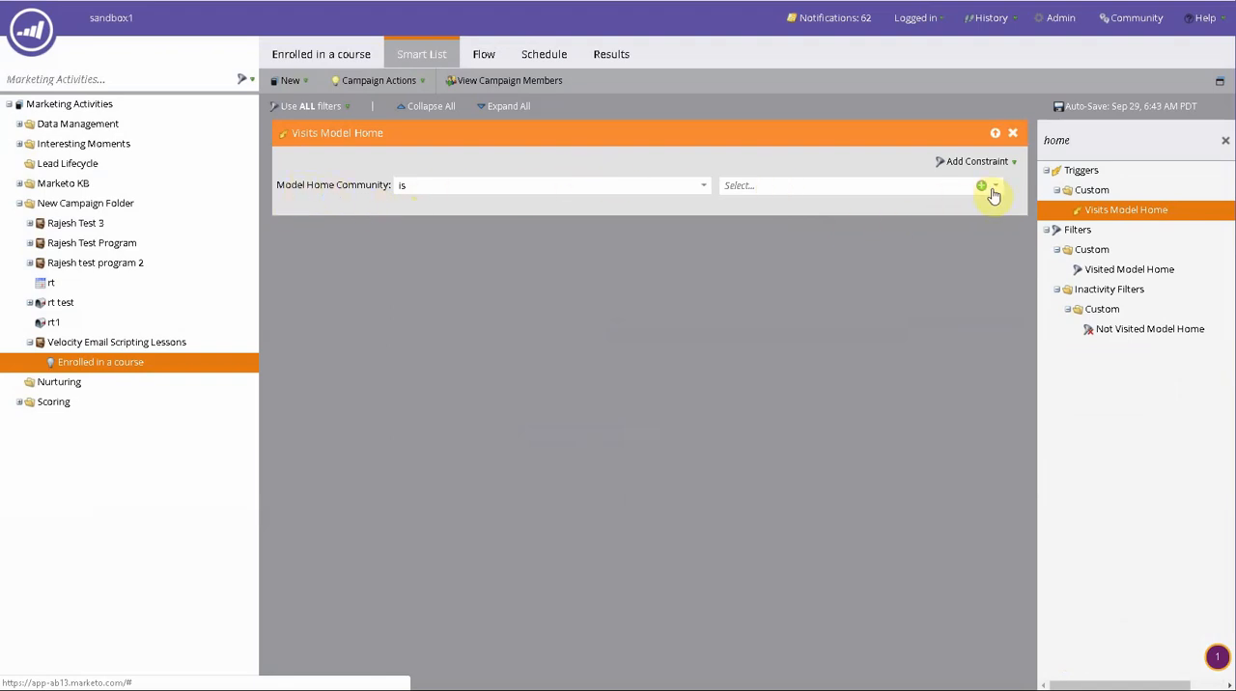
pyautogui.moveTo(1034, 219)
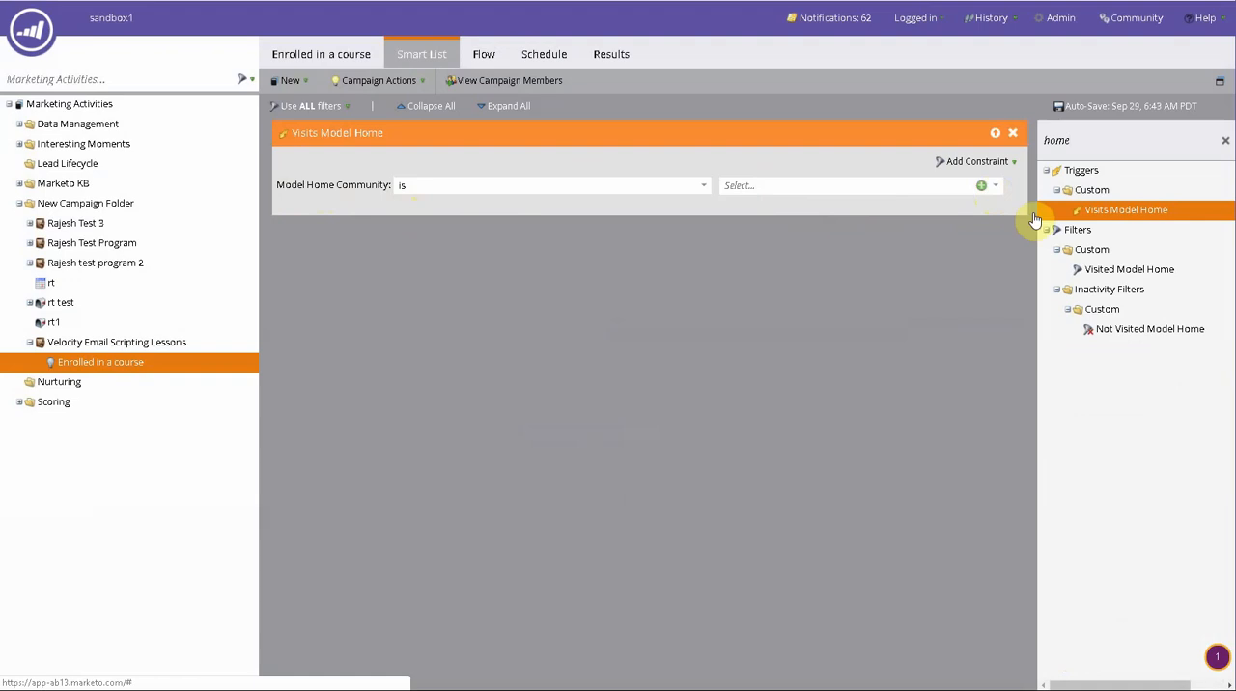
pyautogui.moveTo(1036, 224)
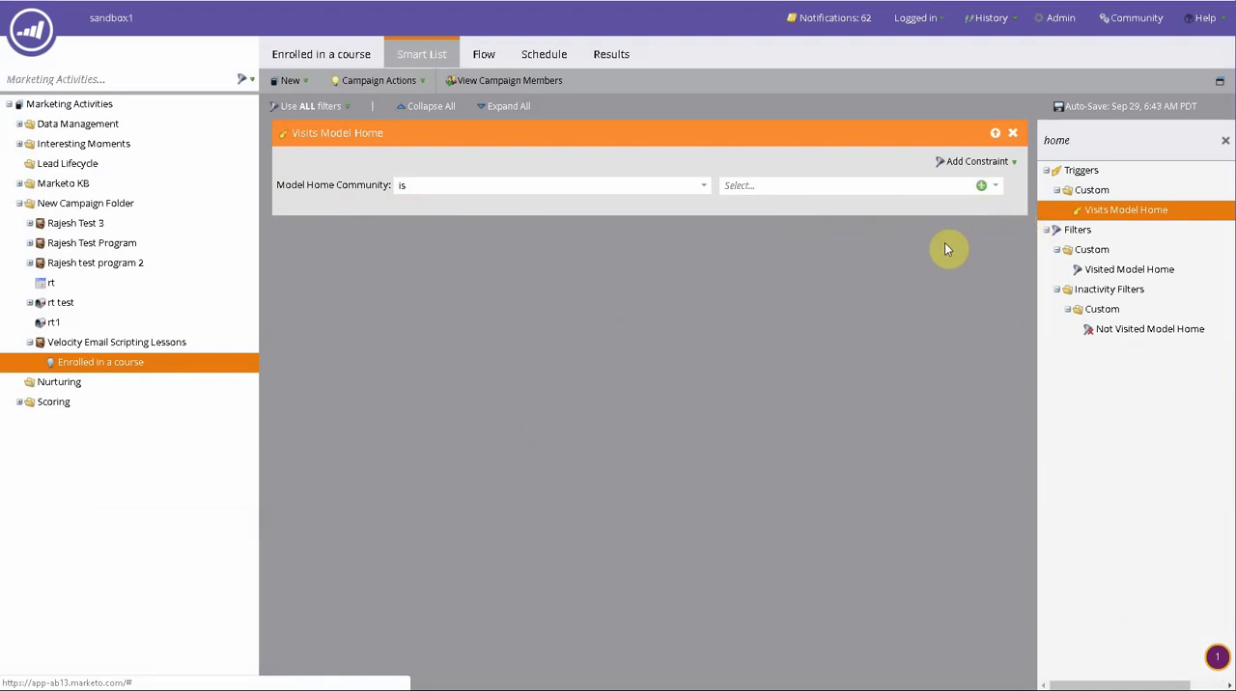
pyautogui.moveTo(604, 184)
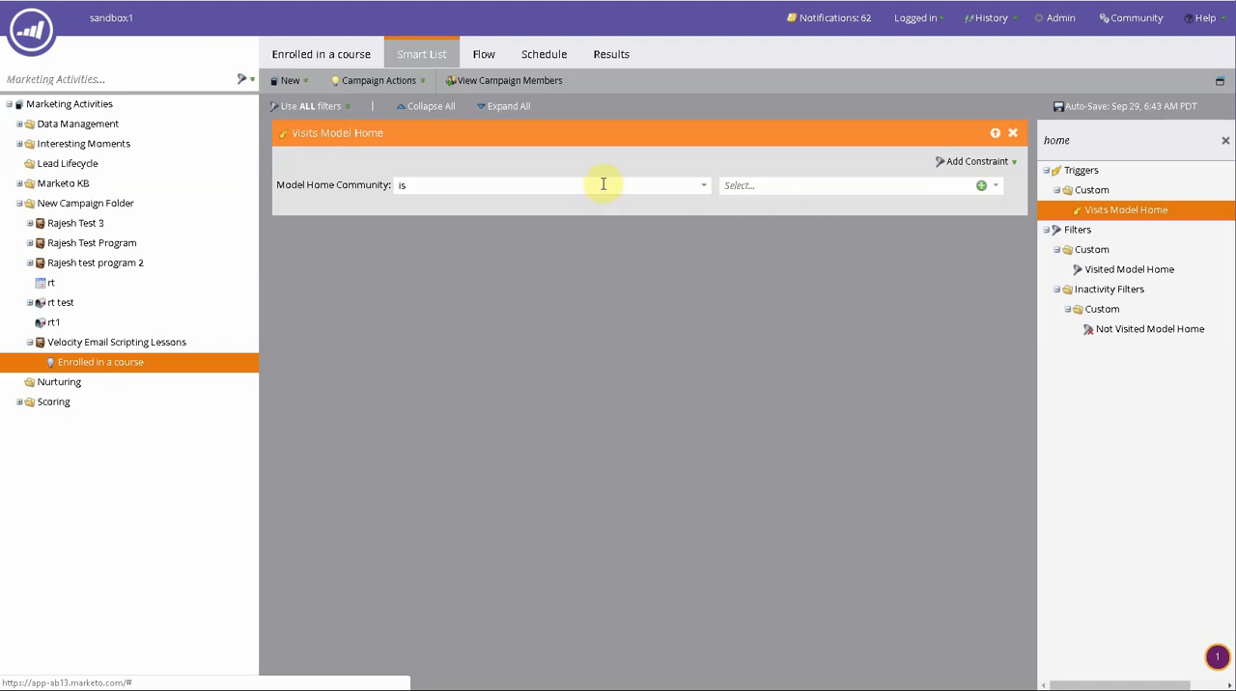
pyautogui.moveTo(877, 212)
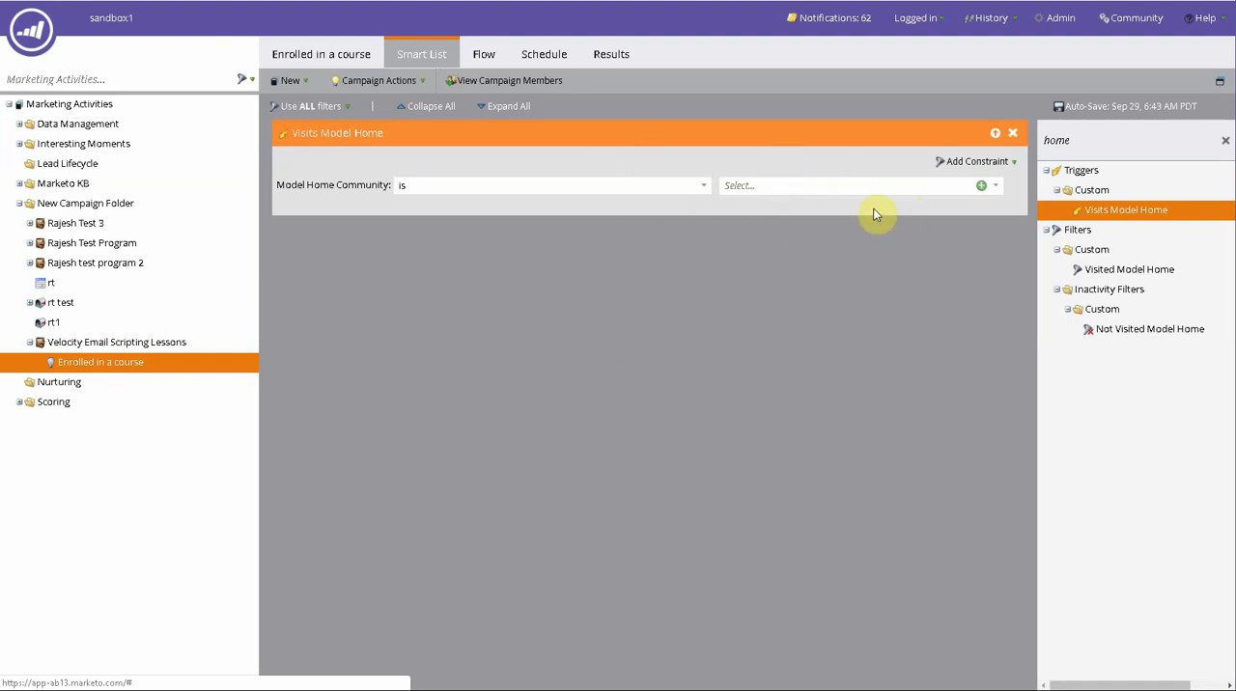
pyautogui.moveTo(871, 220)
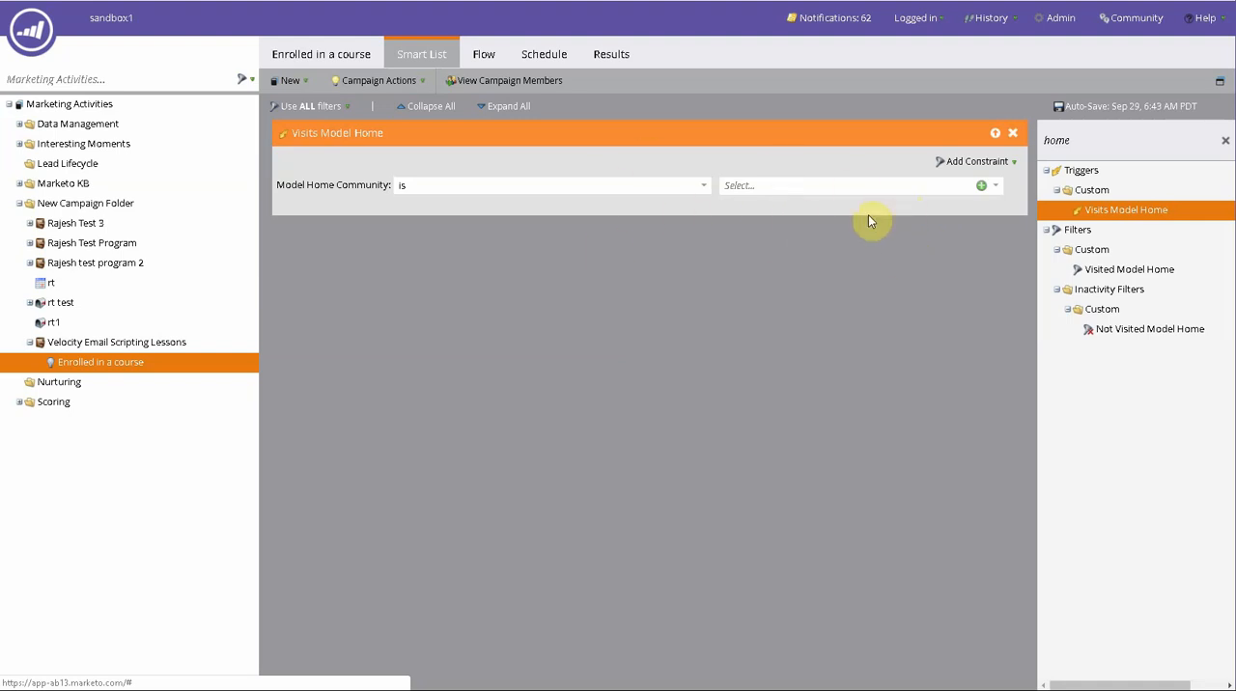
pyautogui.moveTo(790, 338)
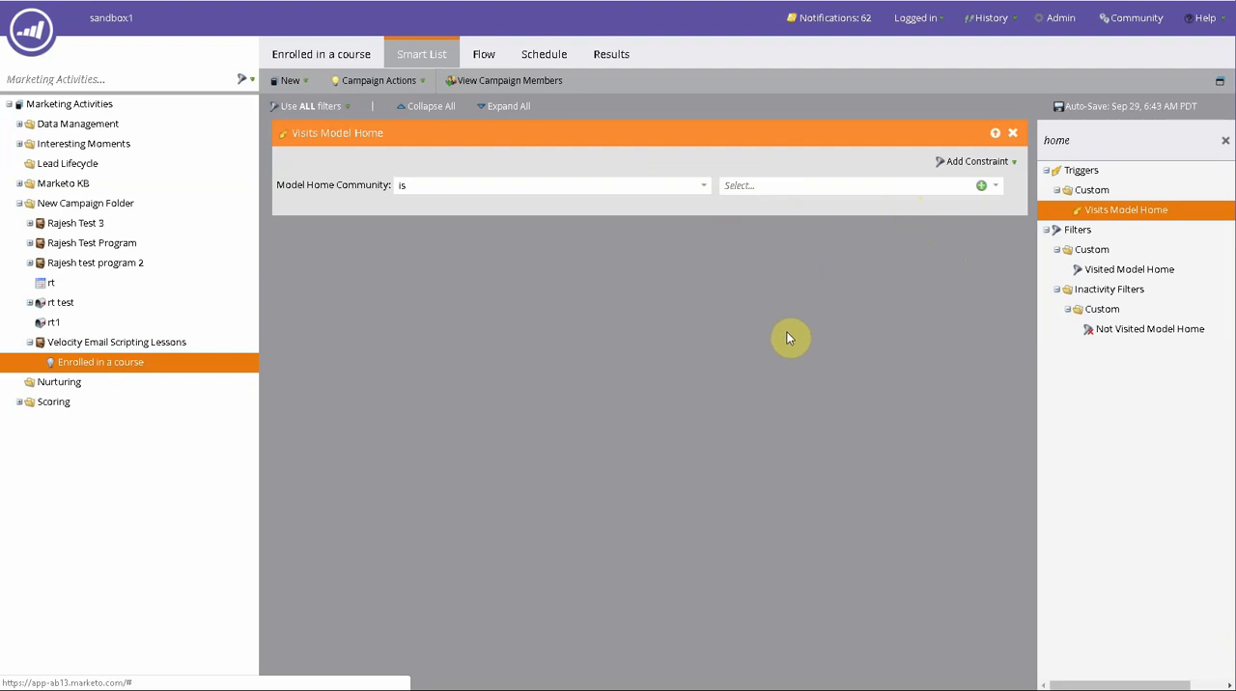
pyautogui.moveTo(781, 201)
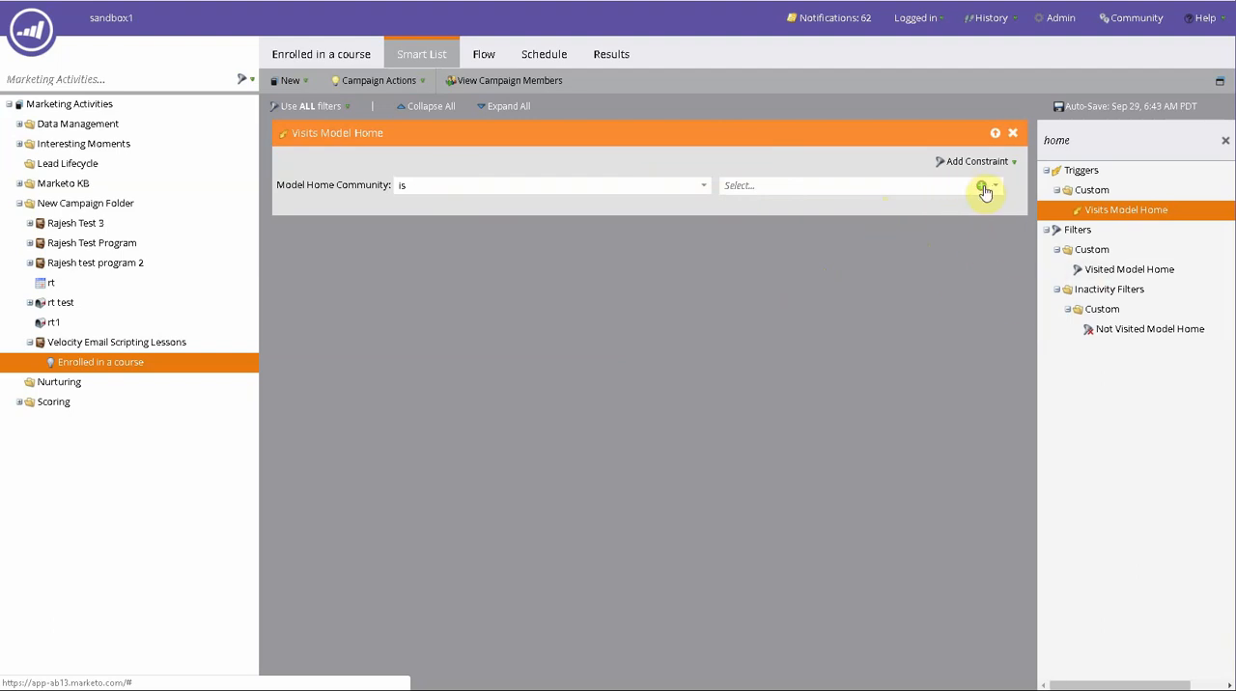
pyautogui.moveTo(986, 174)
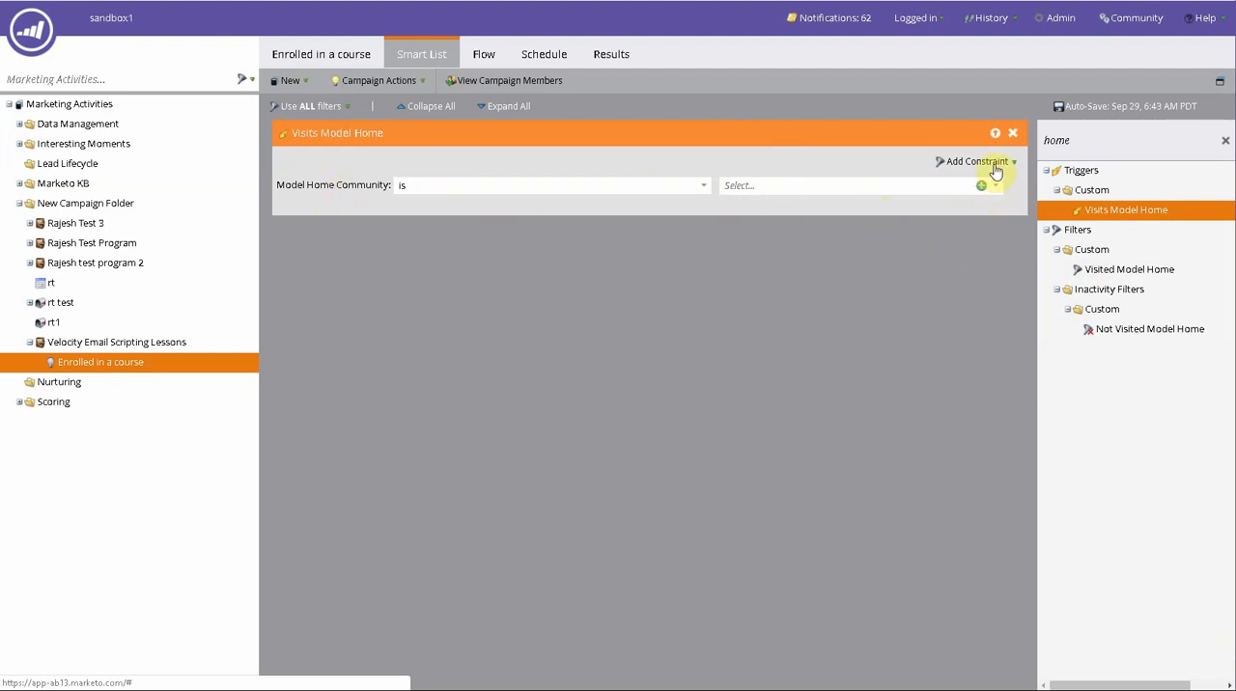
# Add Home size and Phone number they gave constraints, setting phone to 'is not empty'
pyautogui.click(977, 162)
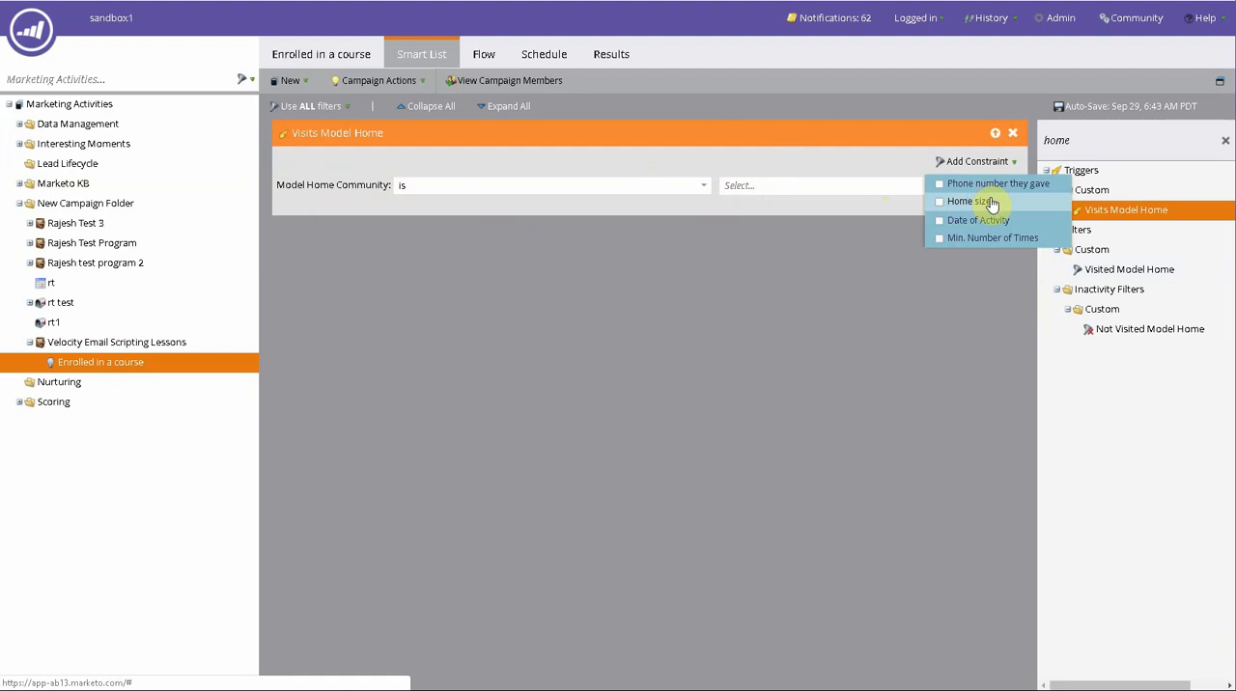
pyautogui.click(960, 200)
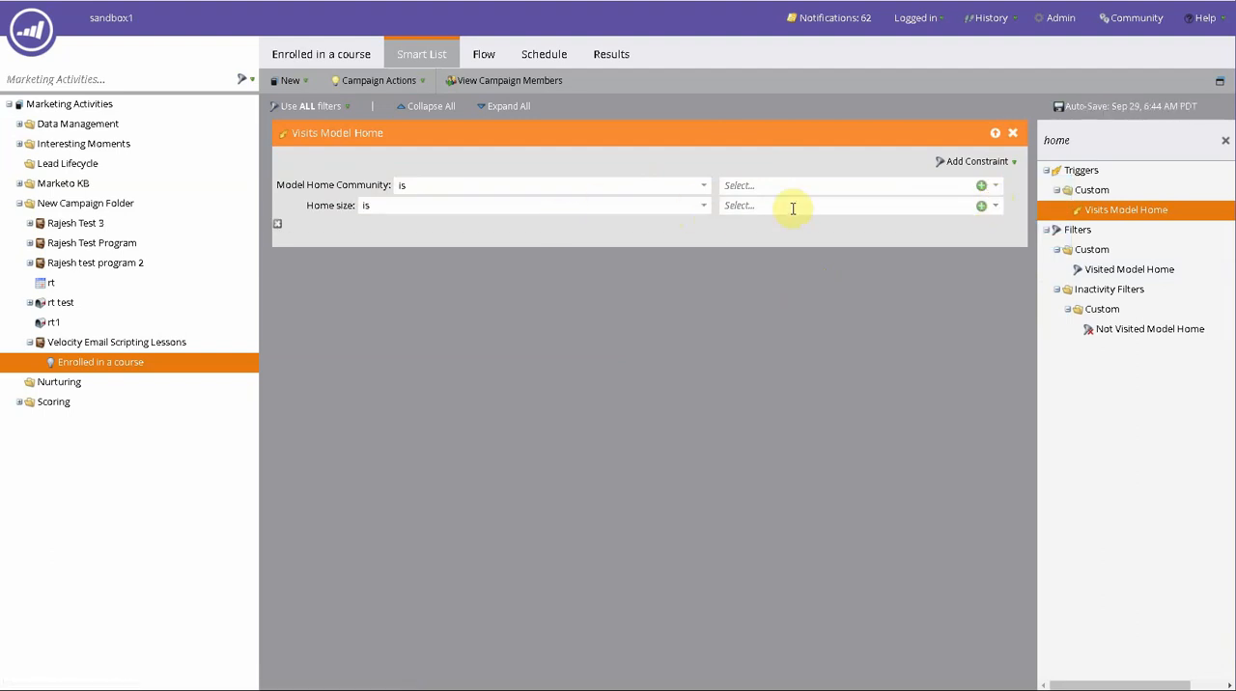
pyautogui.moveTo(895, 212)
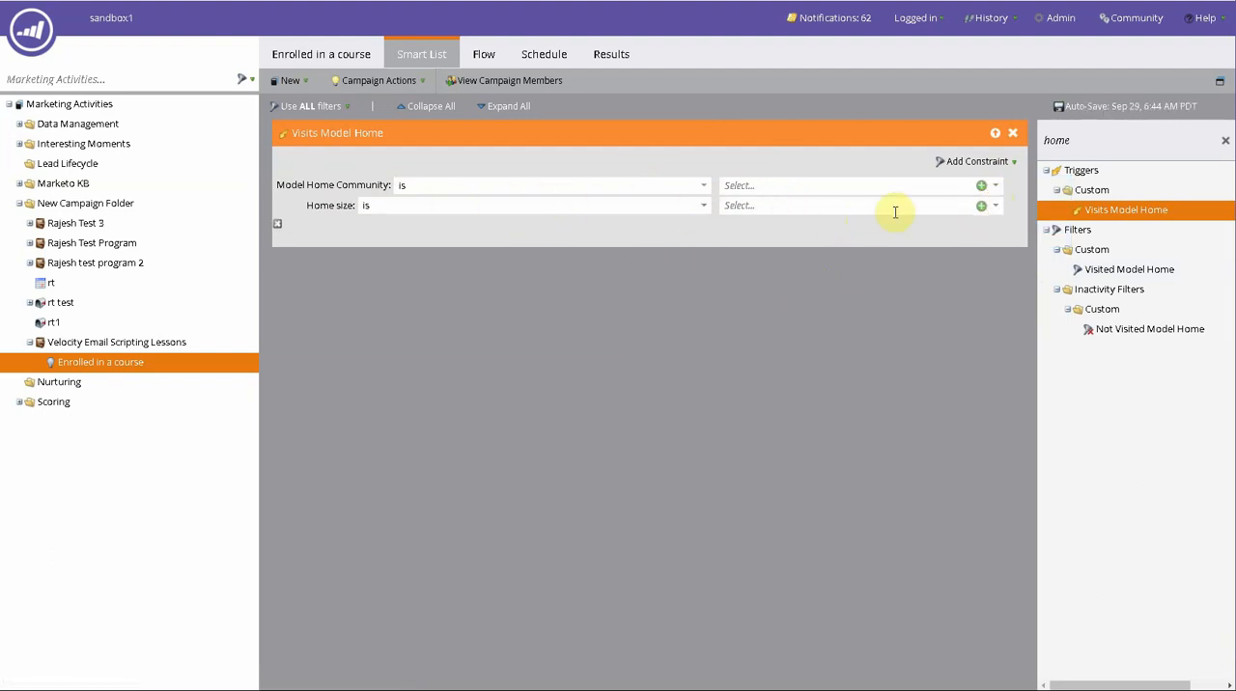
pyautogui.click(855, 204)
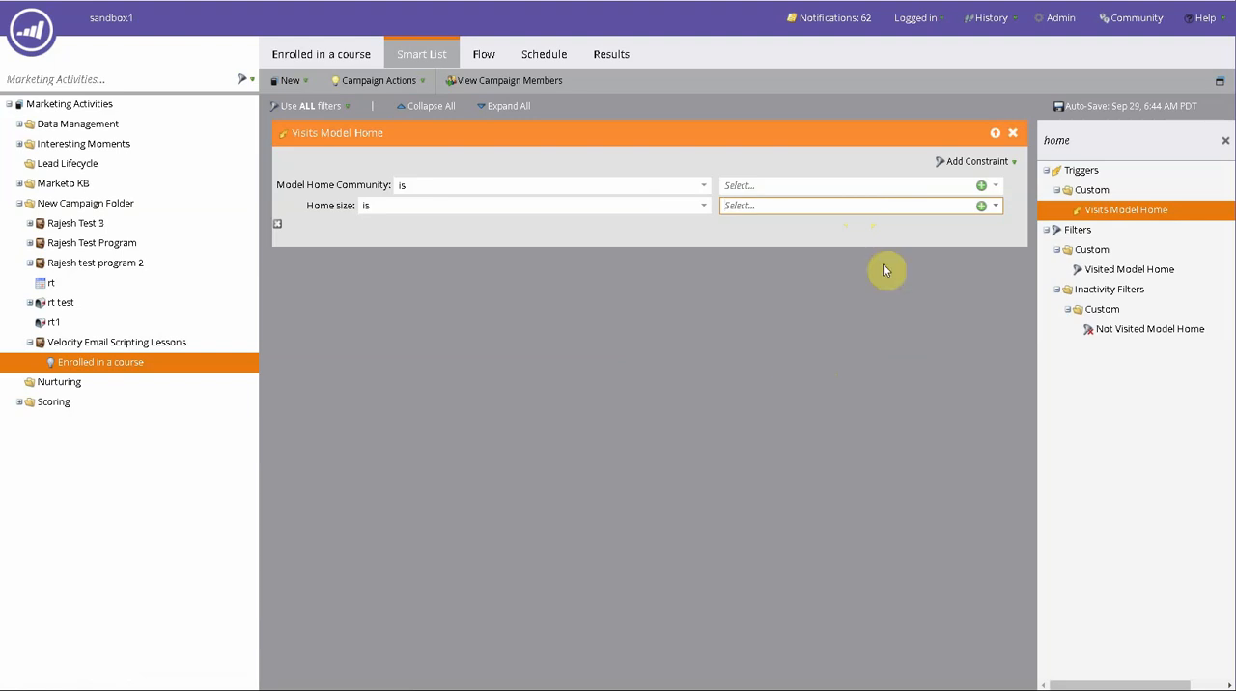
pyautogui.click(977, 161)
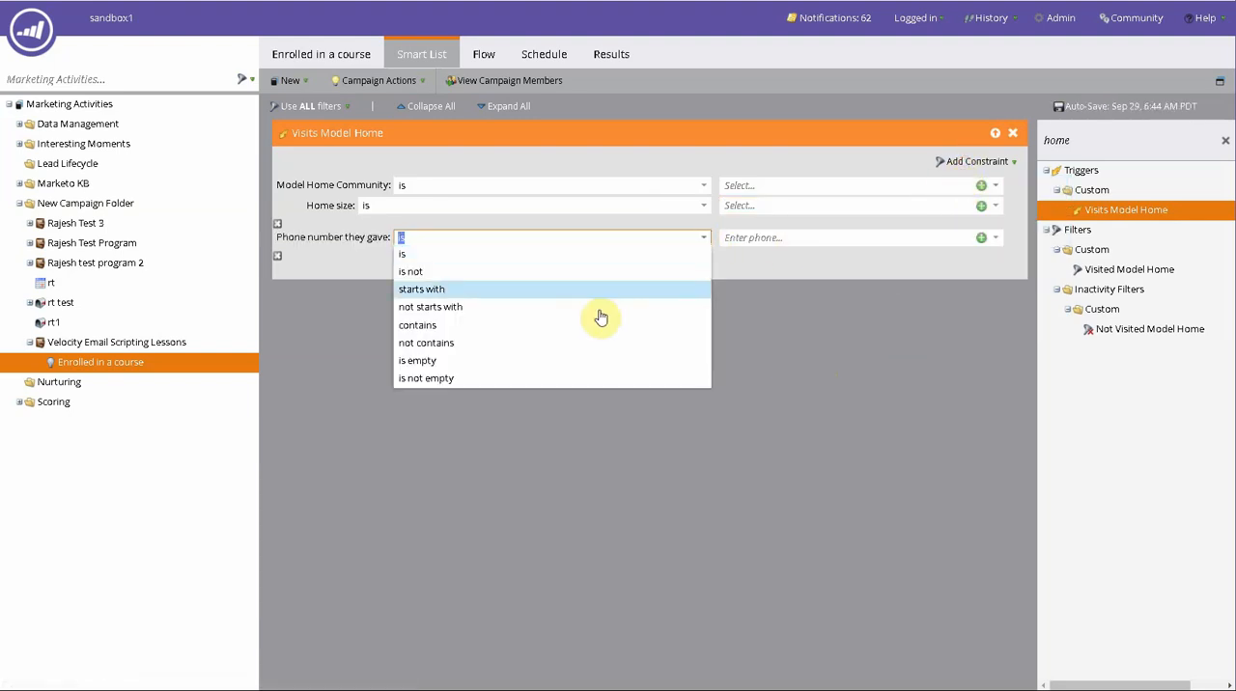
pyautogui.click(426, 377)
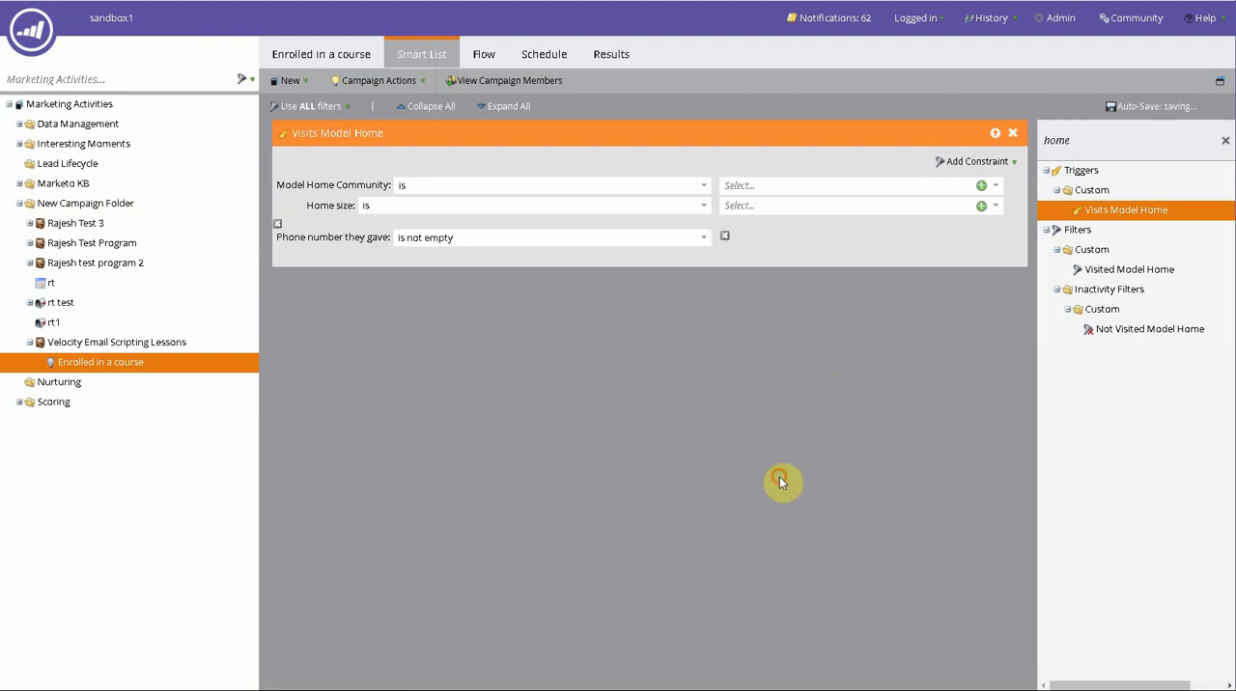
pyautogui.moveTo(787, 299)
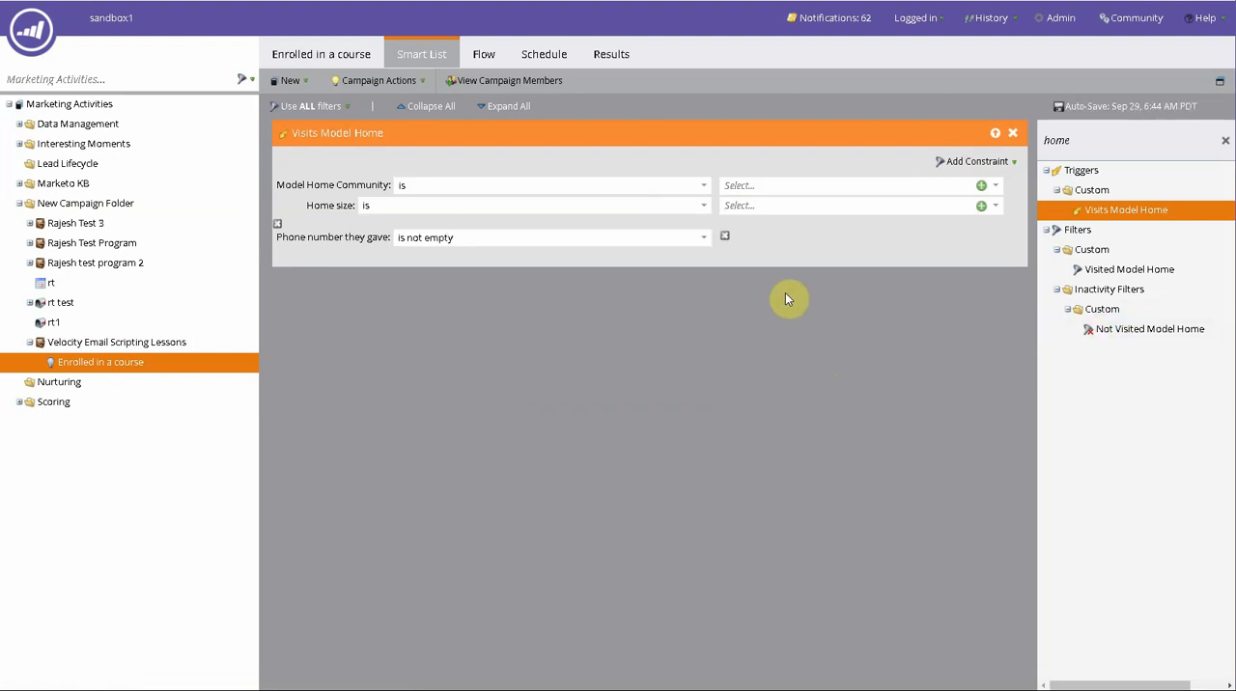
pyautogui.moveTo(686, 279)
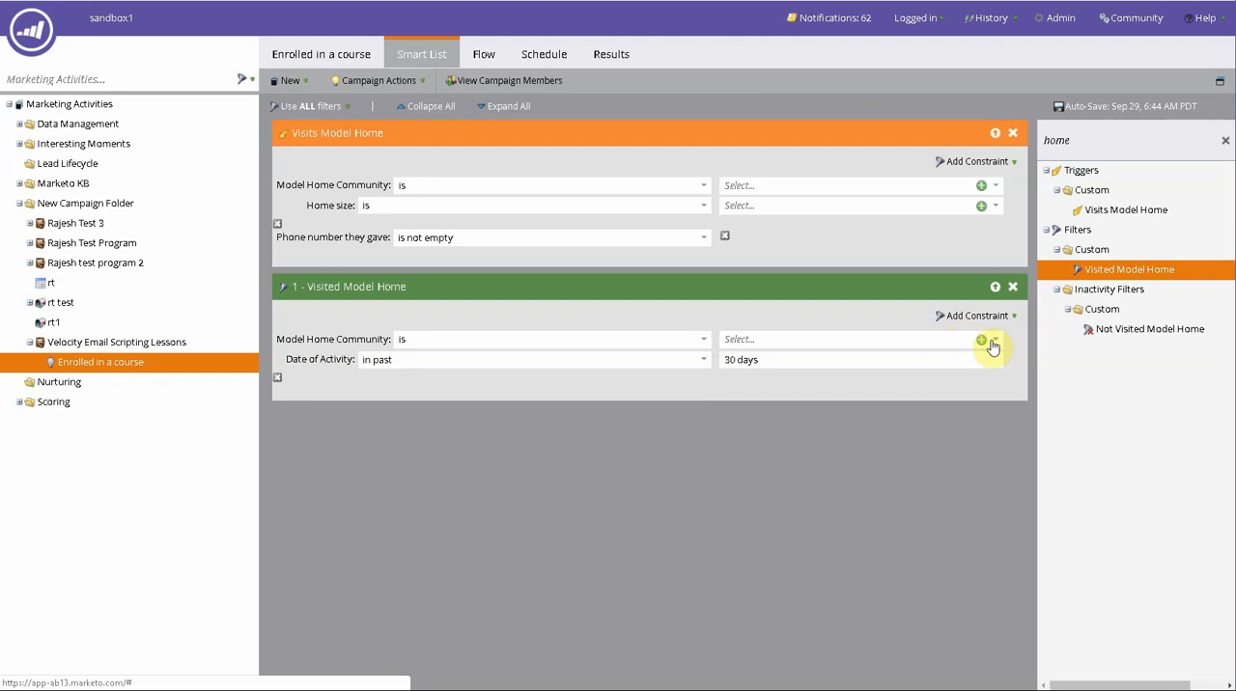
pyautogui.moveTo(992, 348)
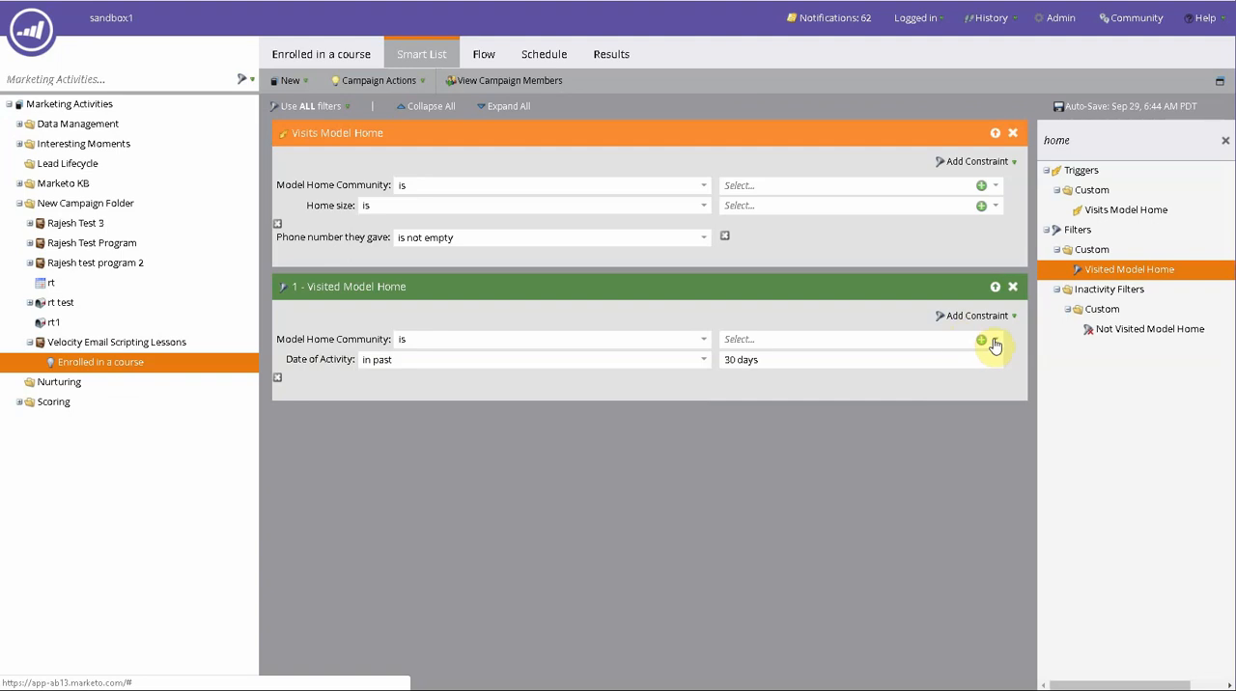
pyautogui.moveTo(1055, 477)
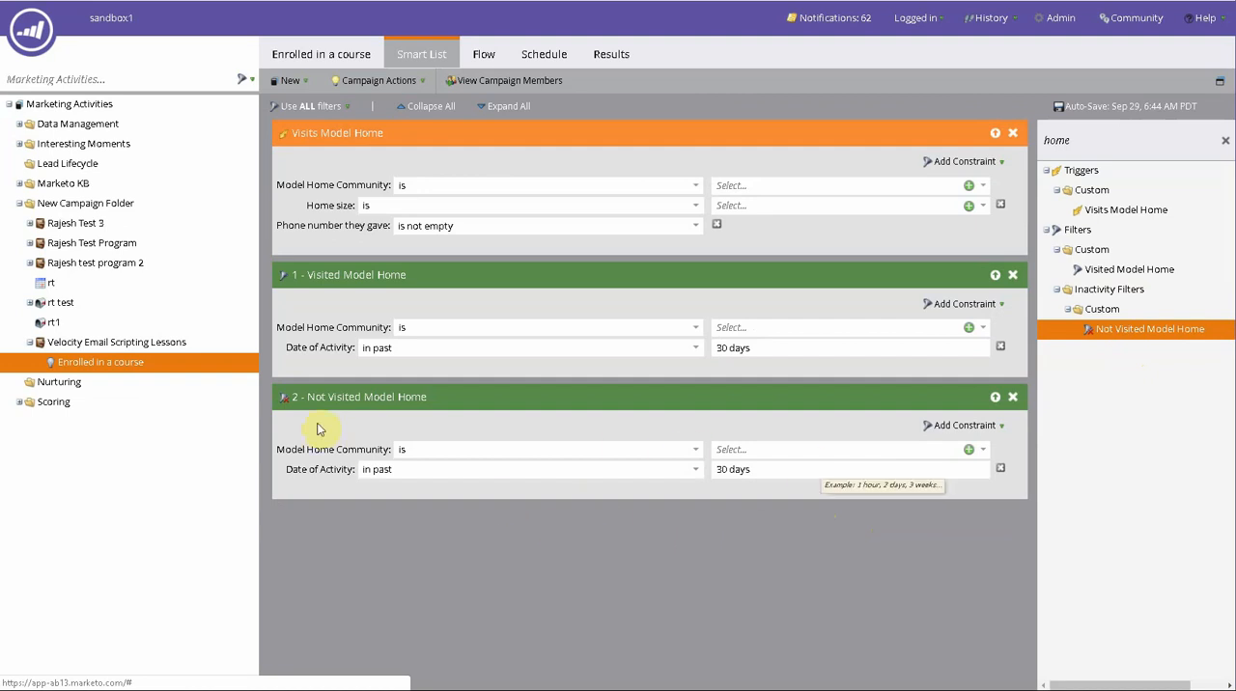
pyautogui.moveTo(780, 532)
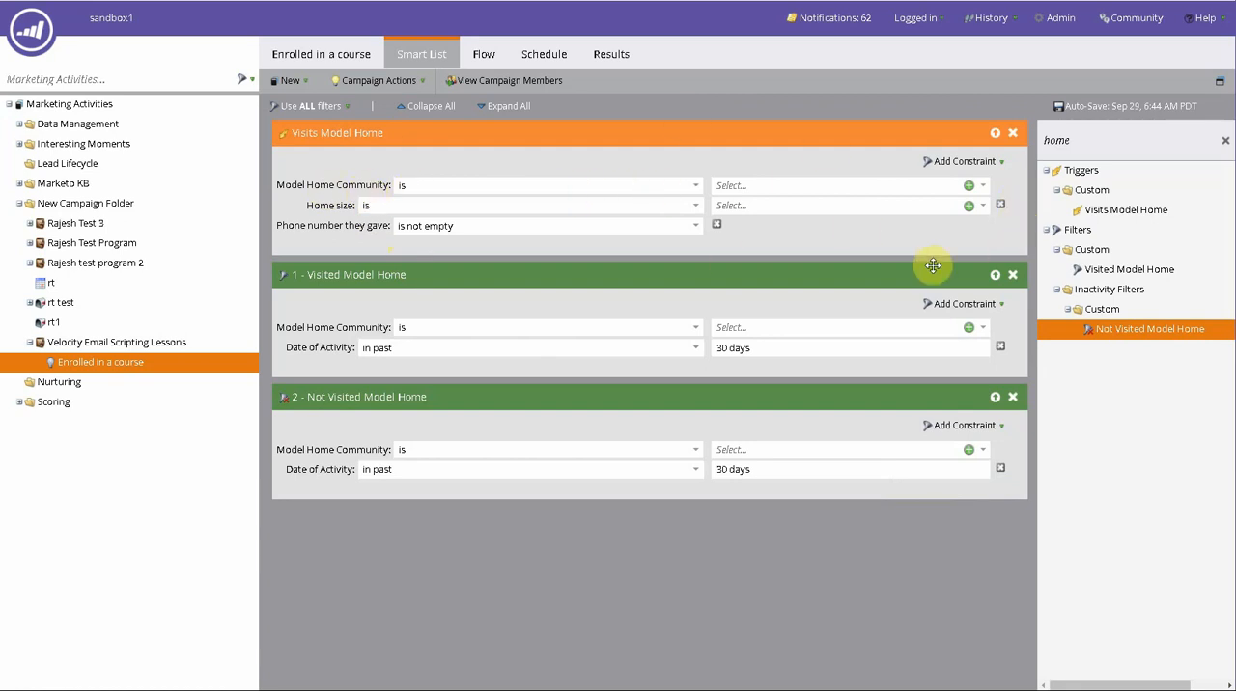
pyautogui.moveTo(428, 325)
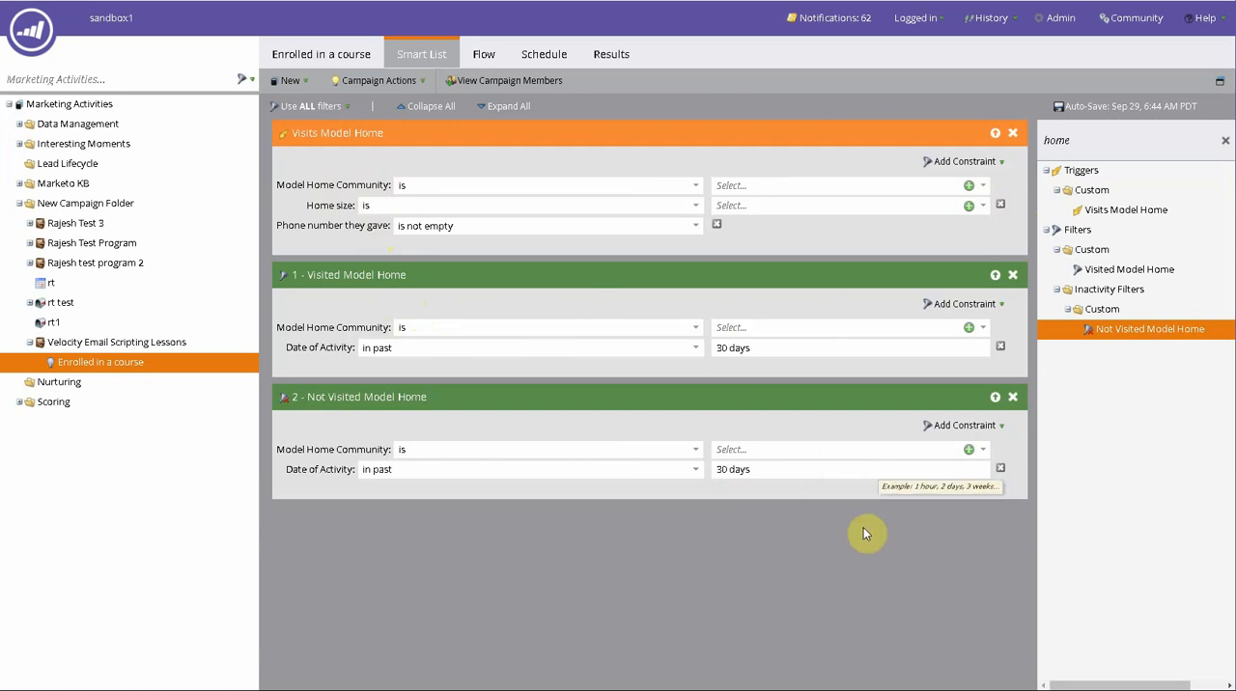
pyautogui.moveTo(667, 161)
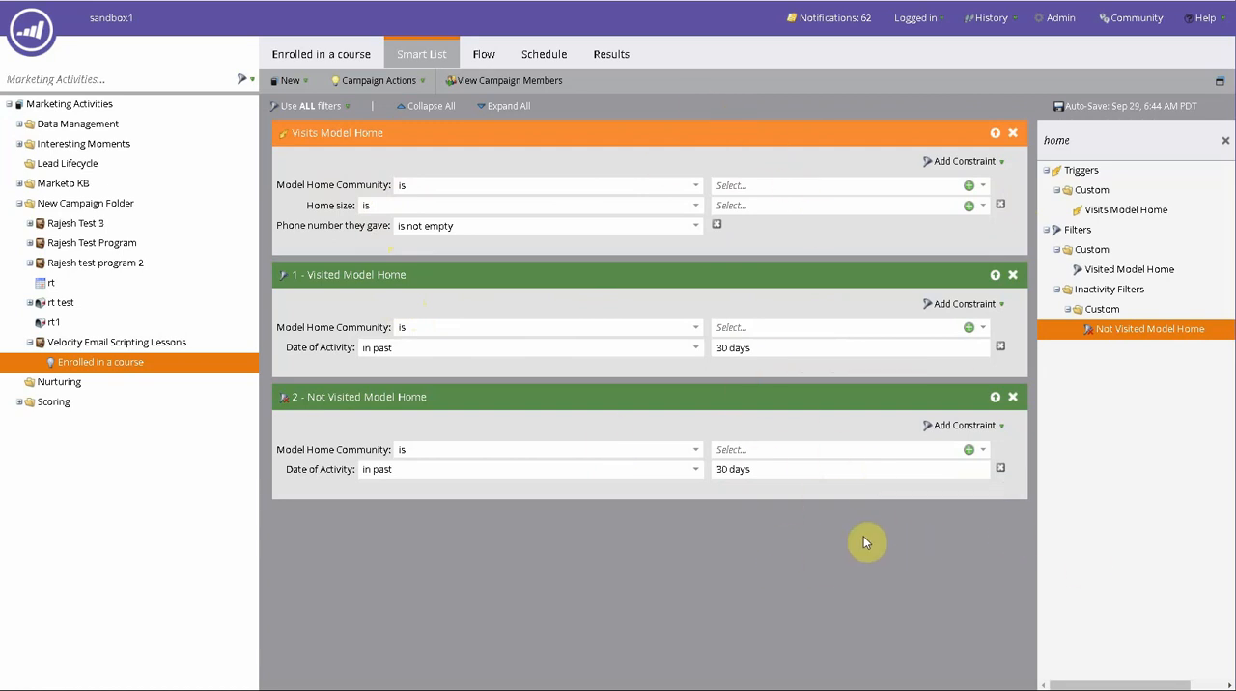
pyautogui.moveTo(913, 545)
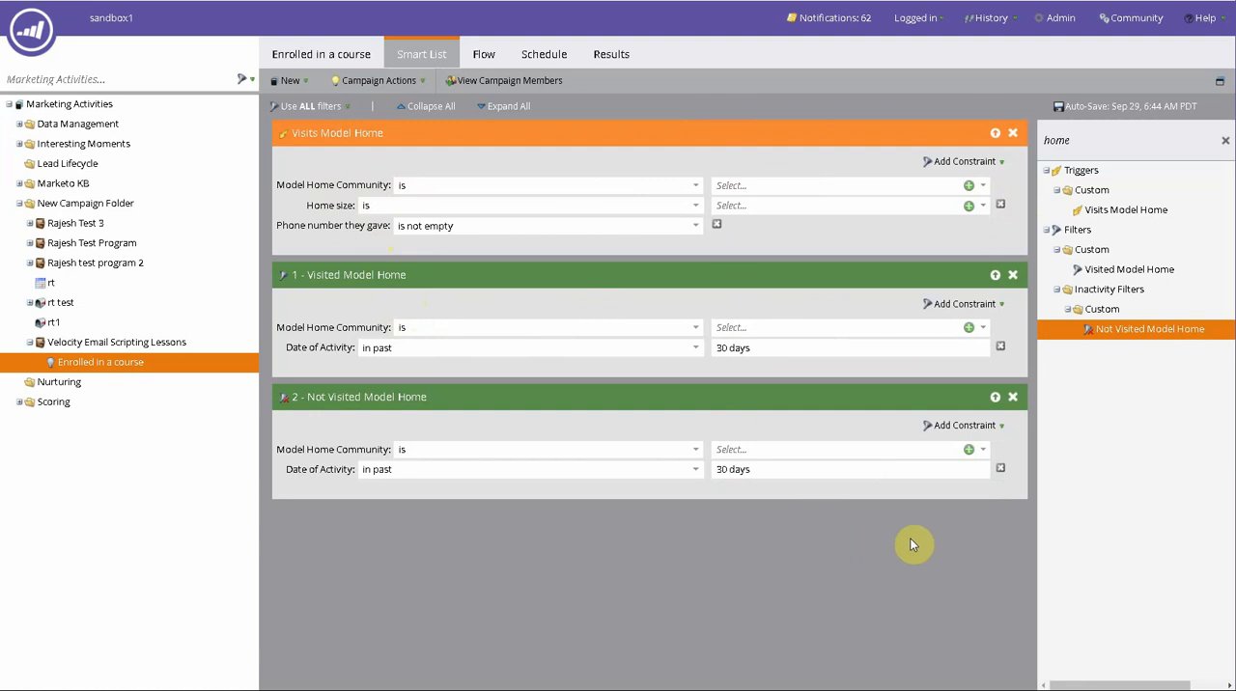
pyautogui.moveTo(891, 553)
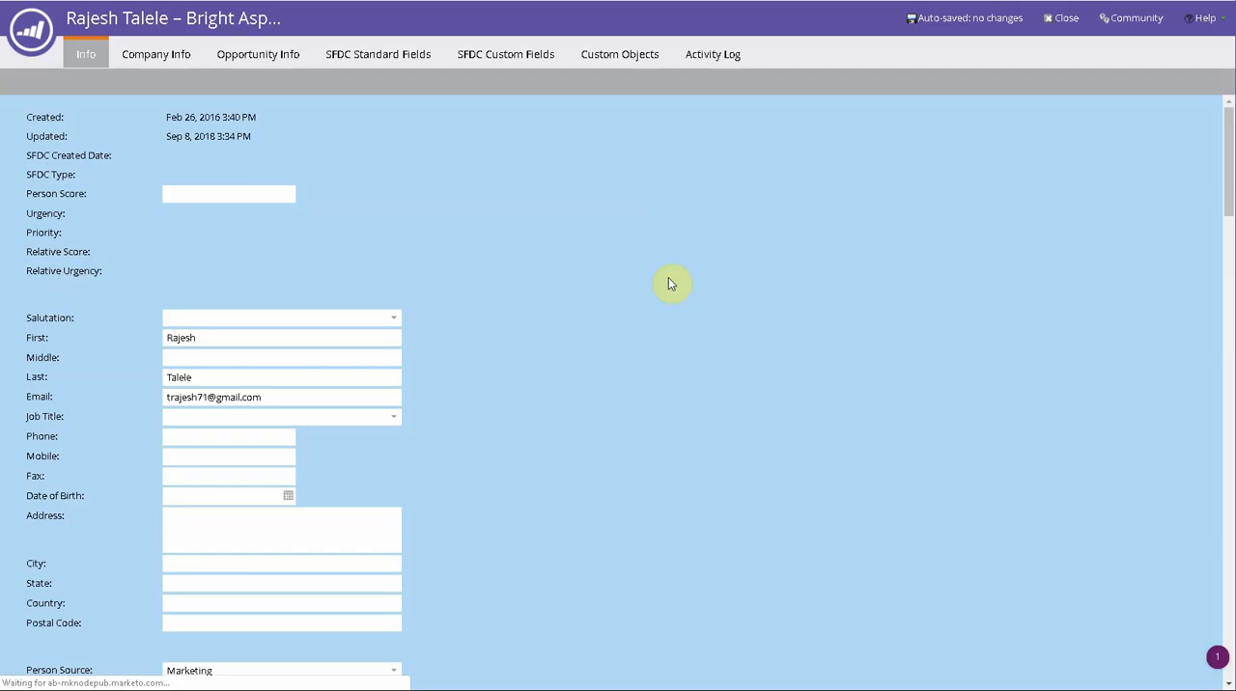
# Check the person's Activity Log, then show the approved Visit Model Home activity's filter and trigger
pyautogui.click(712, 53)
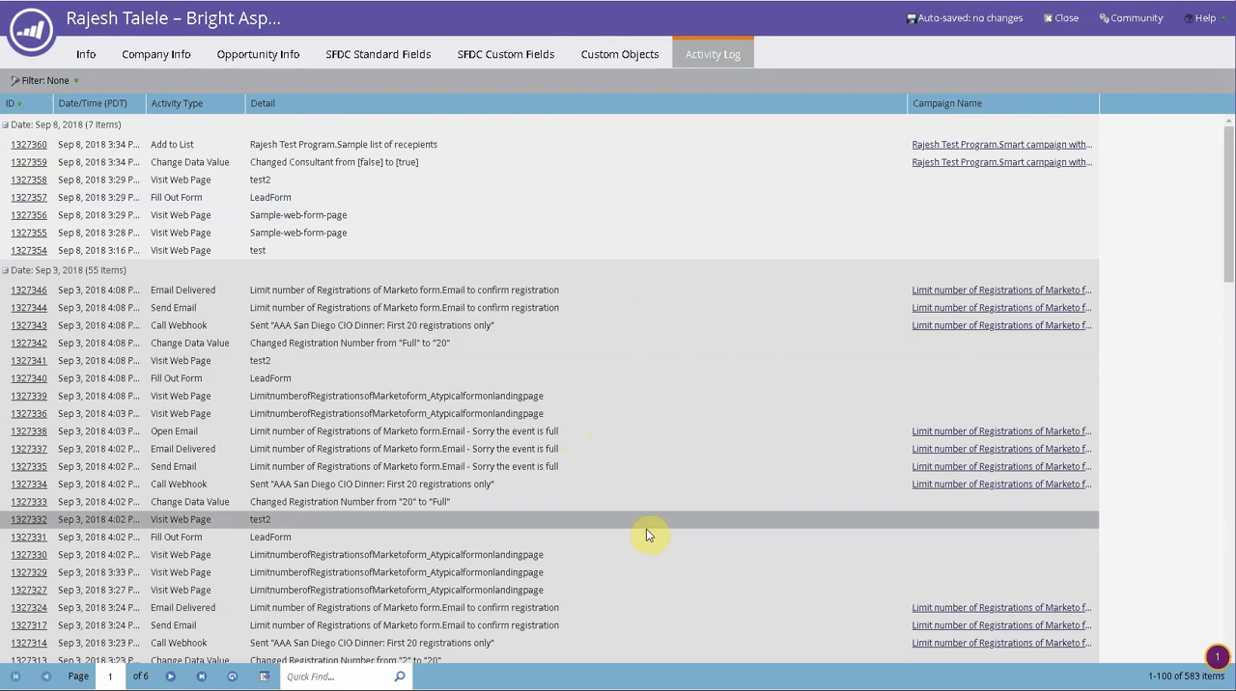
pyautogui.moveTo(371, 214)
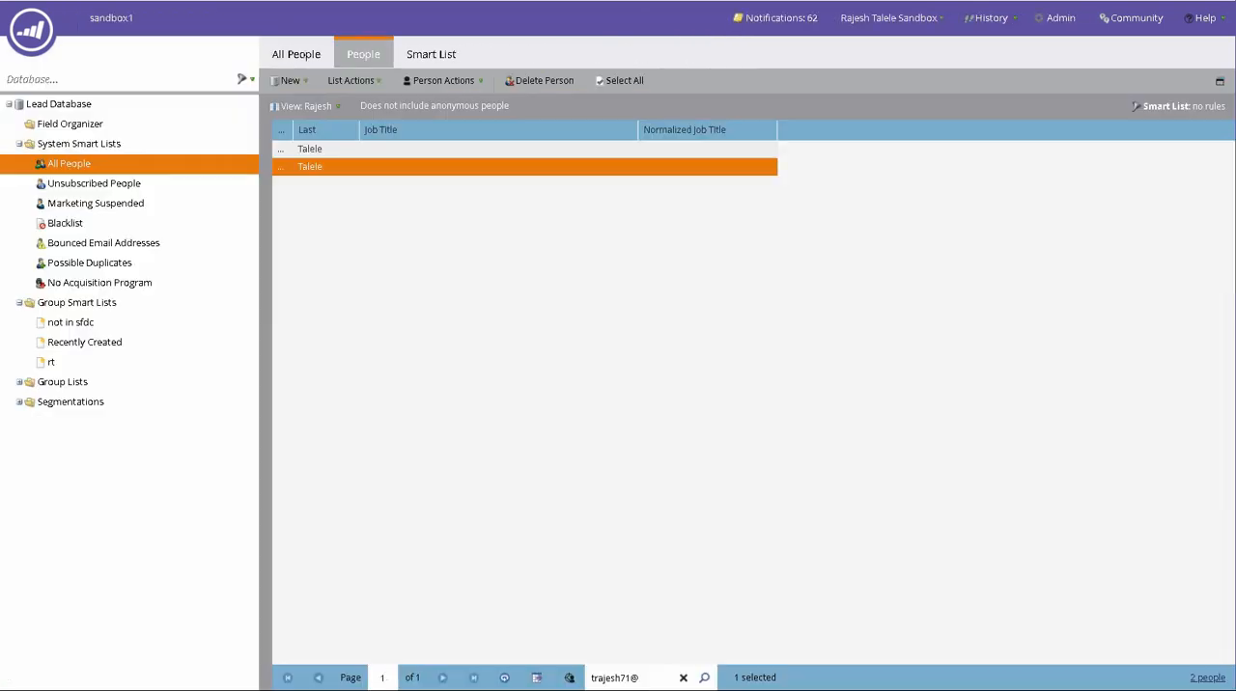
pyautogui.click(1060, 17)
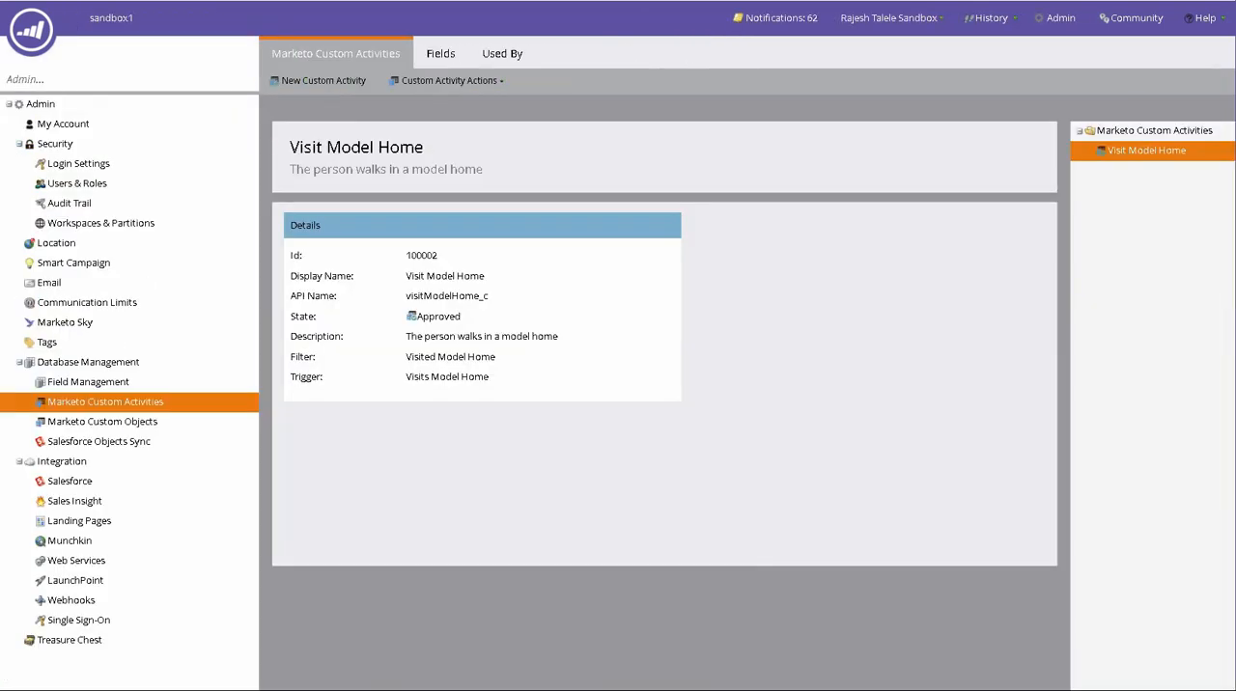